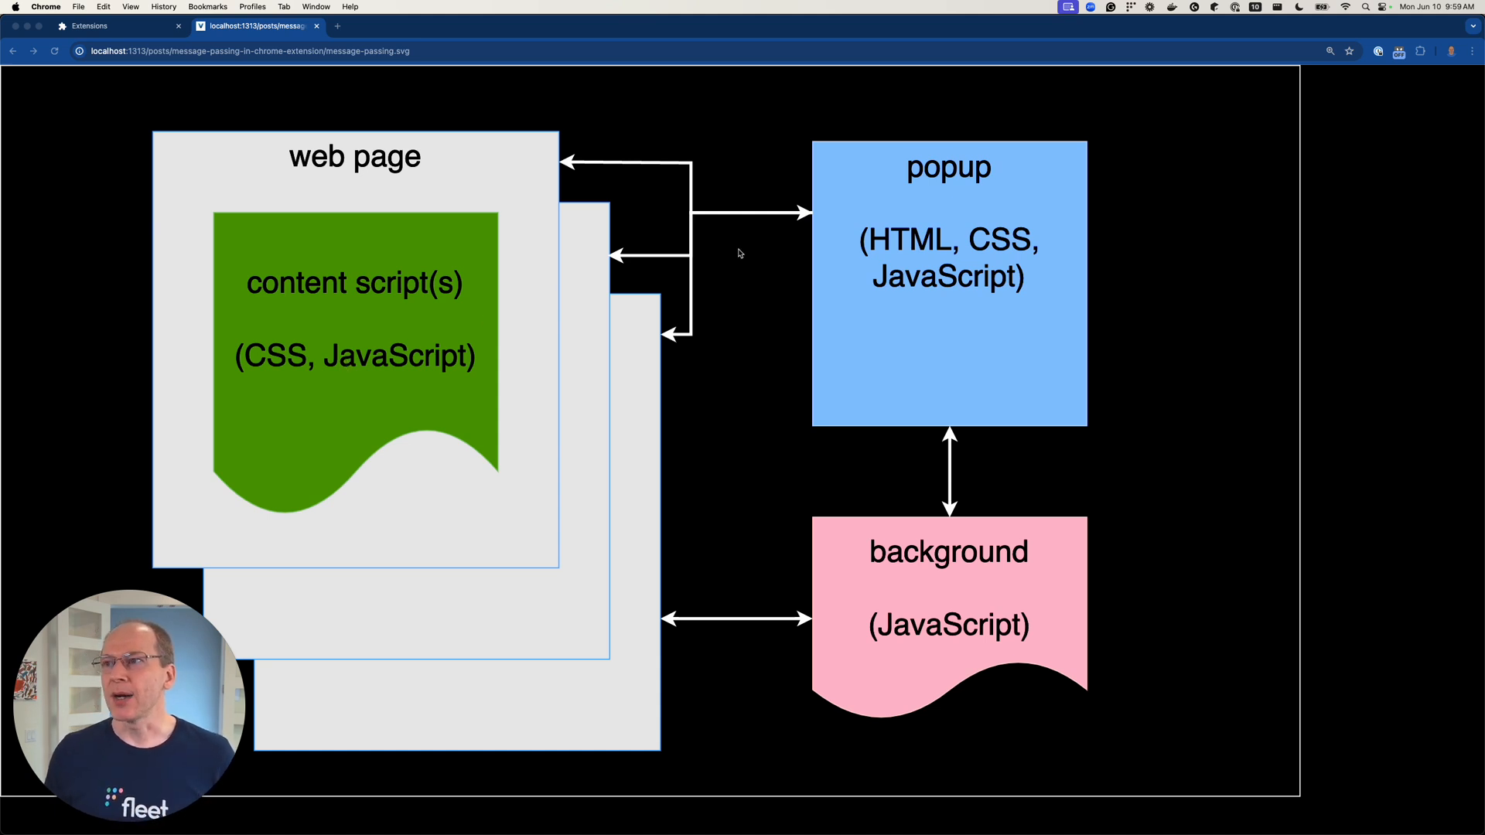
# Try out the extension's toolbar popup in the browser before reviewing its code
pyautogui.click(1400, 50)
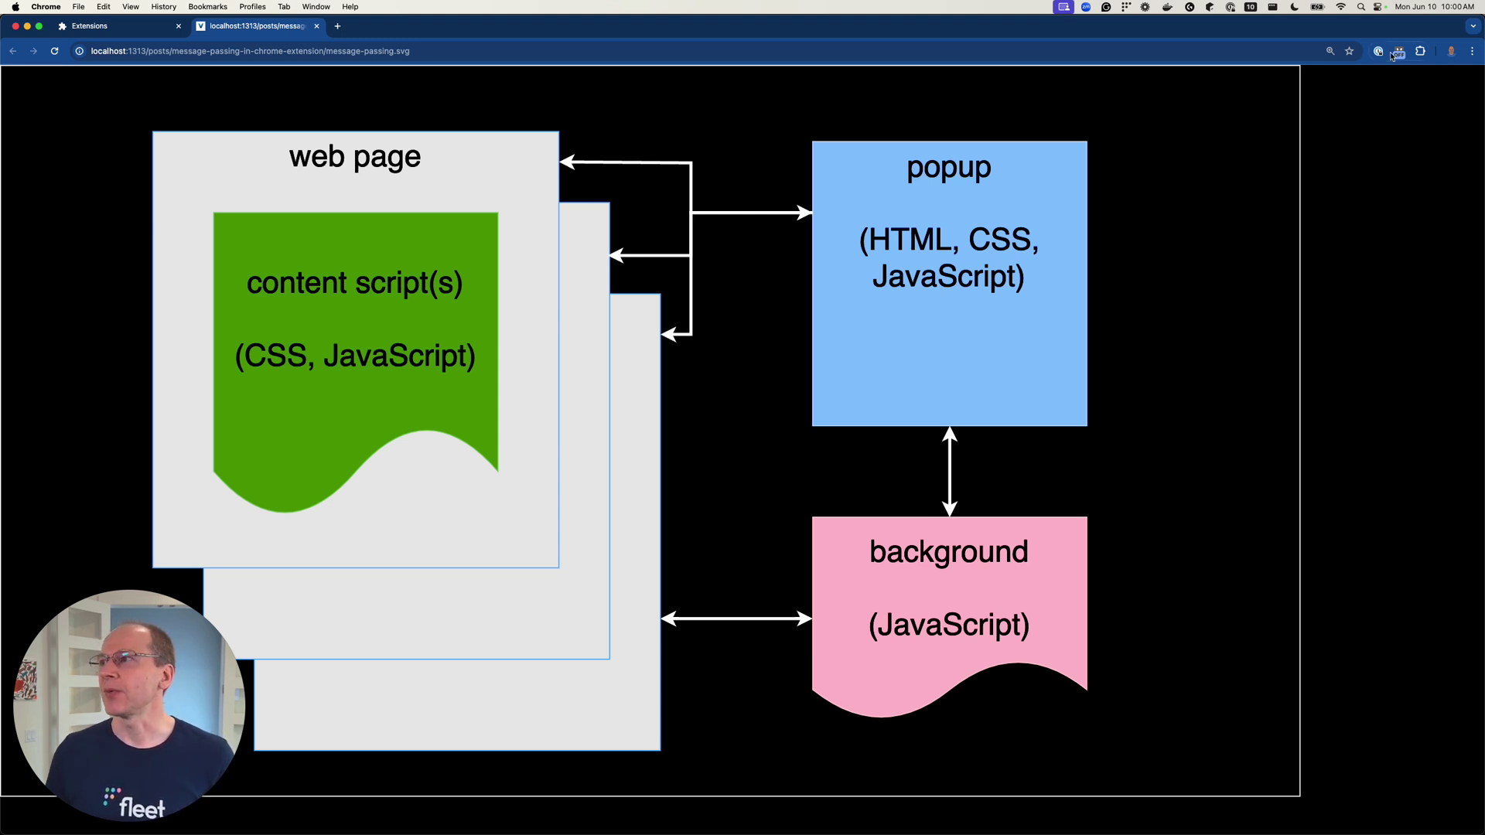
pyautogui.click(1397, 50)
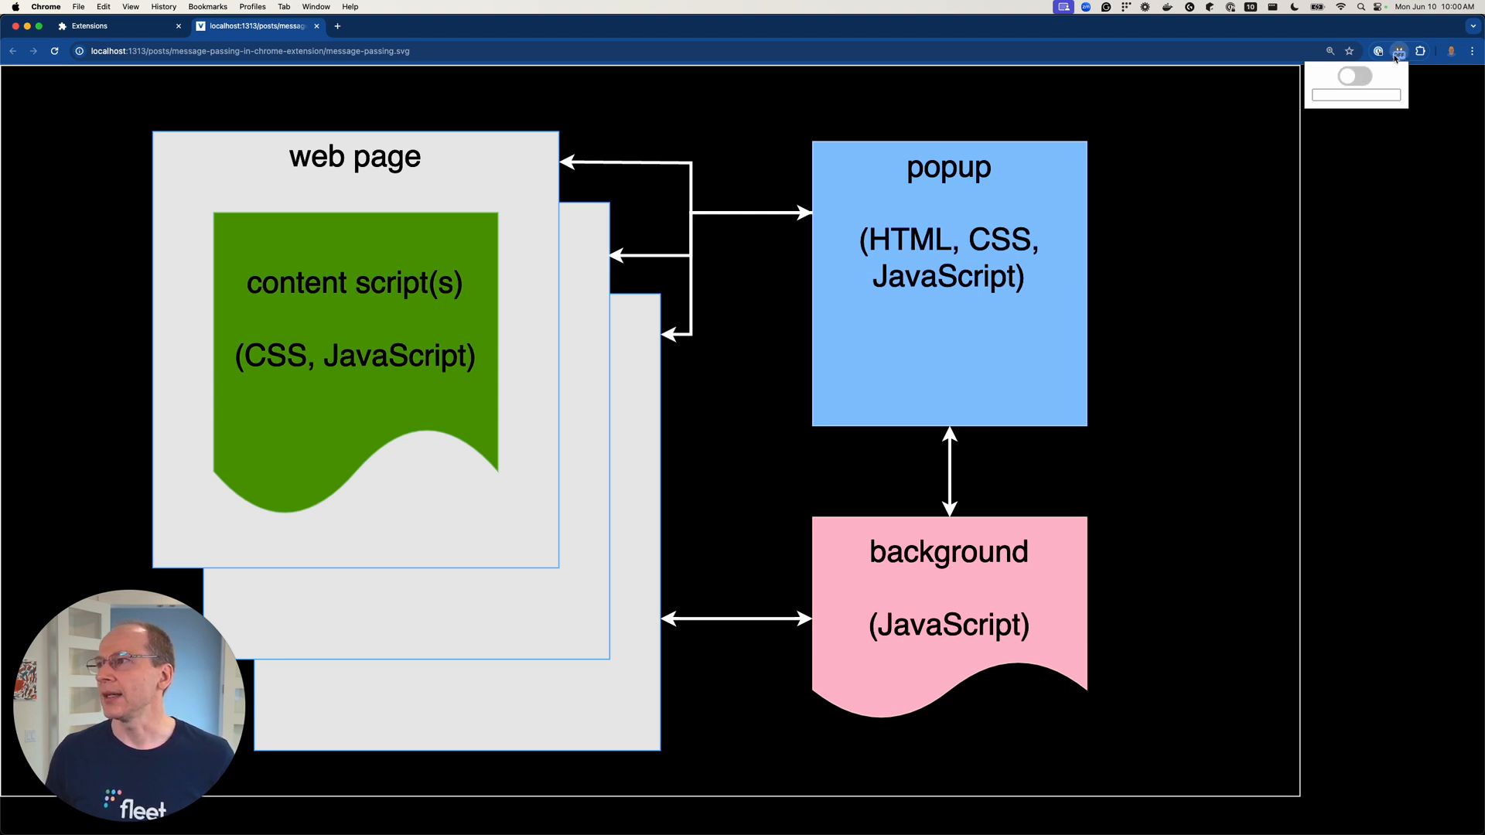
pyautogui.click(1399, 51)
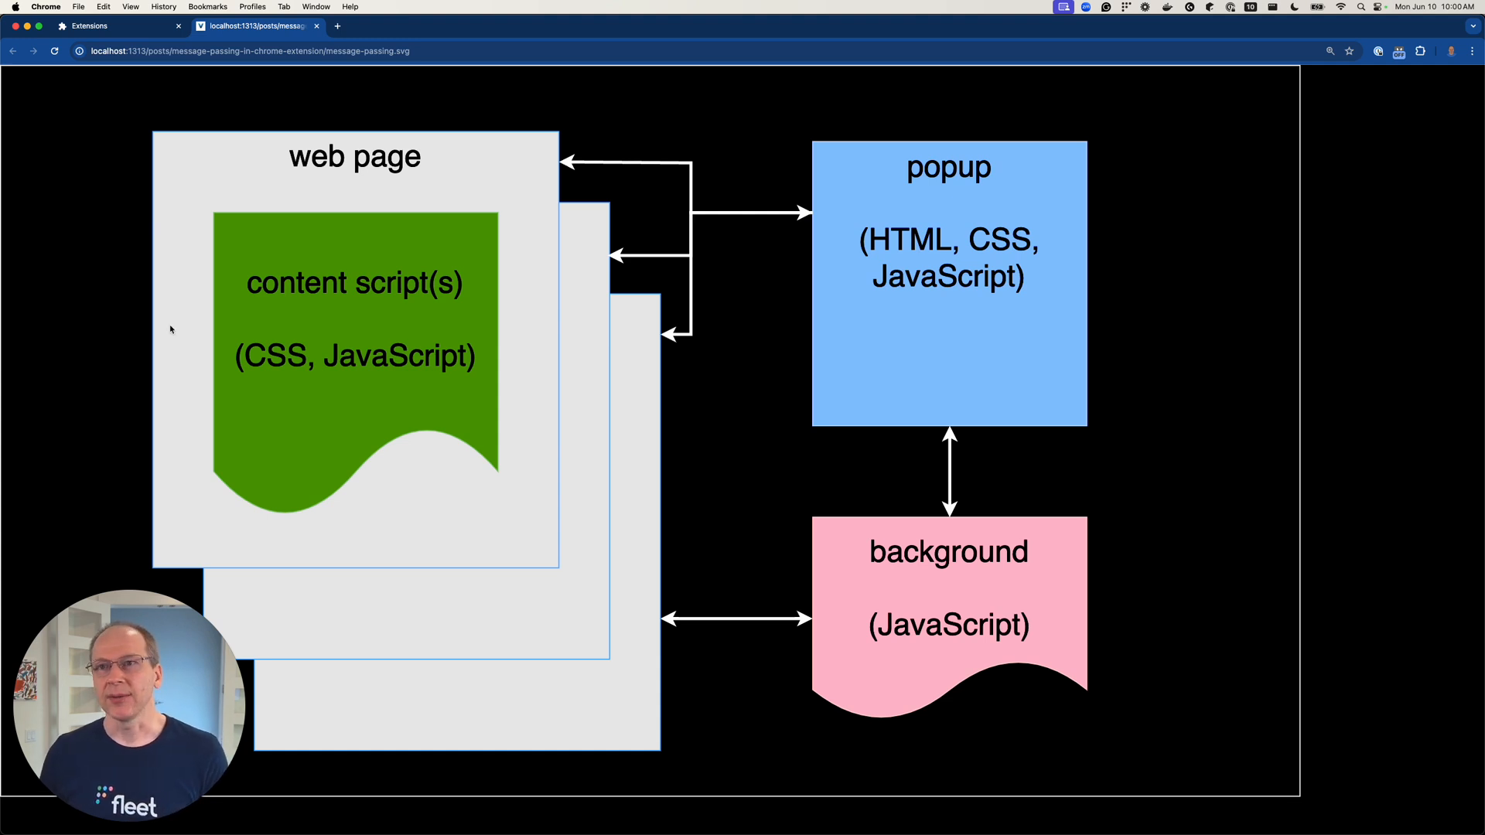
pyautogui.moveTo(431, 208)
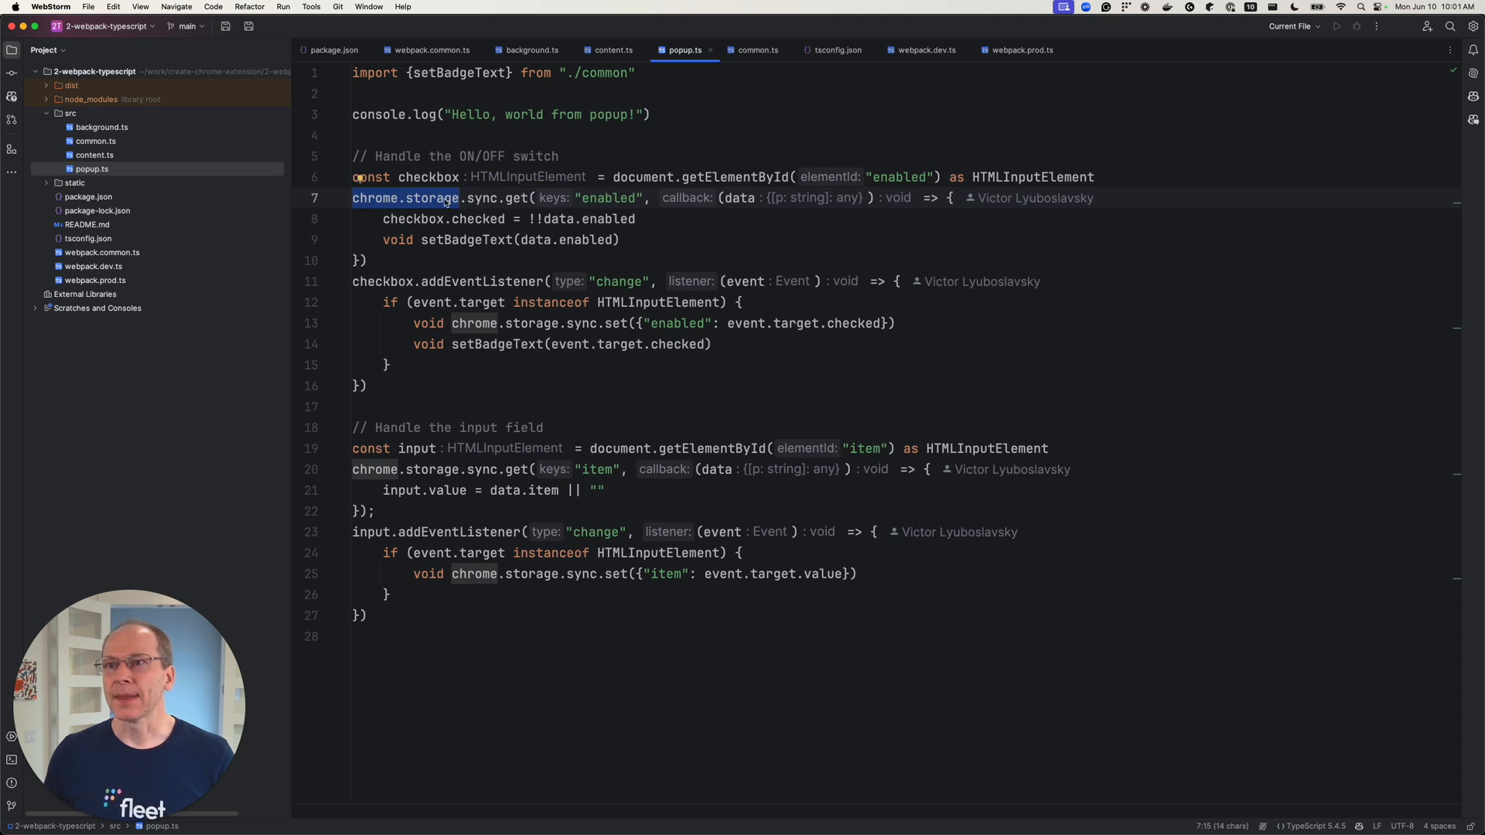
# Highlight the chrome.storage call and the switch's change listener in popup.ts
pyautogui.moveTo(353, 198); pyautogui.dragTo(368, 261)
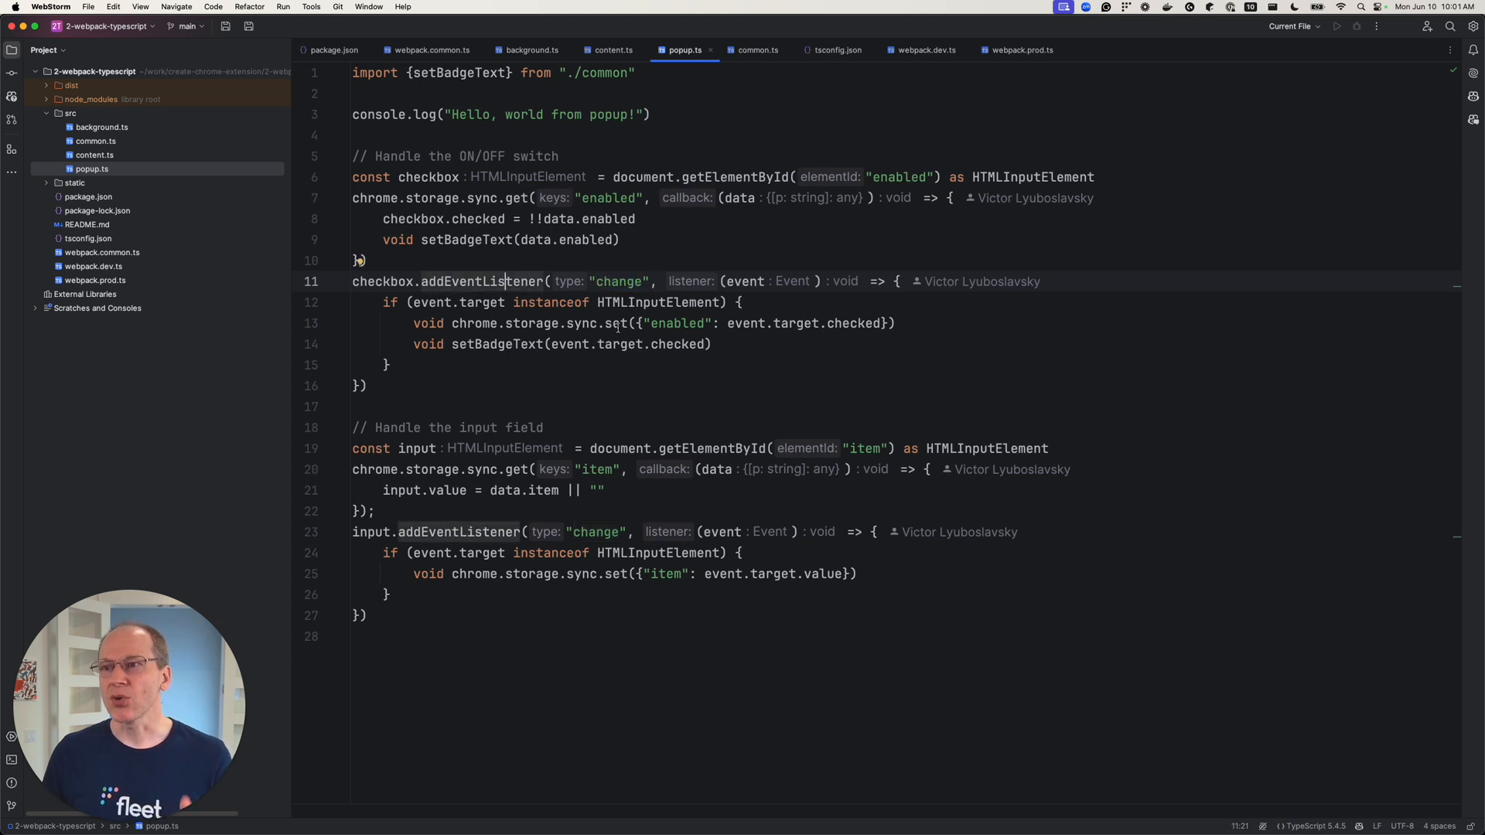
pyautogui.doubleClick(677, 324)
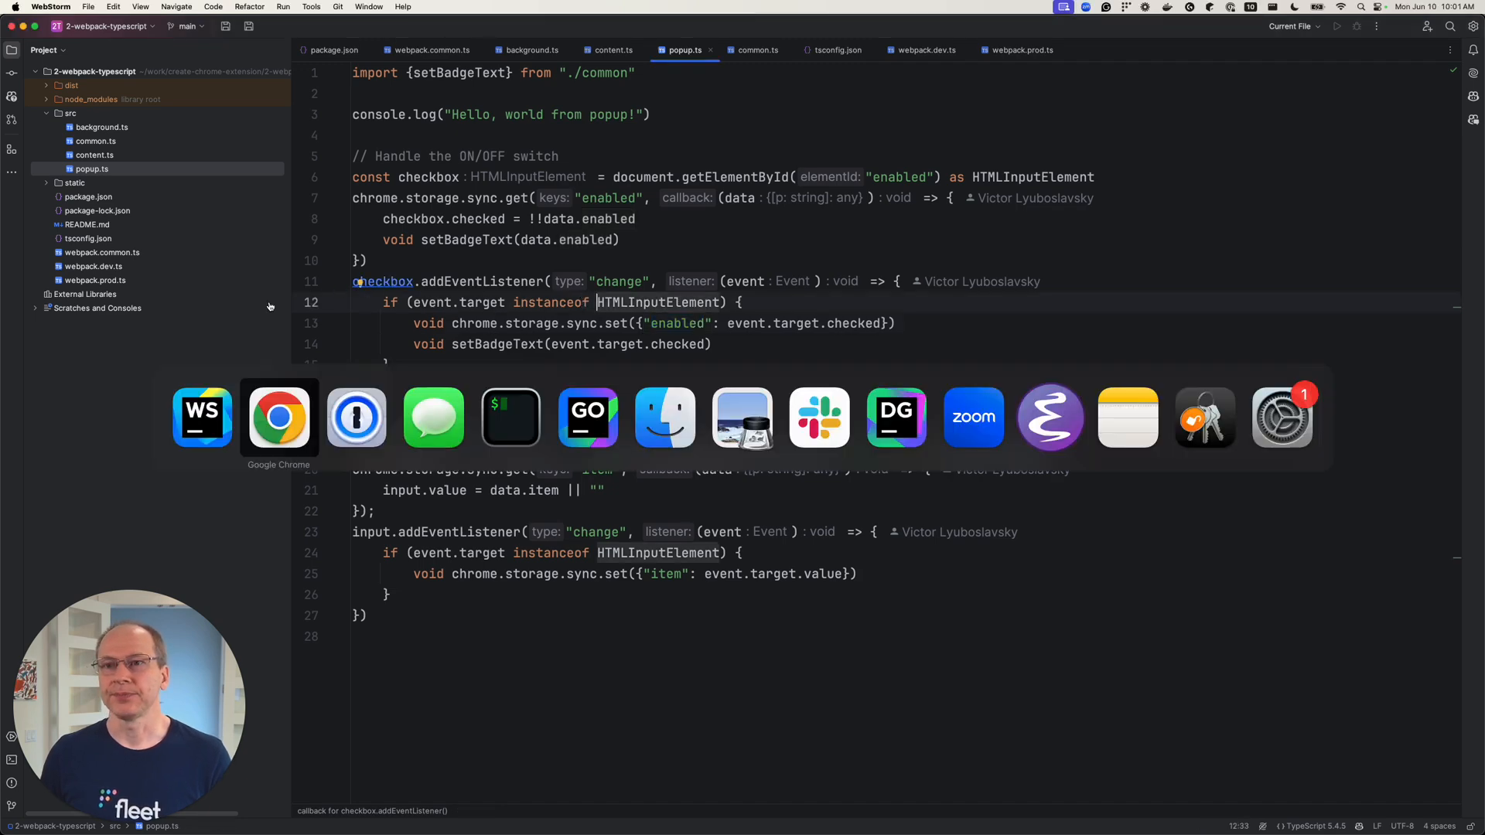
# Show the extension's toggle popup over the message-passing diagram in Chrome
pyautogui.click(278, 418)
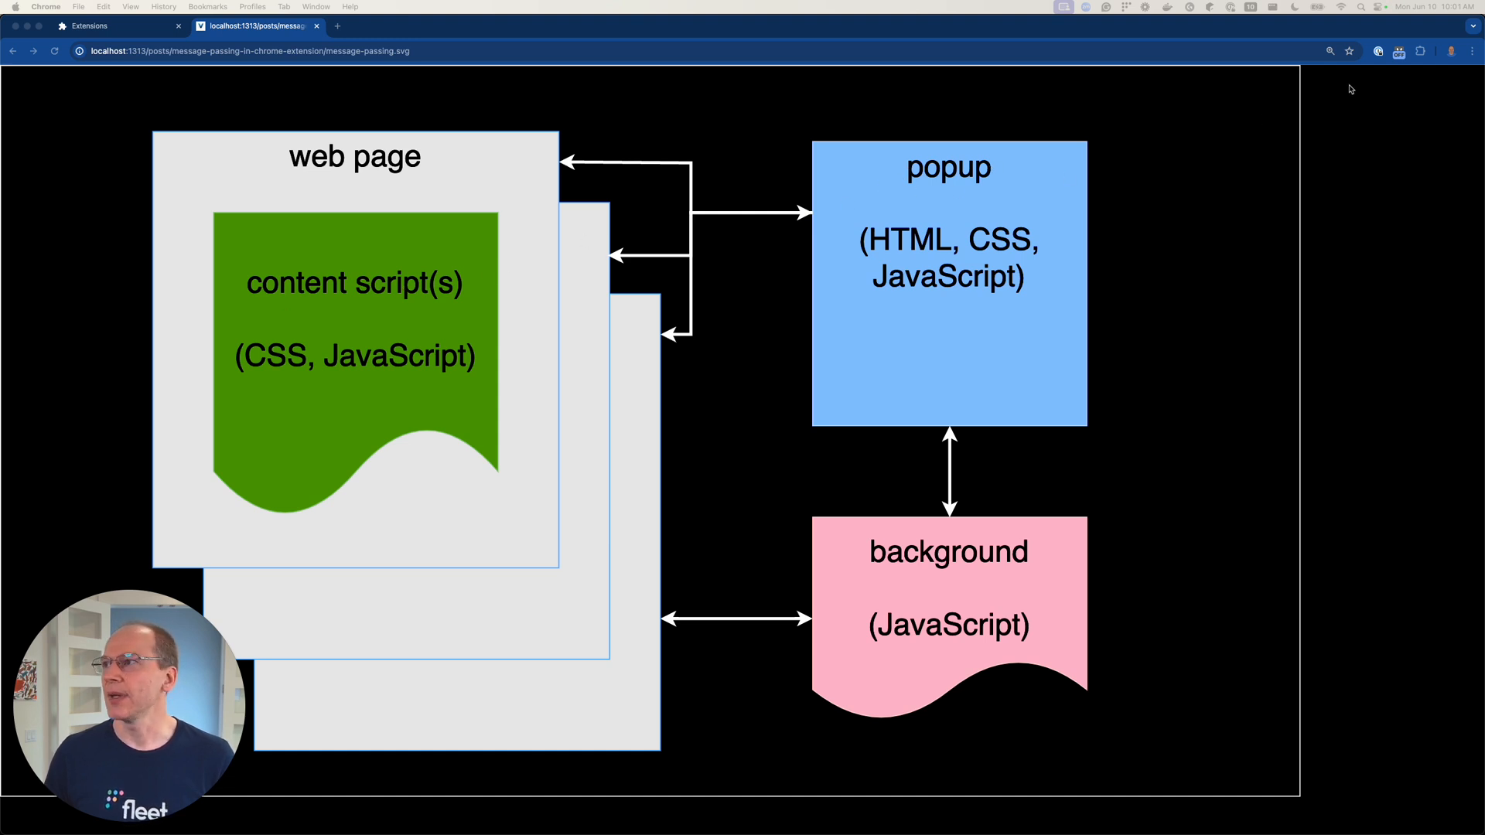
pyautogui.click(1400, 50)
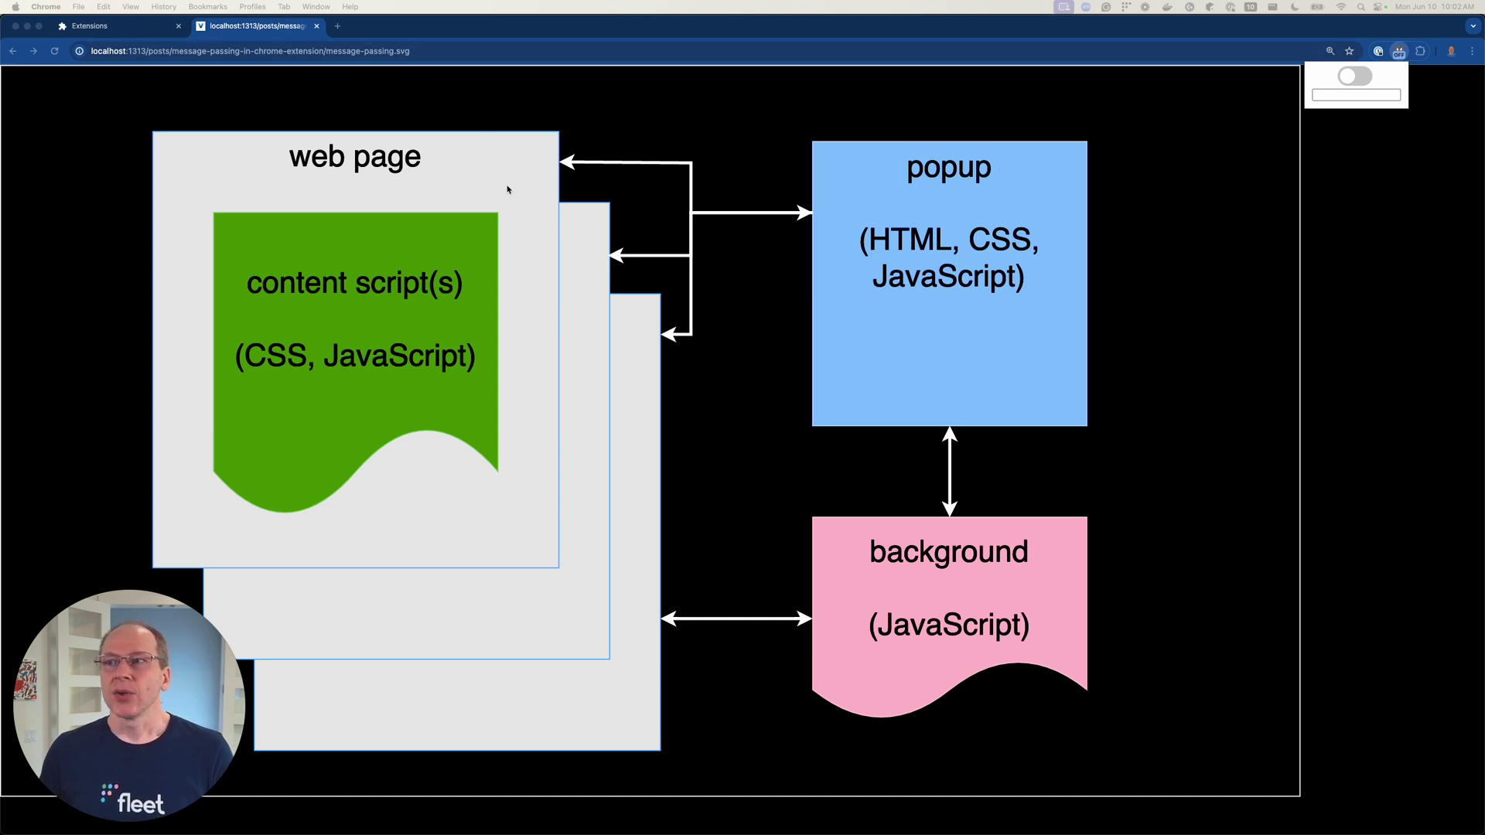
pyautogui.moveTo(272, 190)
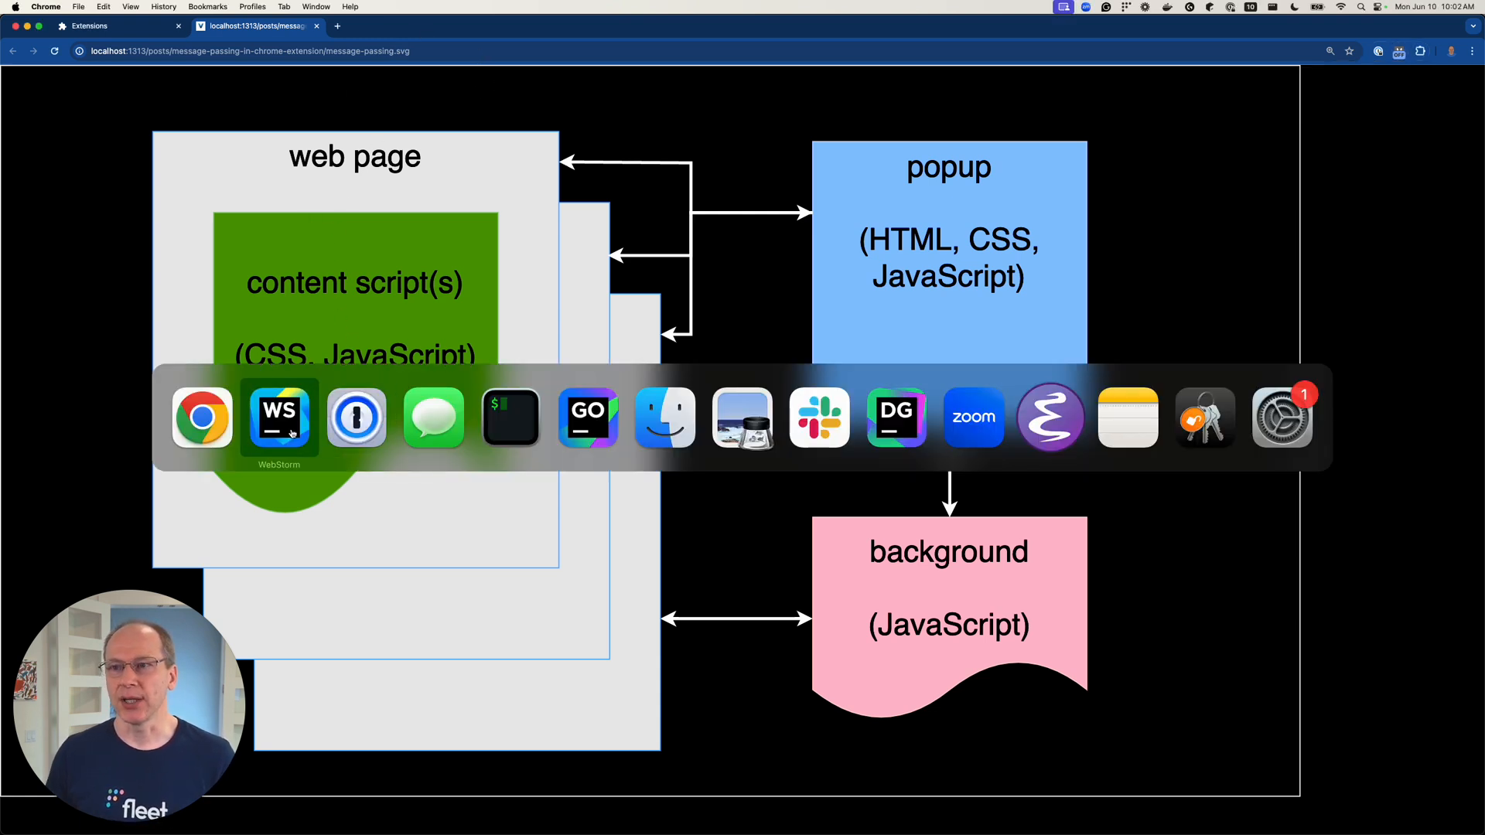
# Insert the chrome.tabs.query loop with sendMessage after the setBadgeText line
pyautogui.click(279, 418)
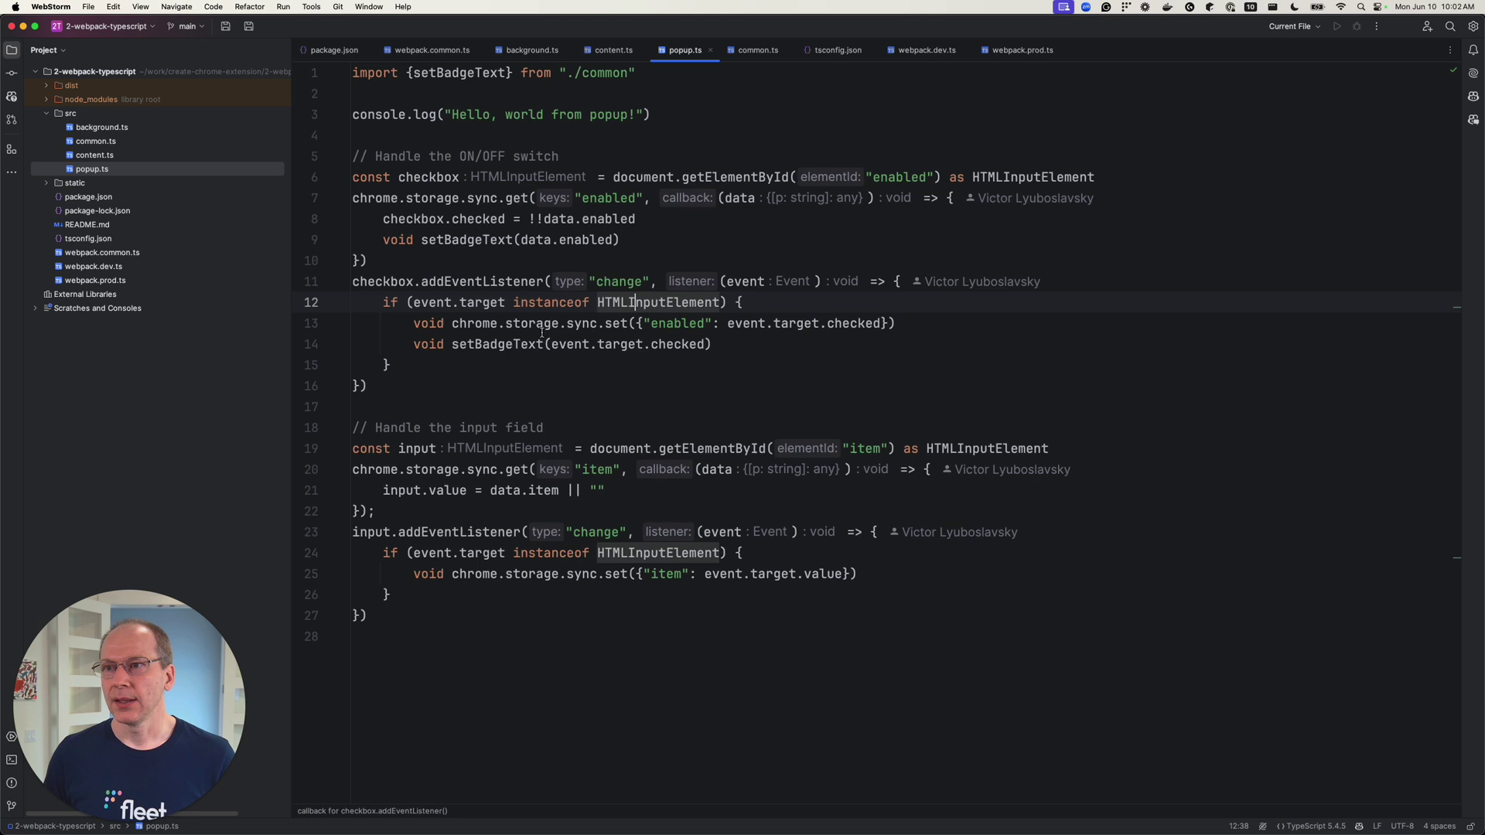
pyautogui.click(725, 344)
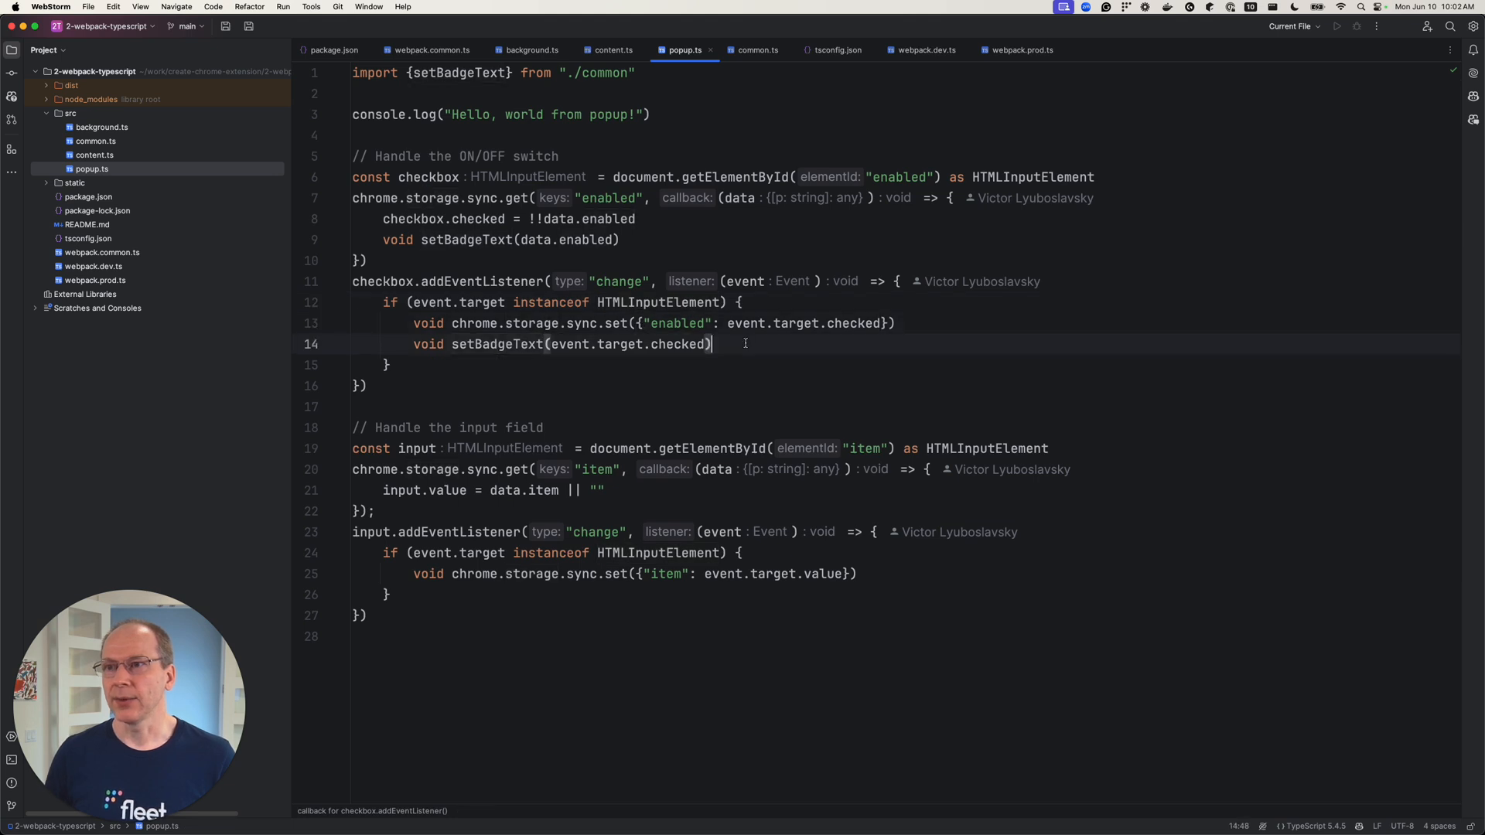
pyautogui.press('Enter')
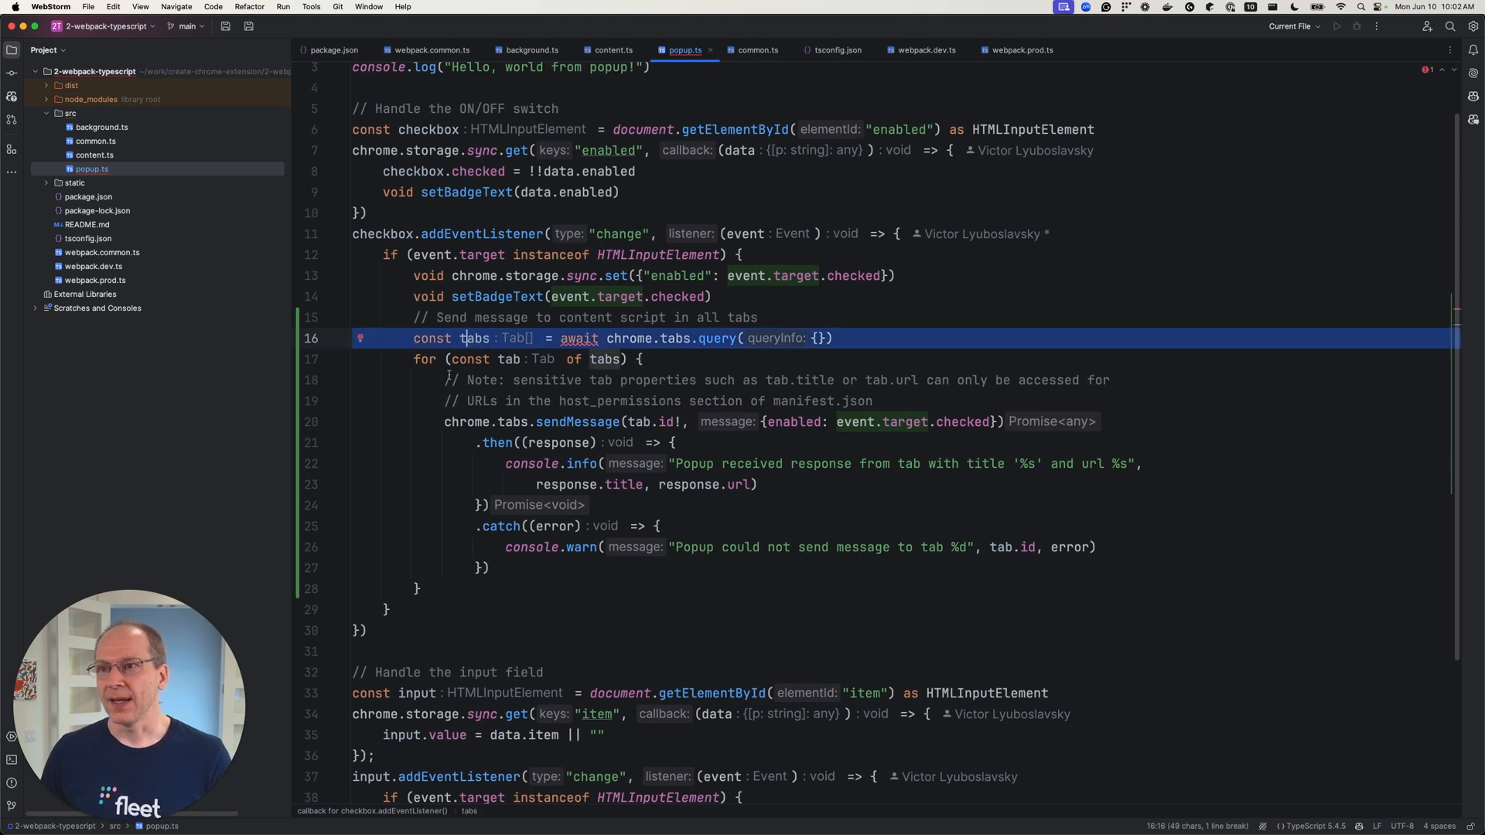
# Review the tabs query line and the tab id passed to sendMessage
pyautogui.click(508, 359)
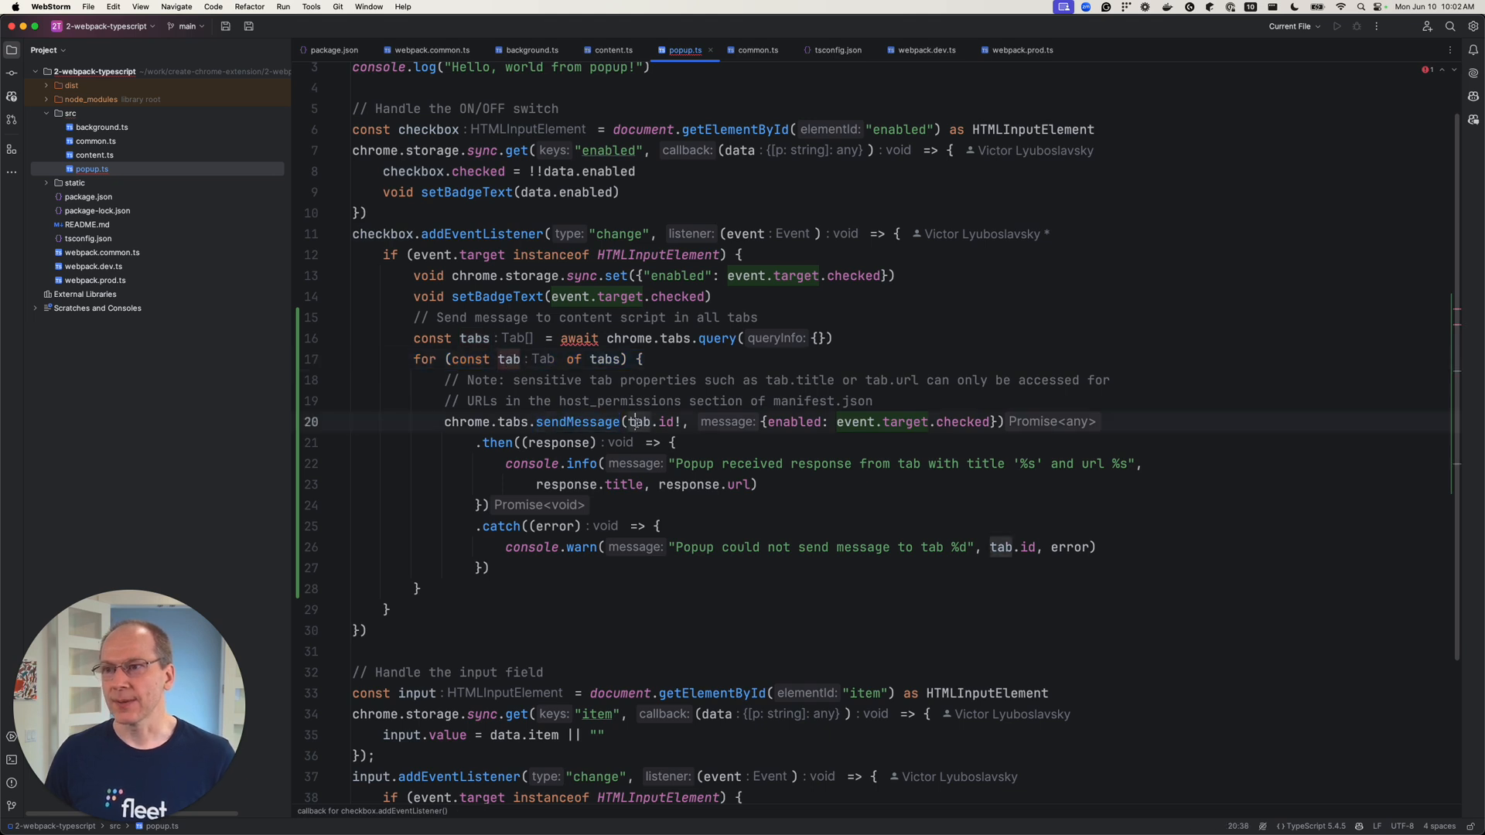
pyautogui.doubleClick(666, 421)
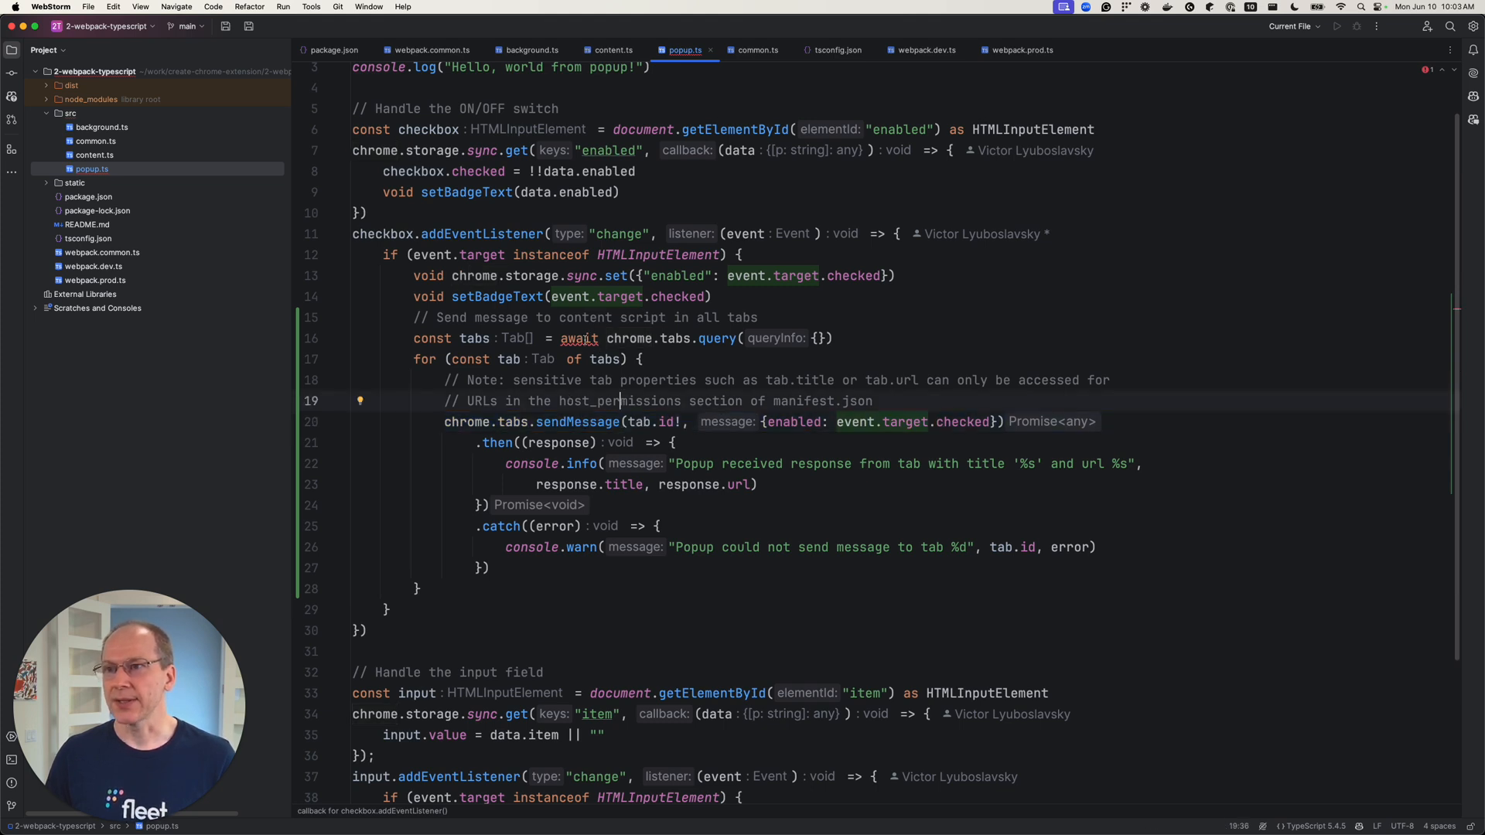
pyautogui.moveTo(580, 338)
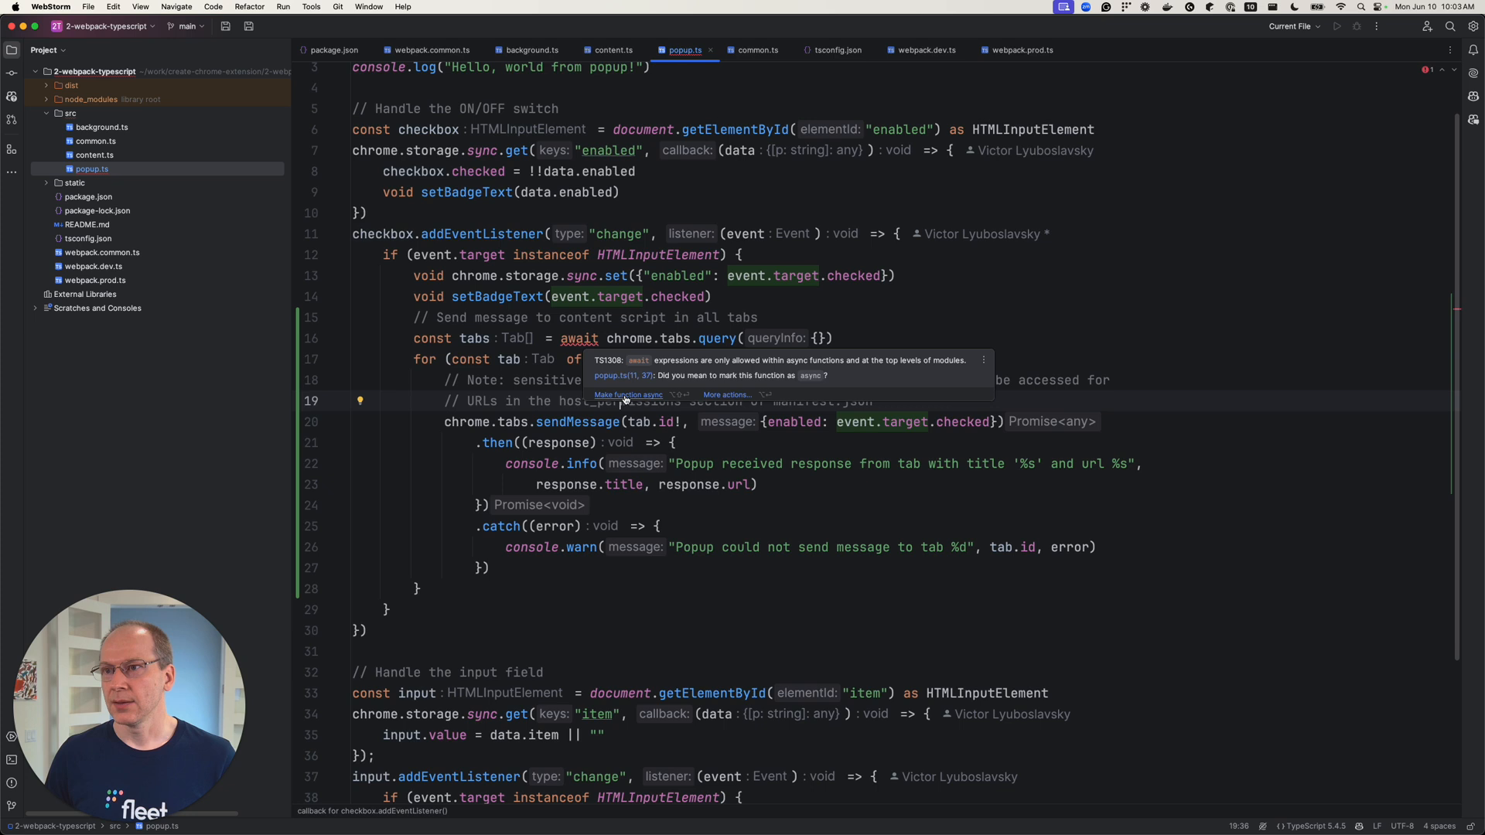
# Make the switch's change listener async so the awaited tab query is valid
pyautogui.click(628, 394)
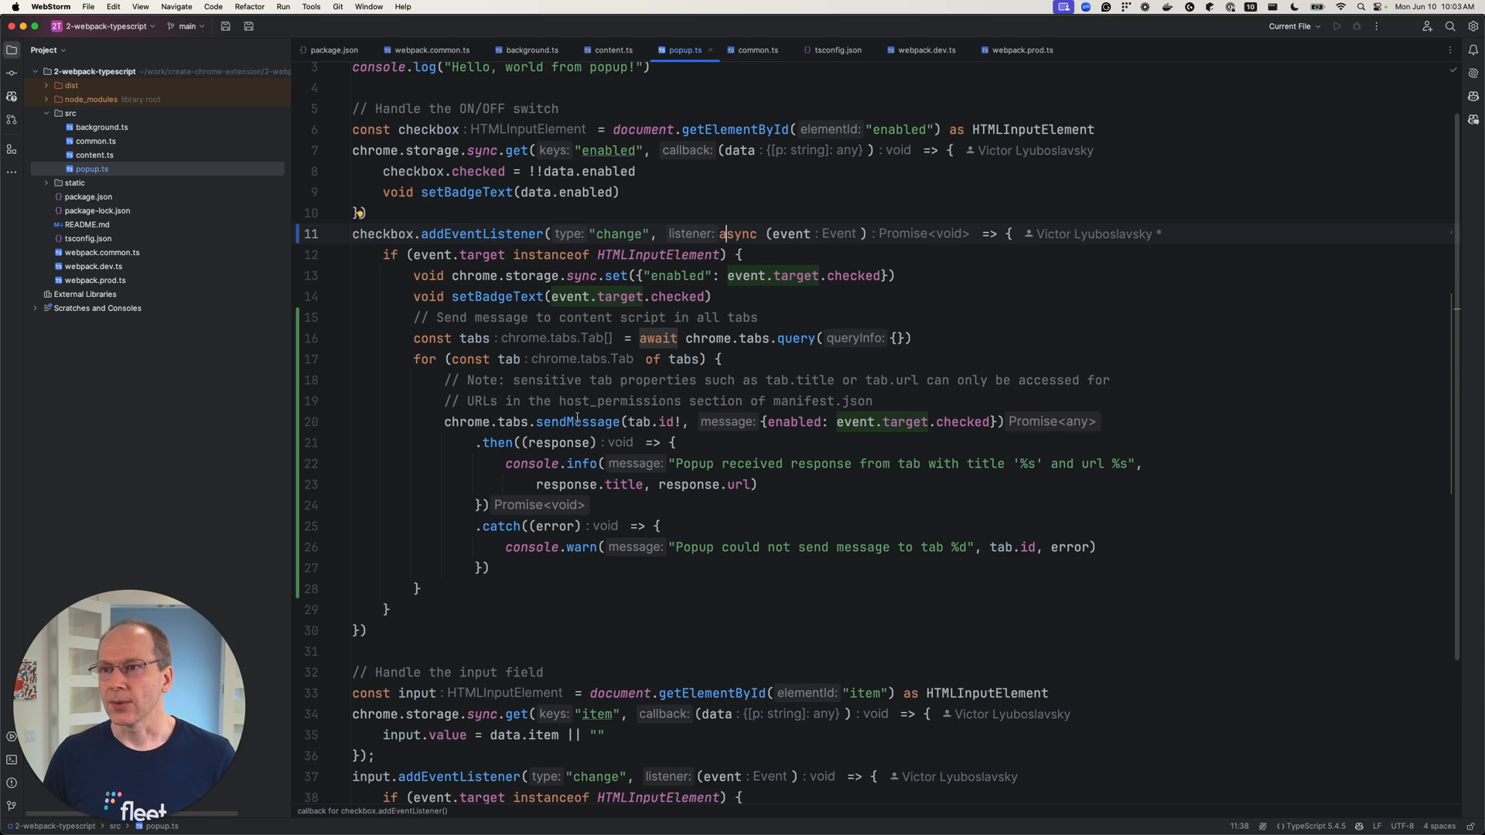
pyautogui.scroll(-3)
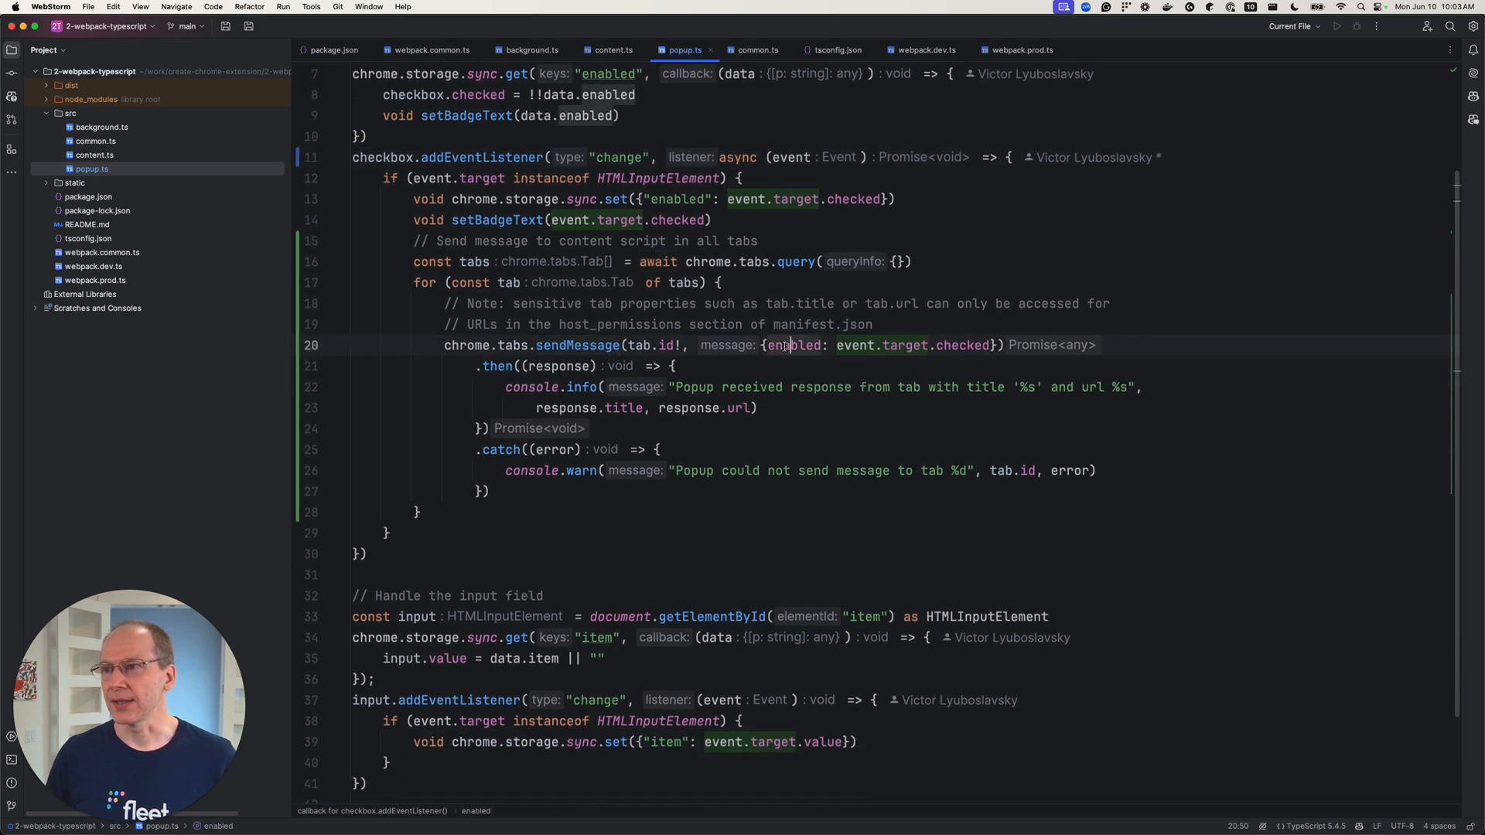
pyautogui.moveTo(768, 344); pyautogui.dragTo(988, 345)
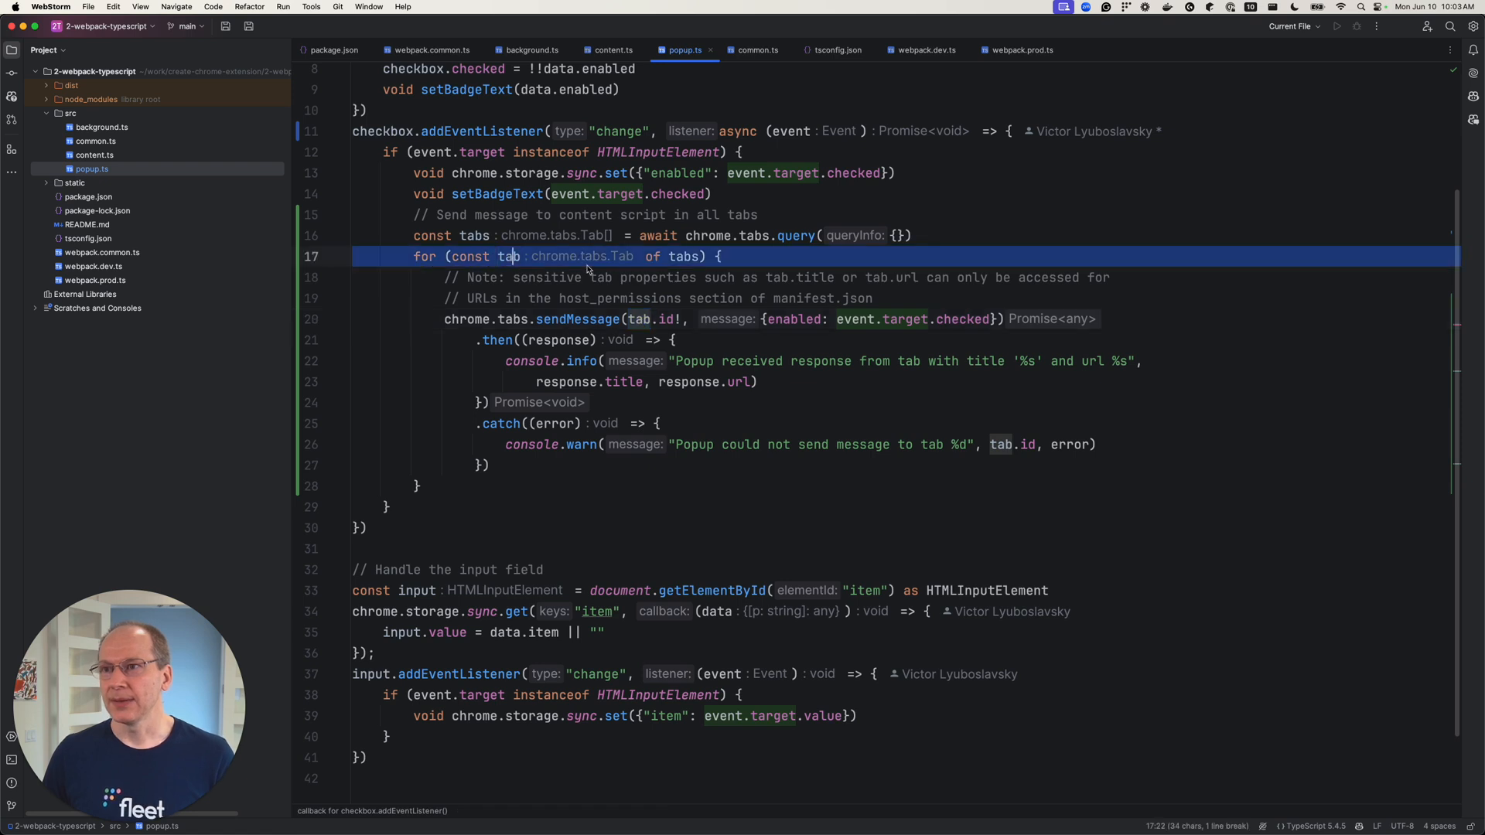
# Log tab.title in the loop and highlight the host_permissions note
pyautogui.doubleClick(508, 256)
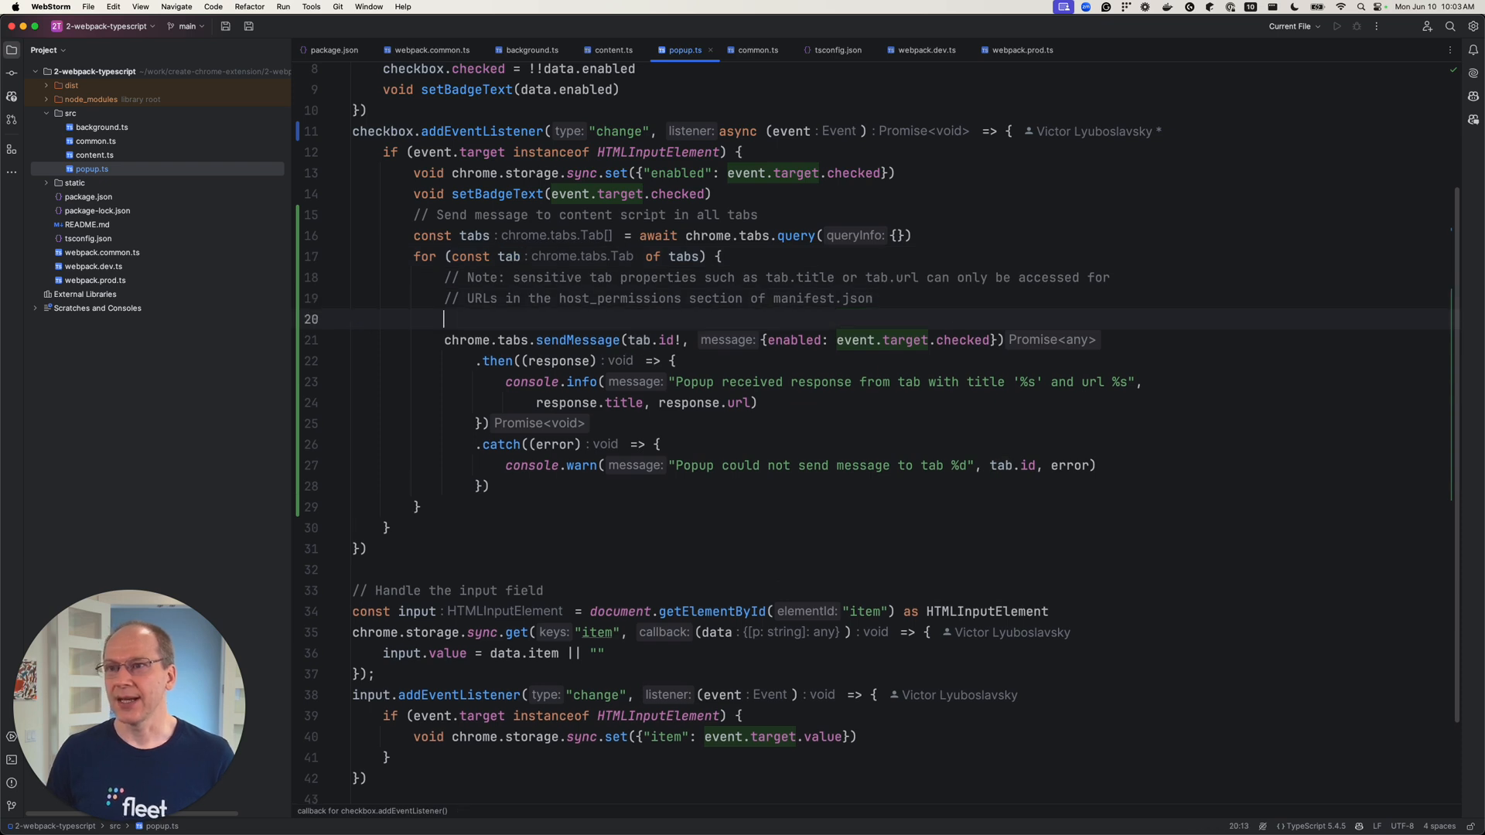
pyautogui.write('tab.title')
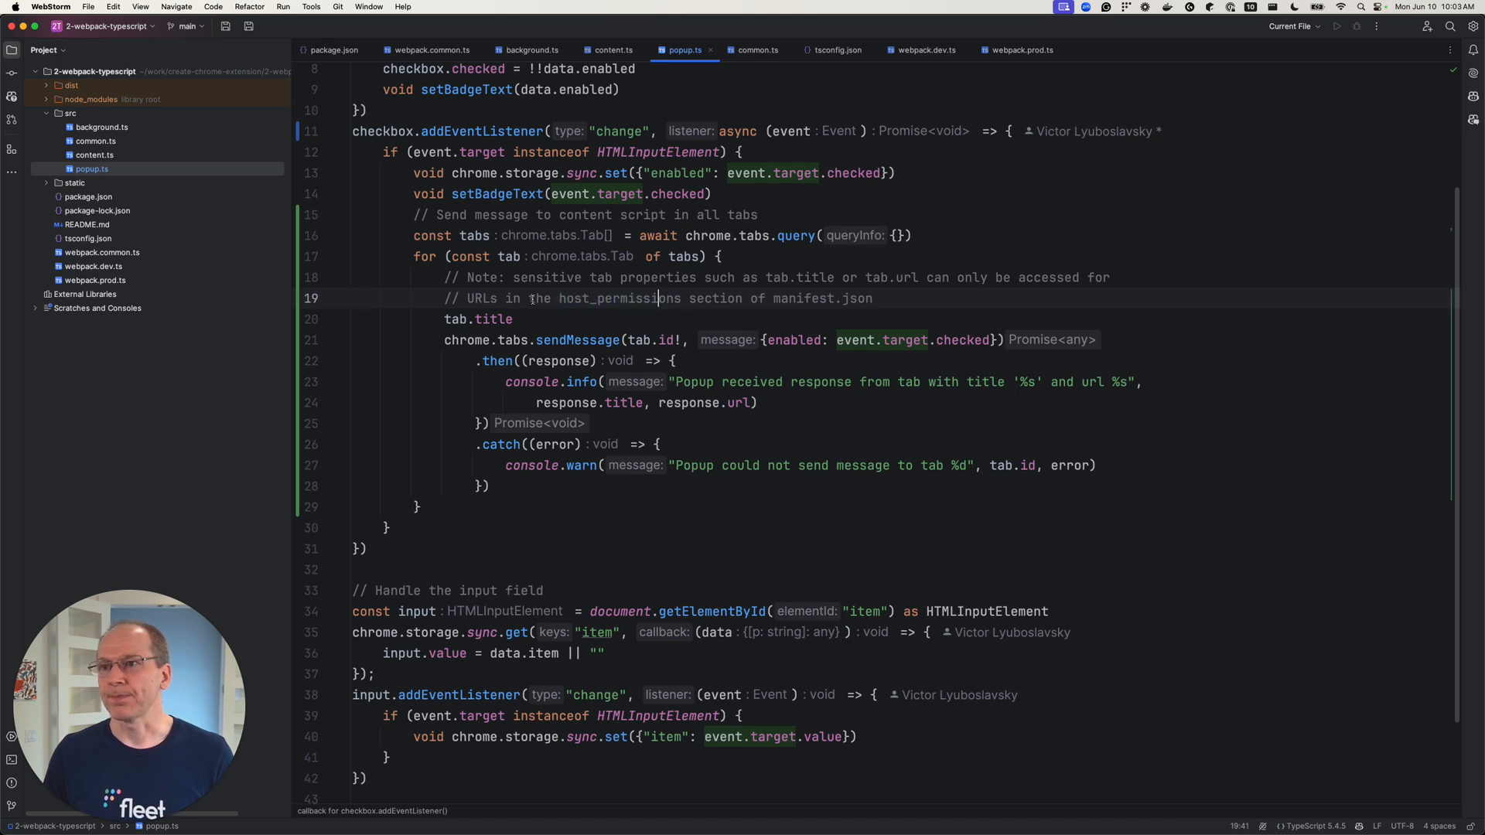
pyautogui.doubleClick(618, 299)
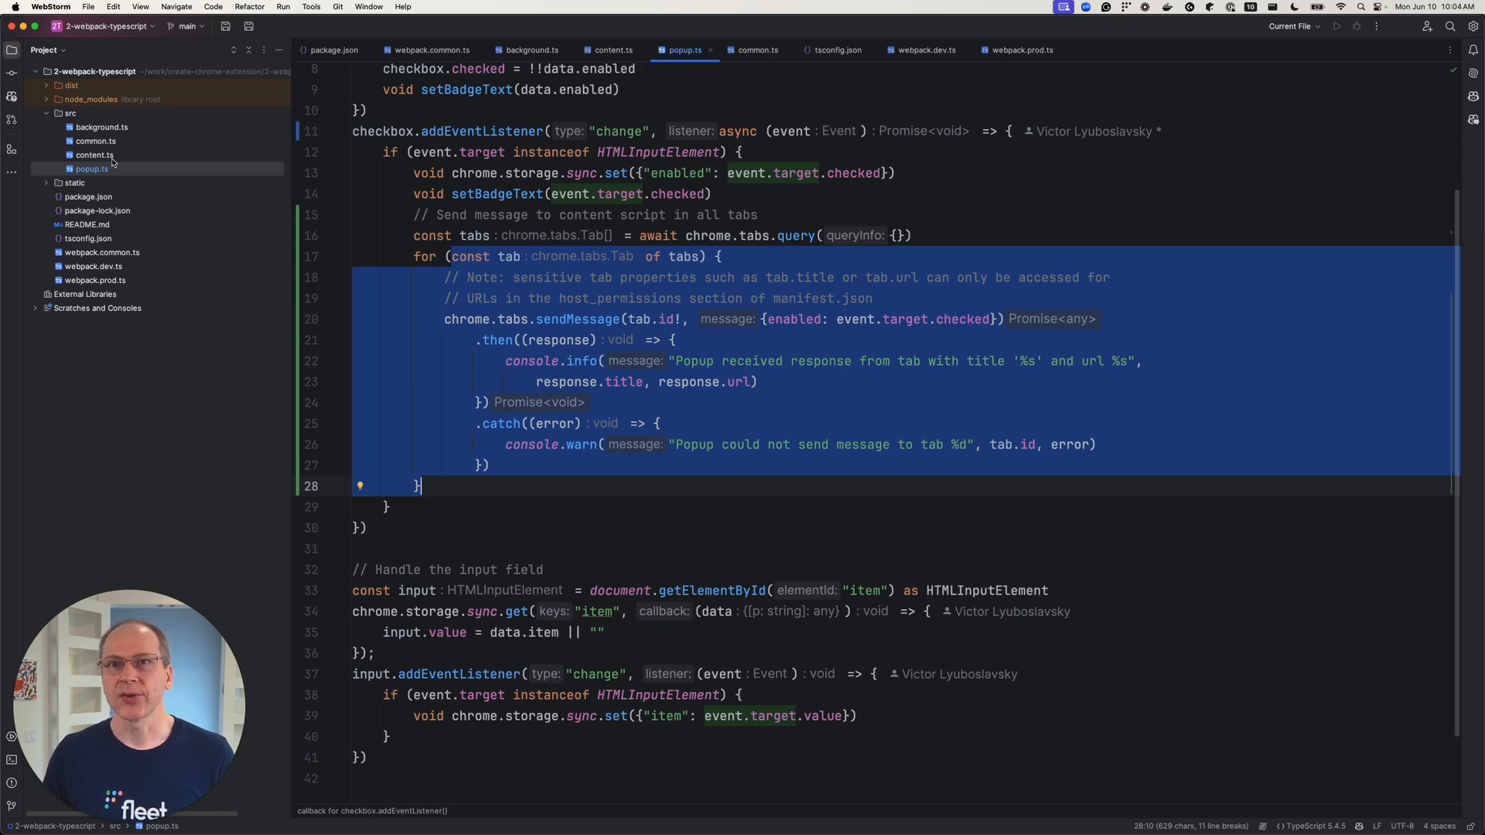
# Add a 'Handle messages from the background script.' comment in content.ts
pyautogui.click(611, 50)
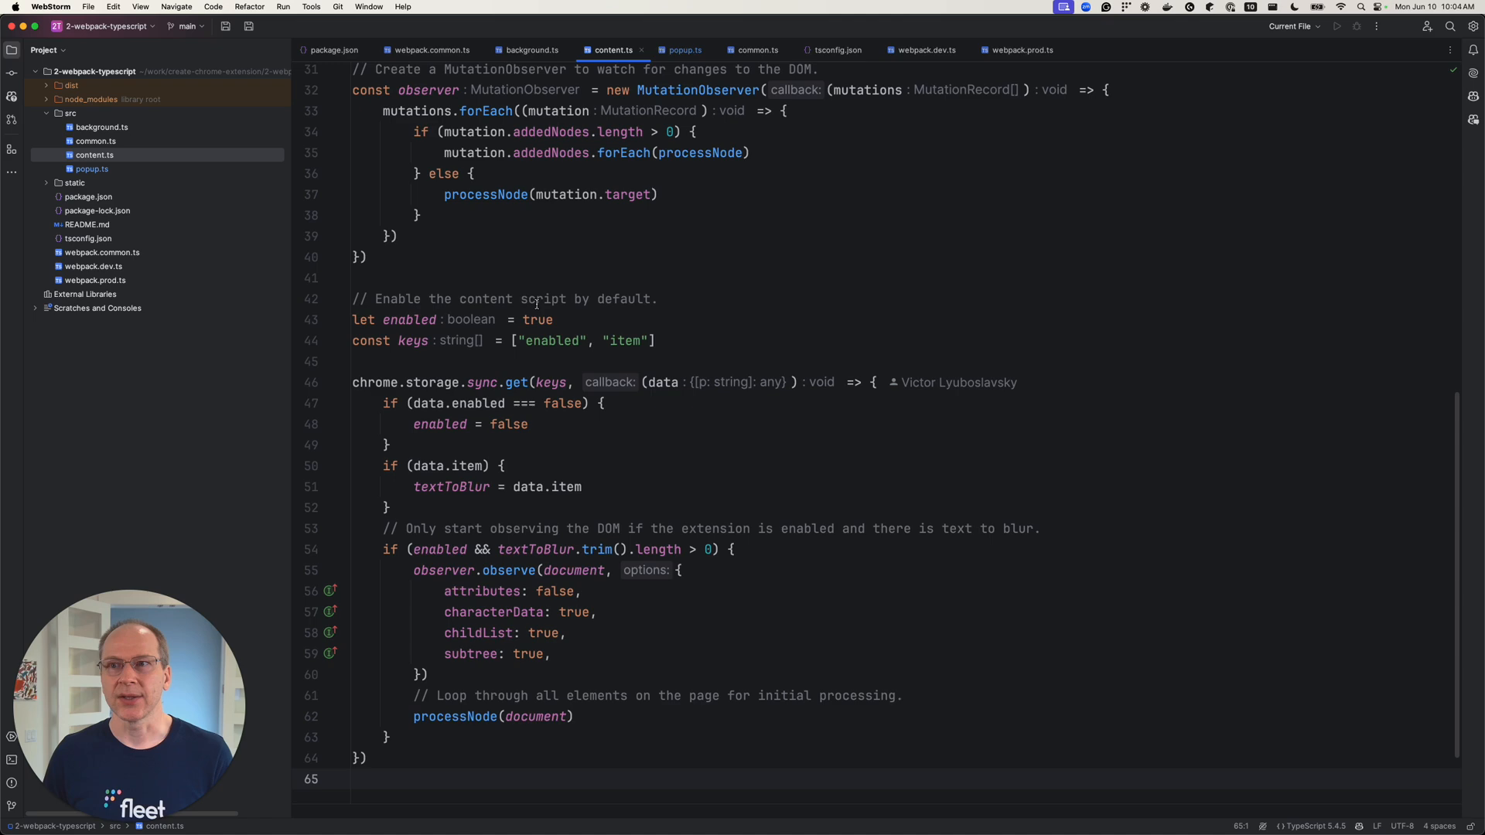
pyautogui.scroll(3)
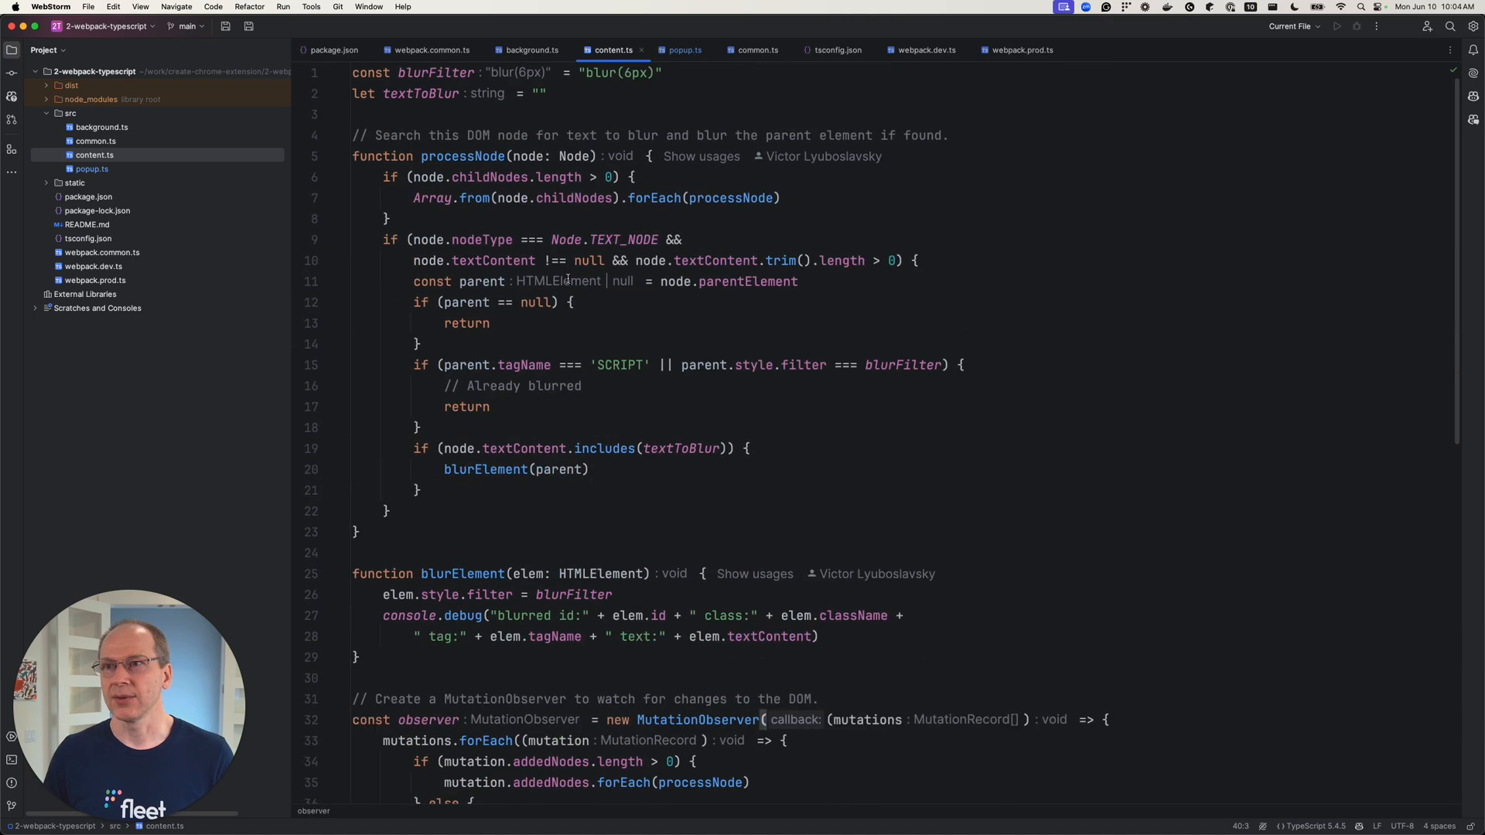
pyautogui.scroll(-3)
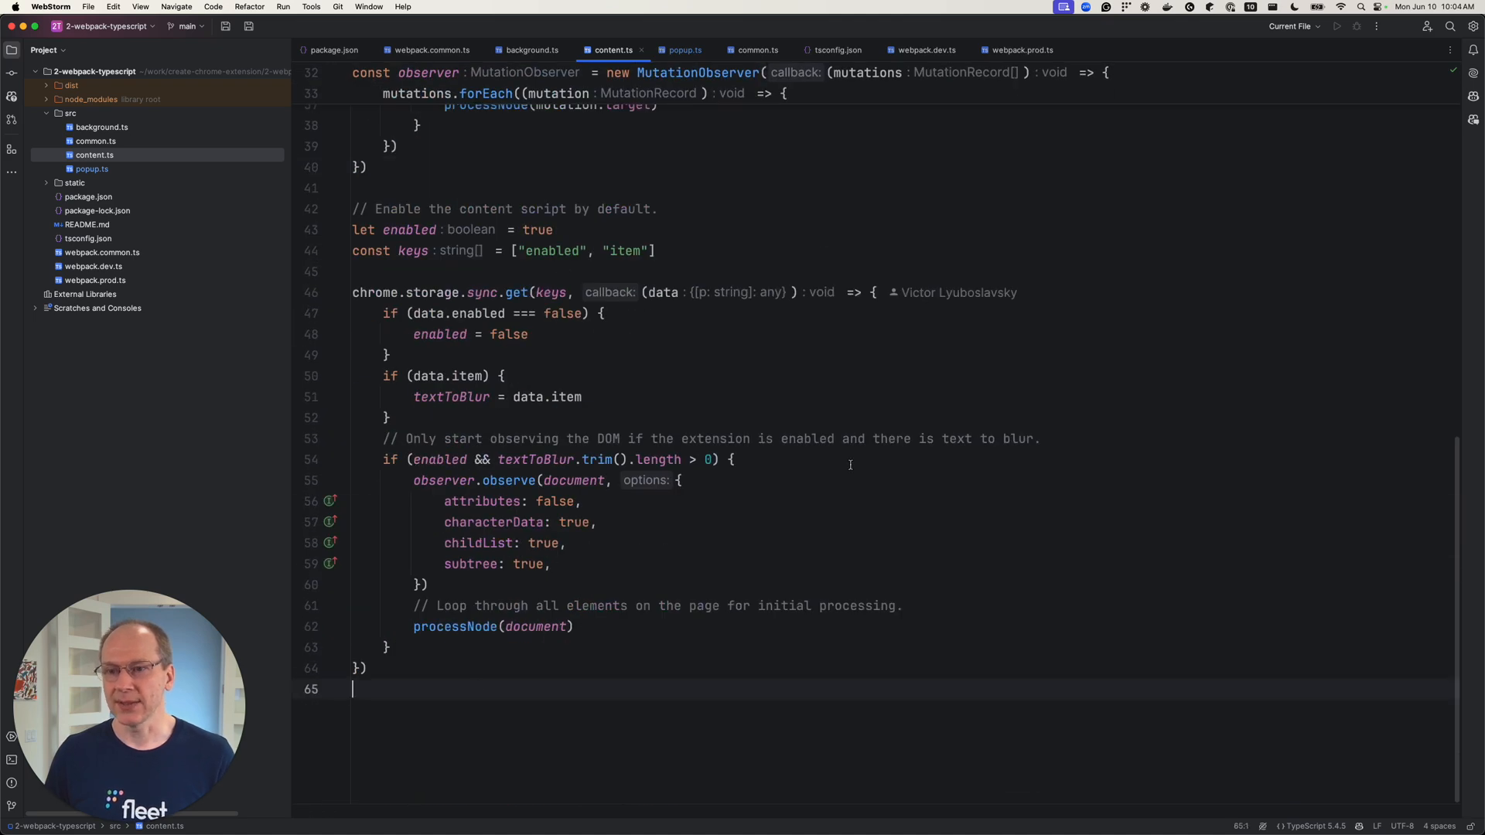
pyautogui.write('// Handle messages from the background script.')
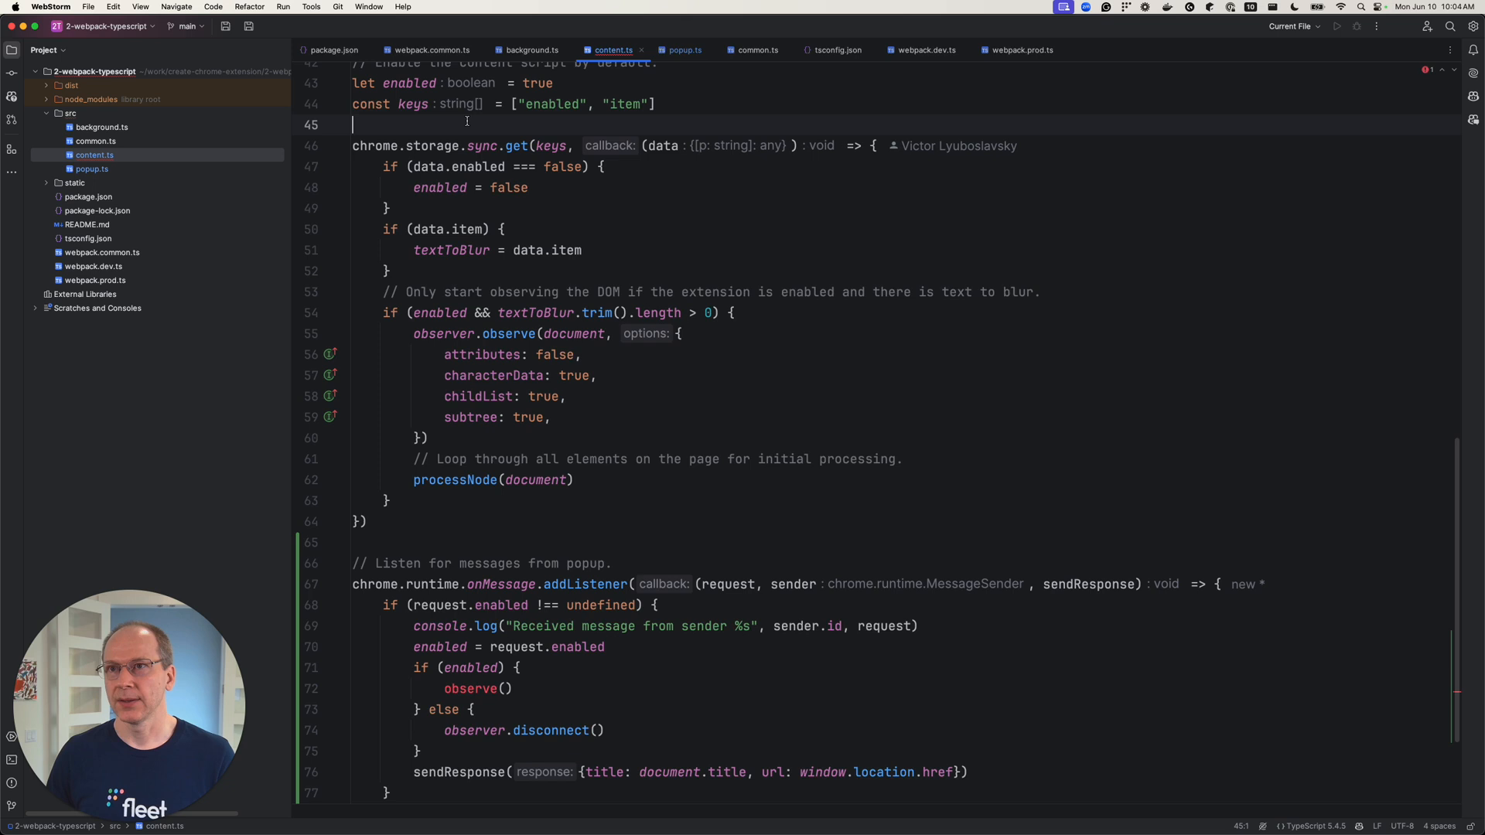
# Define a new observe() function holding the DOM-observing block
pyautogui.write('fu')
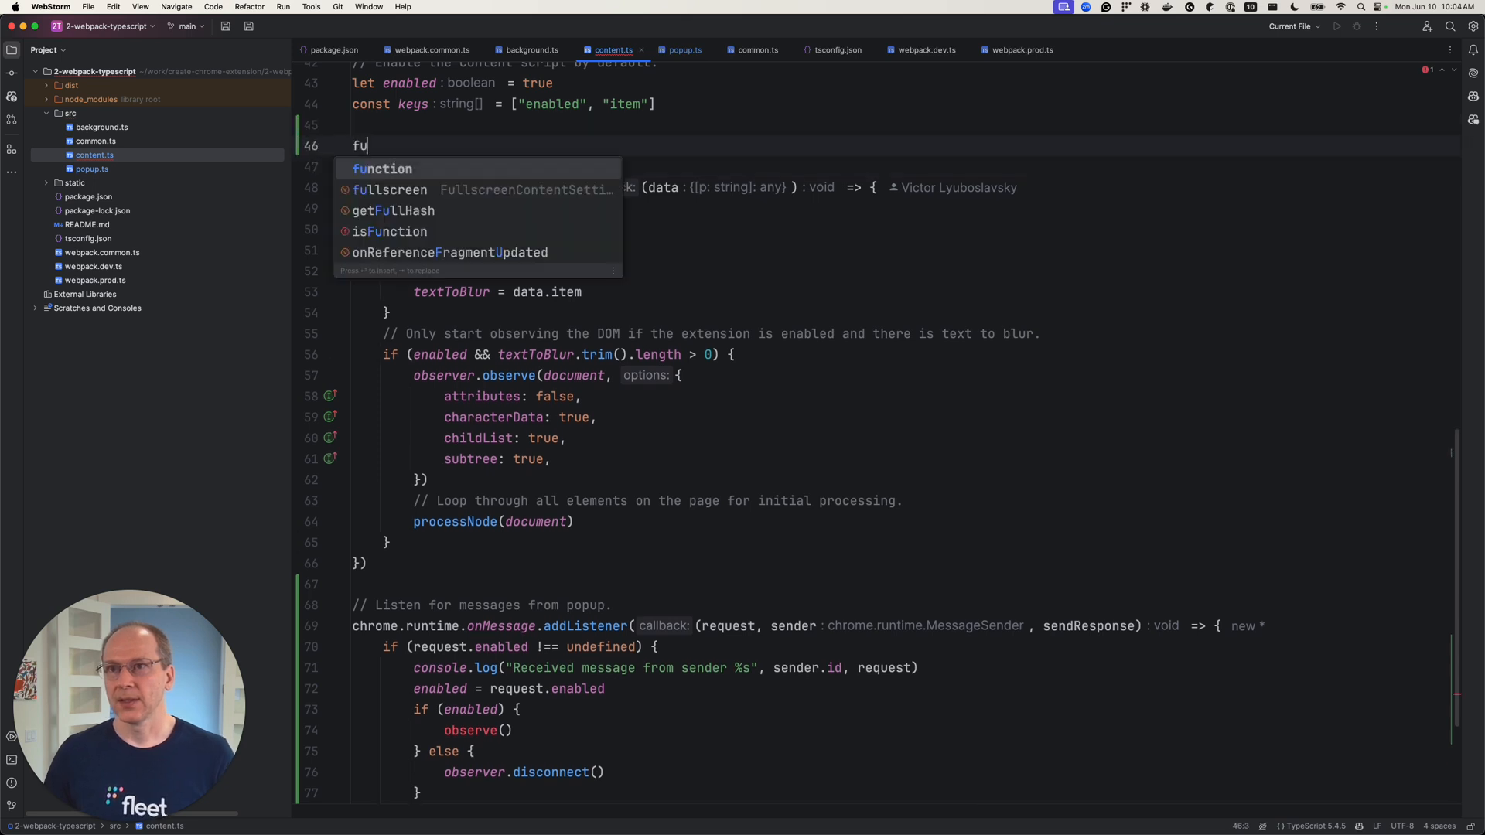
pyautogui.write('nction obser')
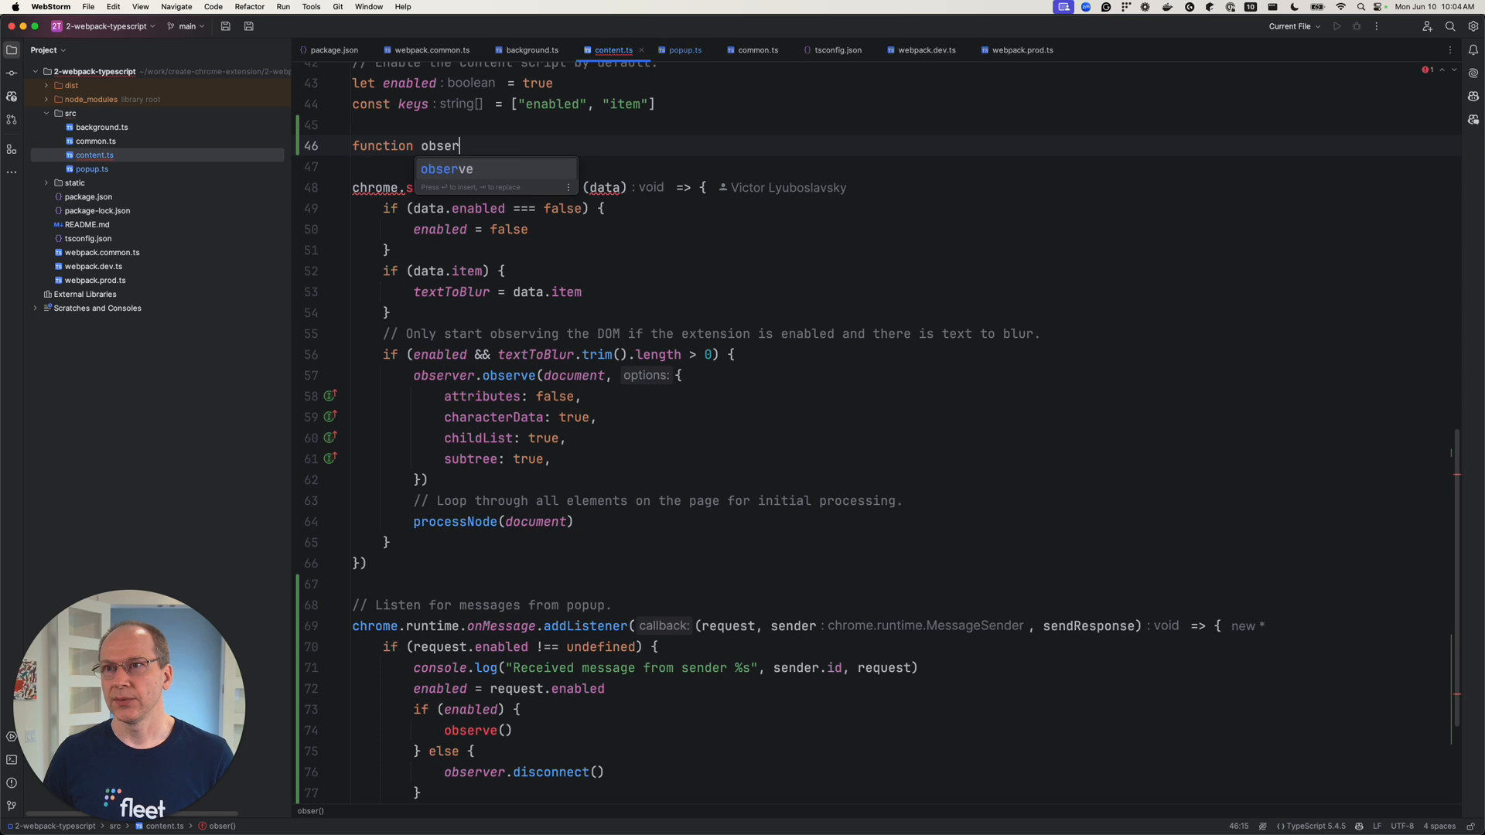
pyautogui.press('Tab')
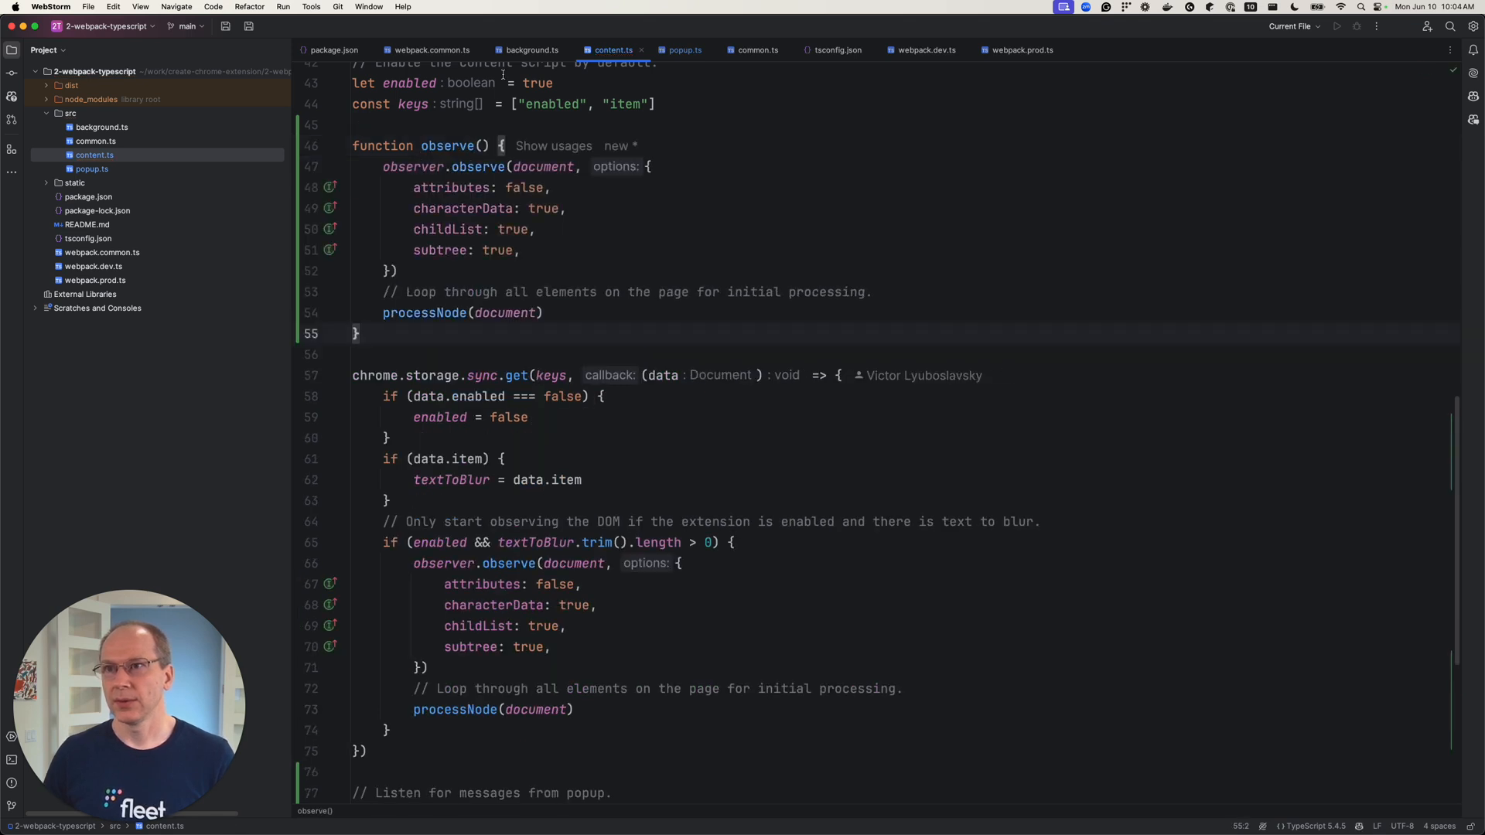
pyautogui.scroll(-3)
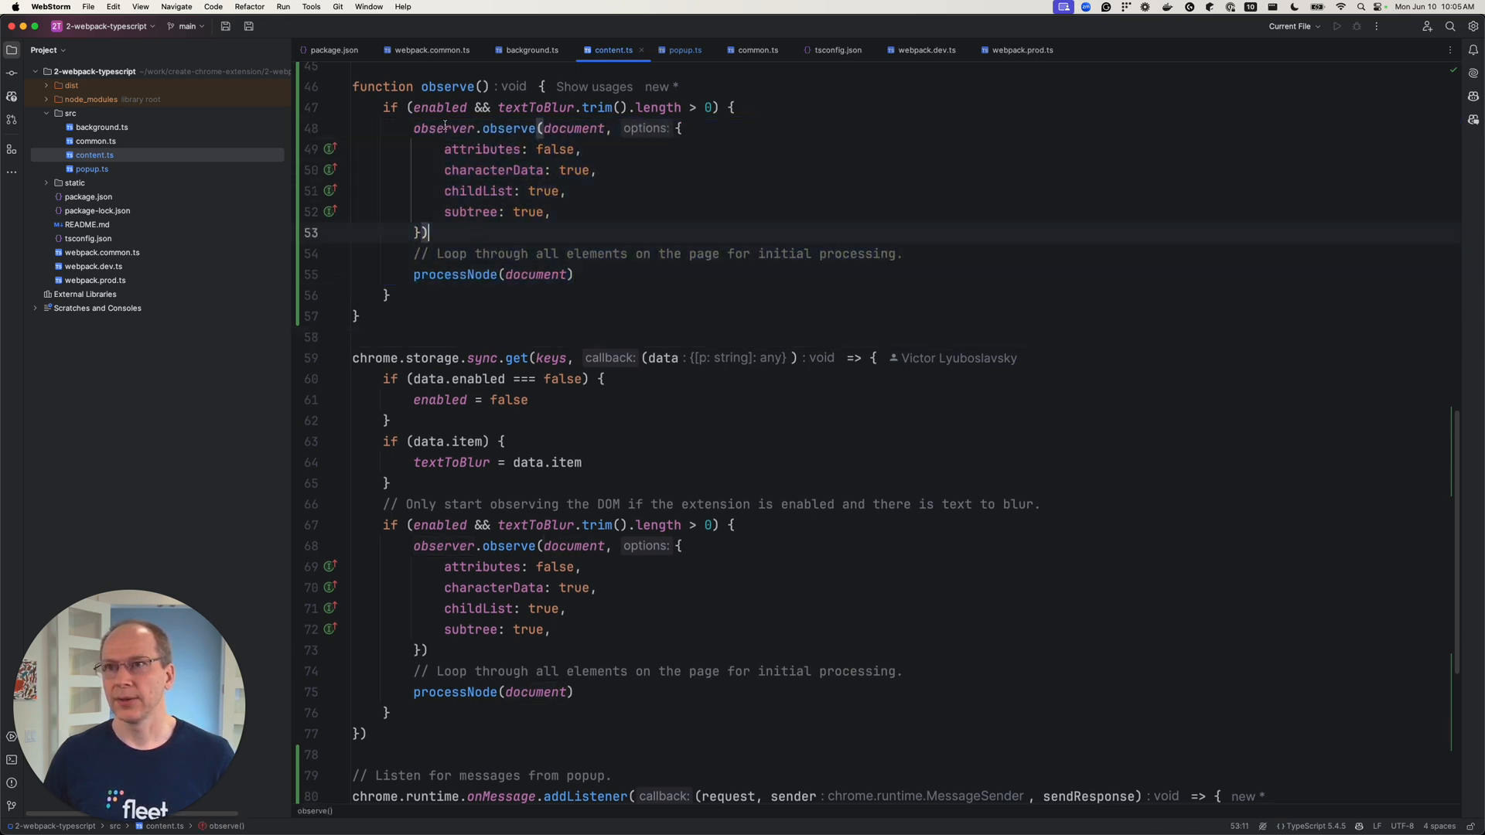
# Replace the duplicated observing block in the storage callback with an observe() call
pyautogui.click(643, 504)
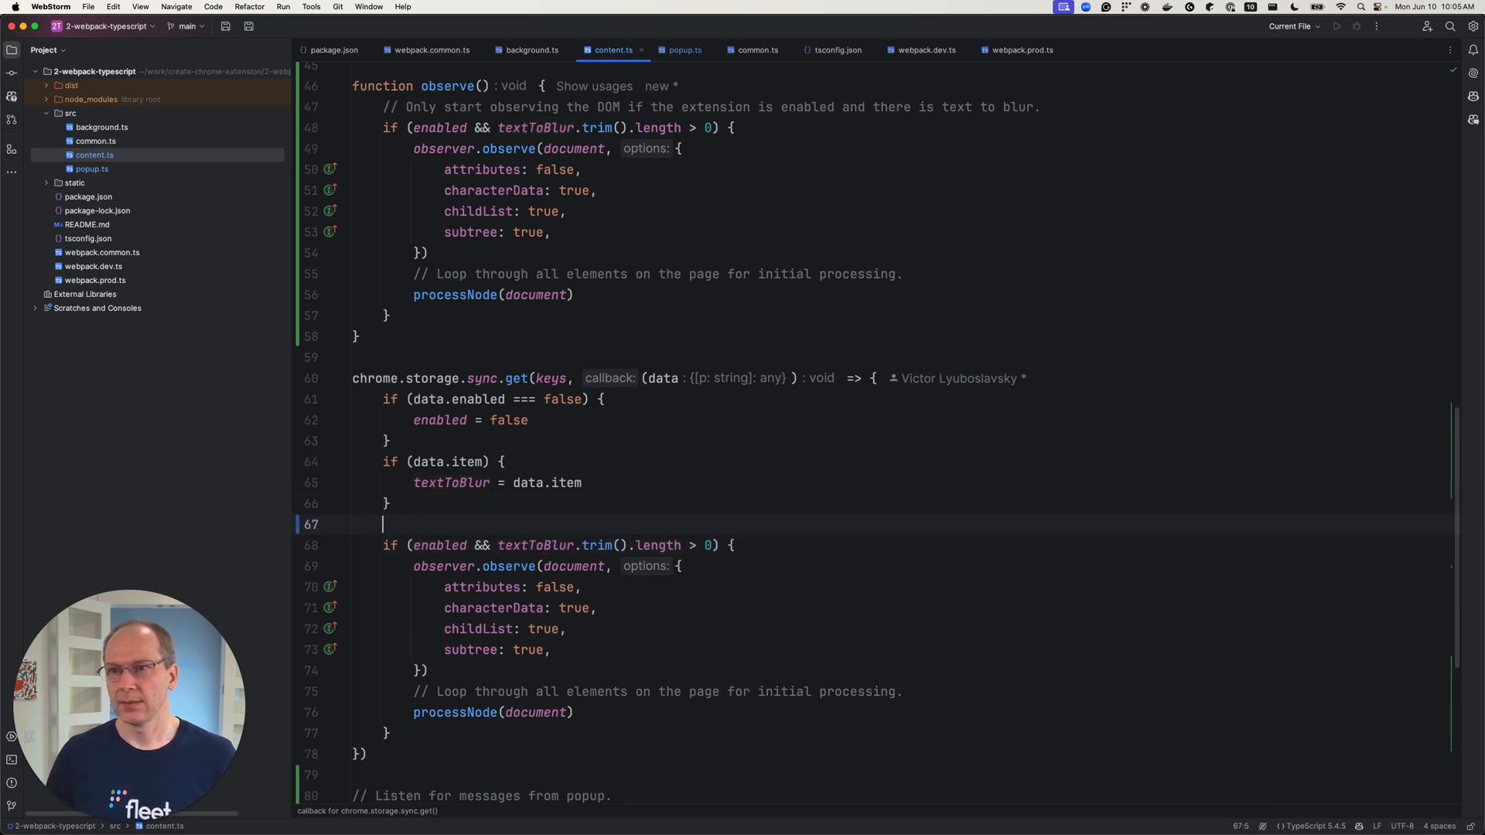
pyautogui.write('observe()')
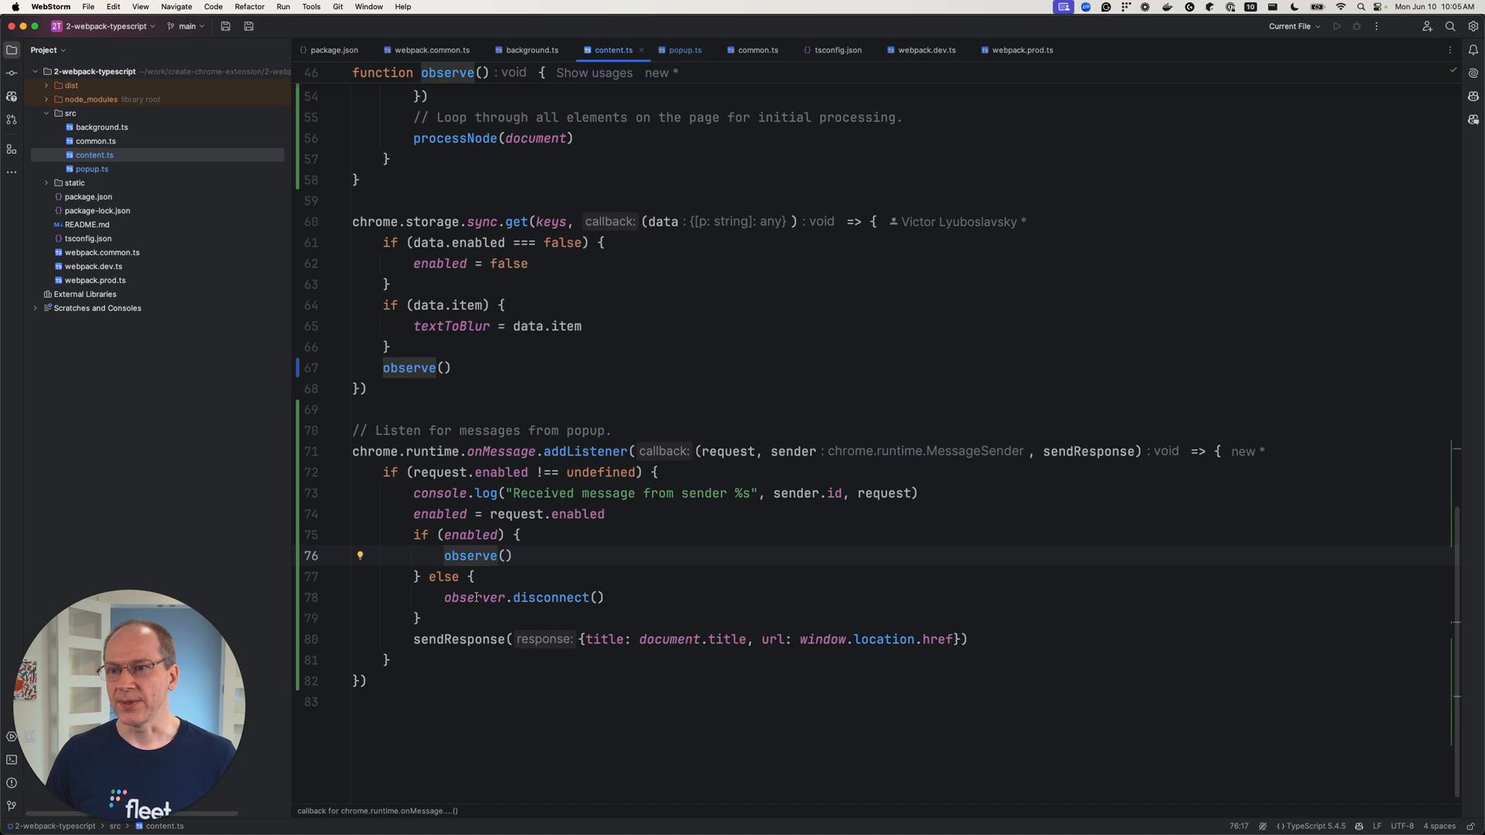
pyautogui.click(470, 597)
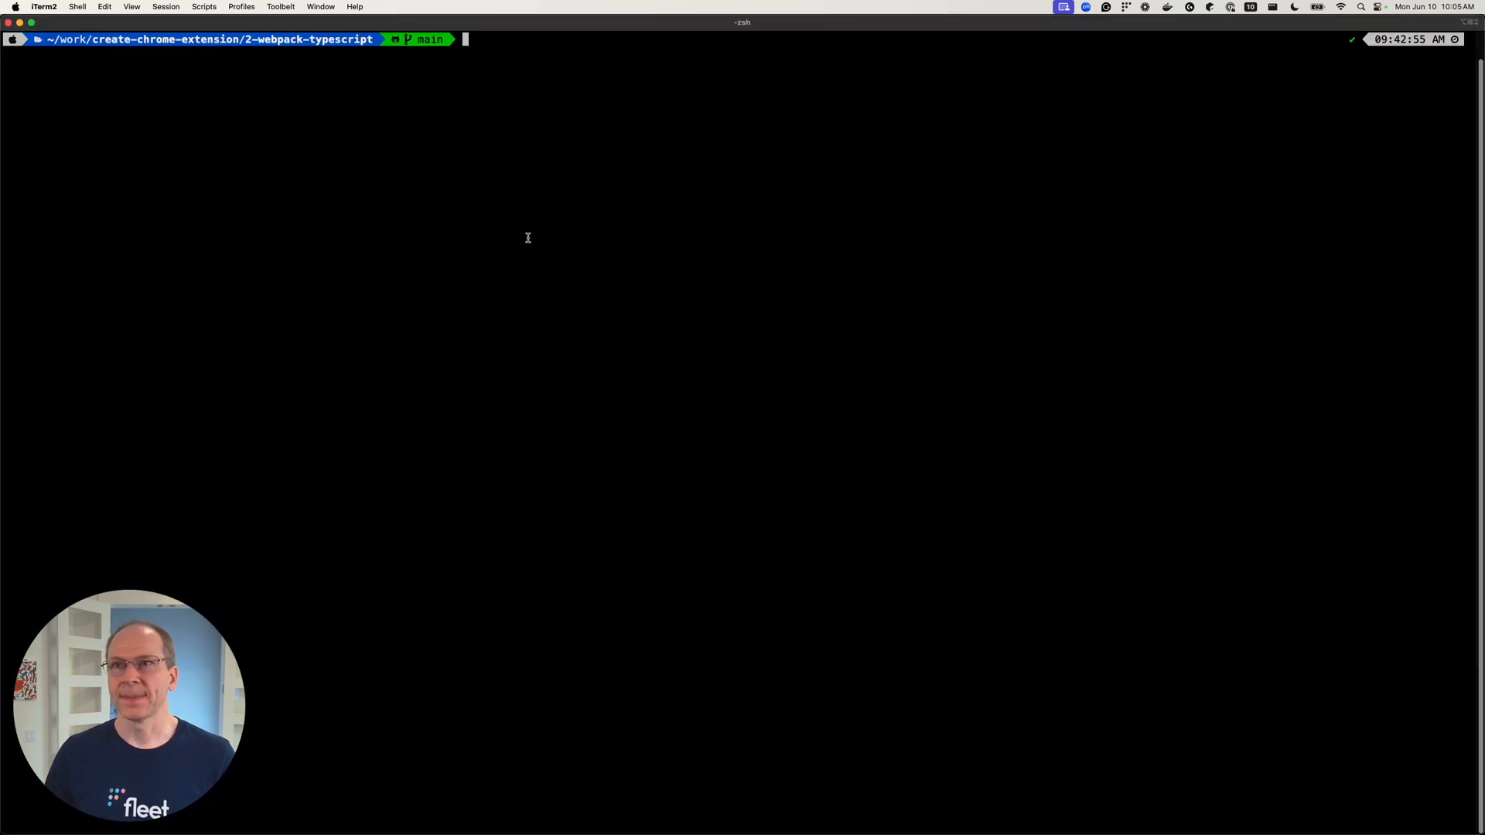
# Run npm run start to launch the webpack watch build
pyautogui.write('npm')
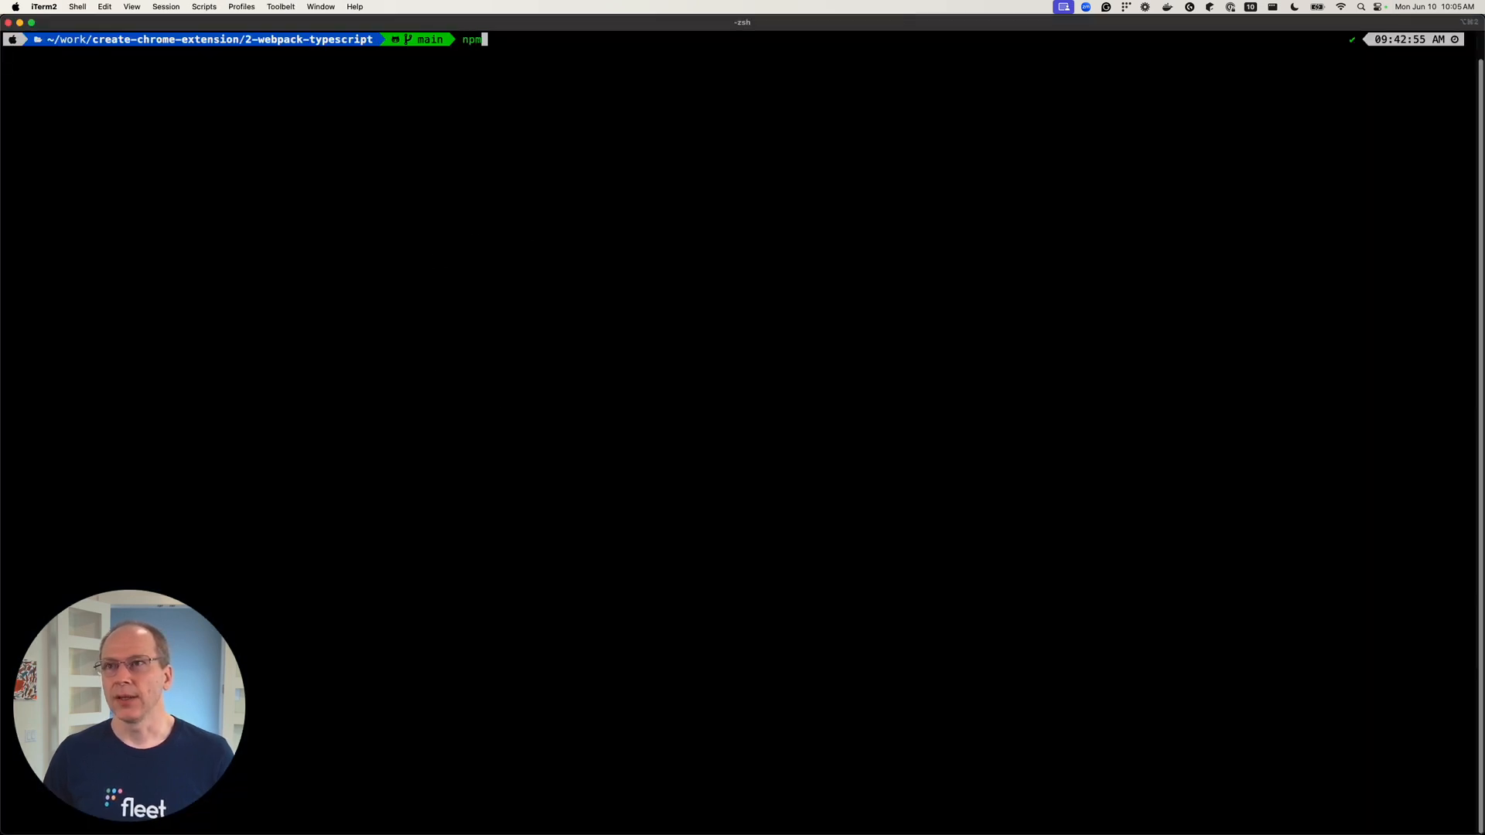
pyautogui.write('run start')
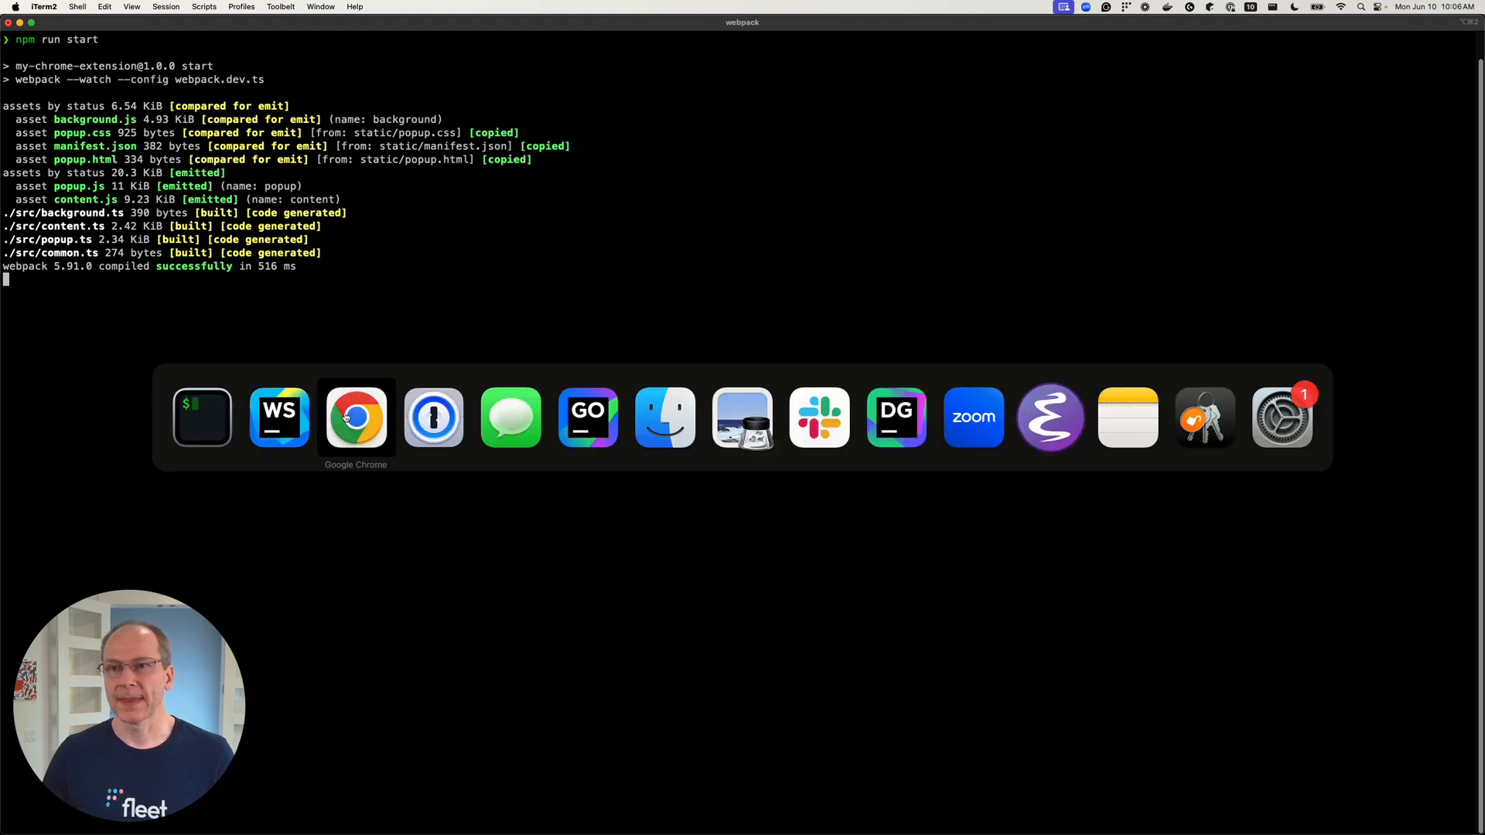
# Remove the old My Chrome Extension from the Chrome extensions page
pyautogui.click(354, 418)
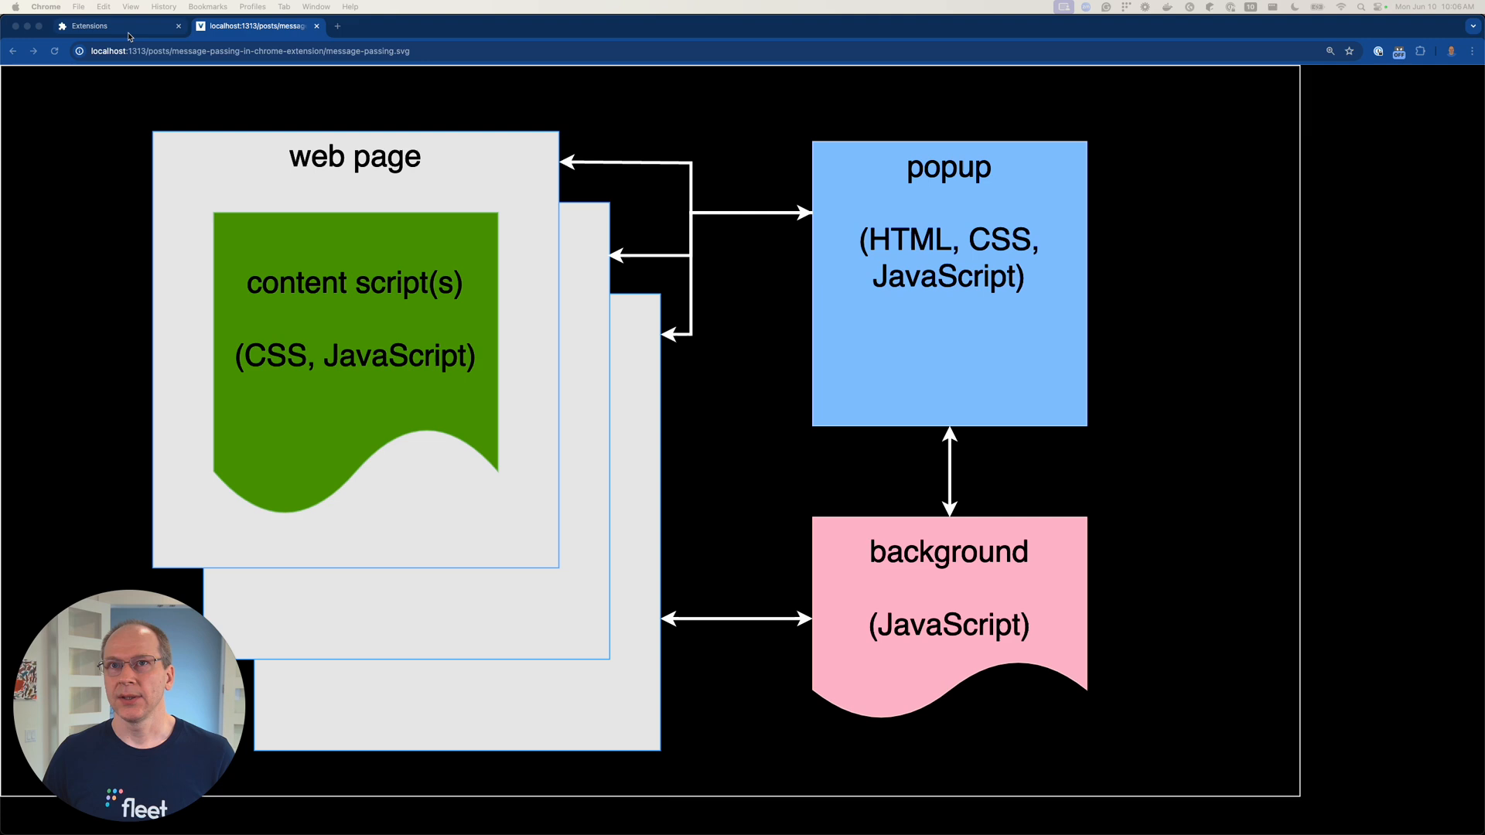
pyautogui.click(102, 26)
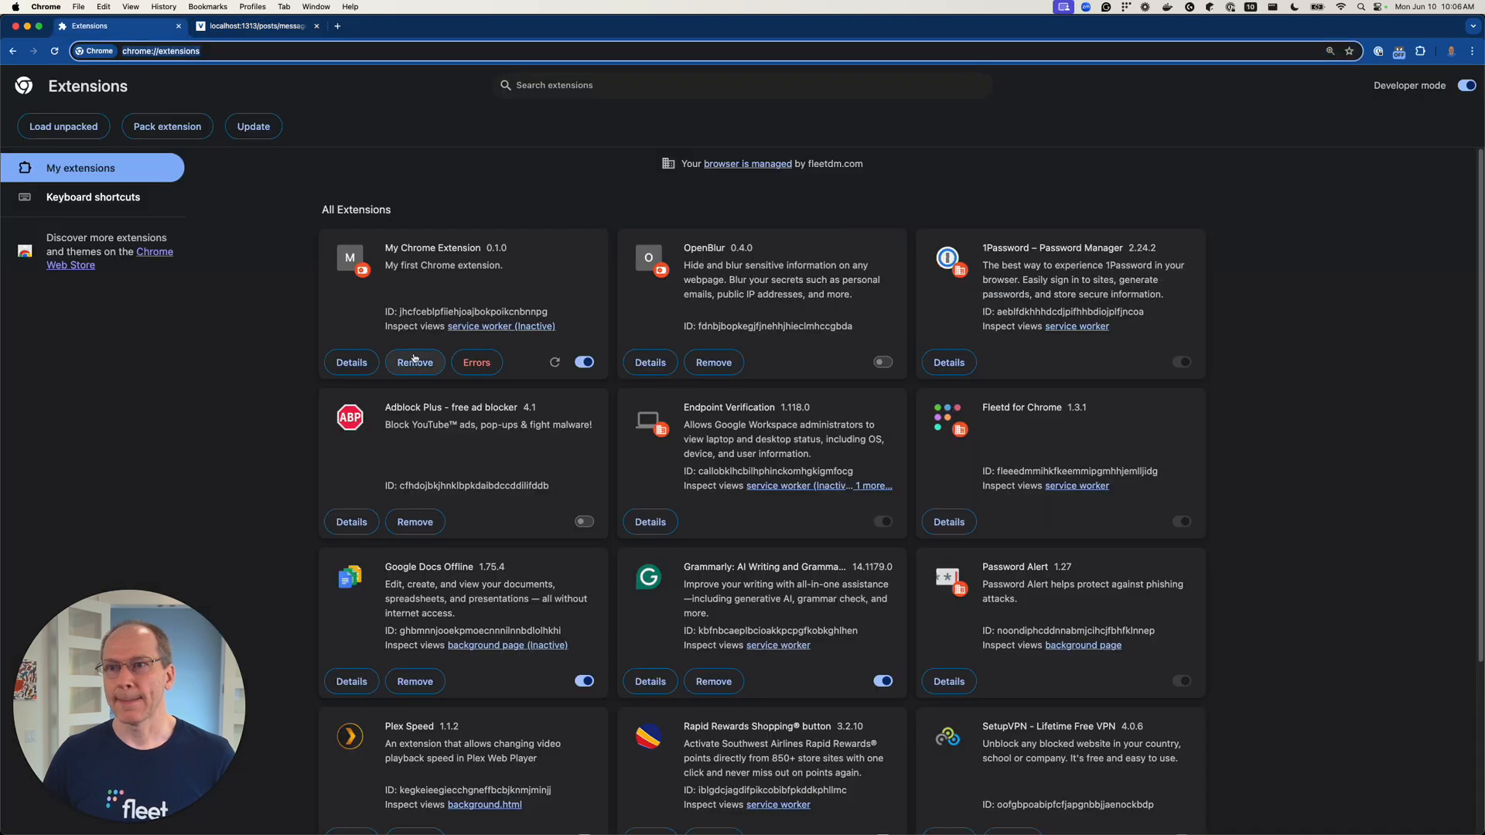
pyautogui.moveTo(383, 248); pyautogui.dragTo(502, 272)
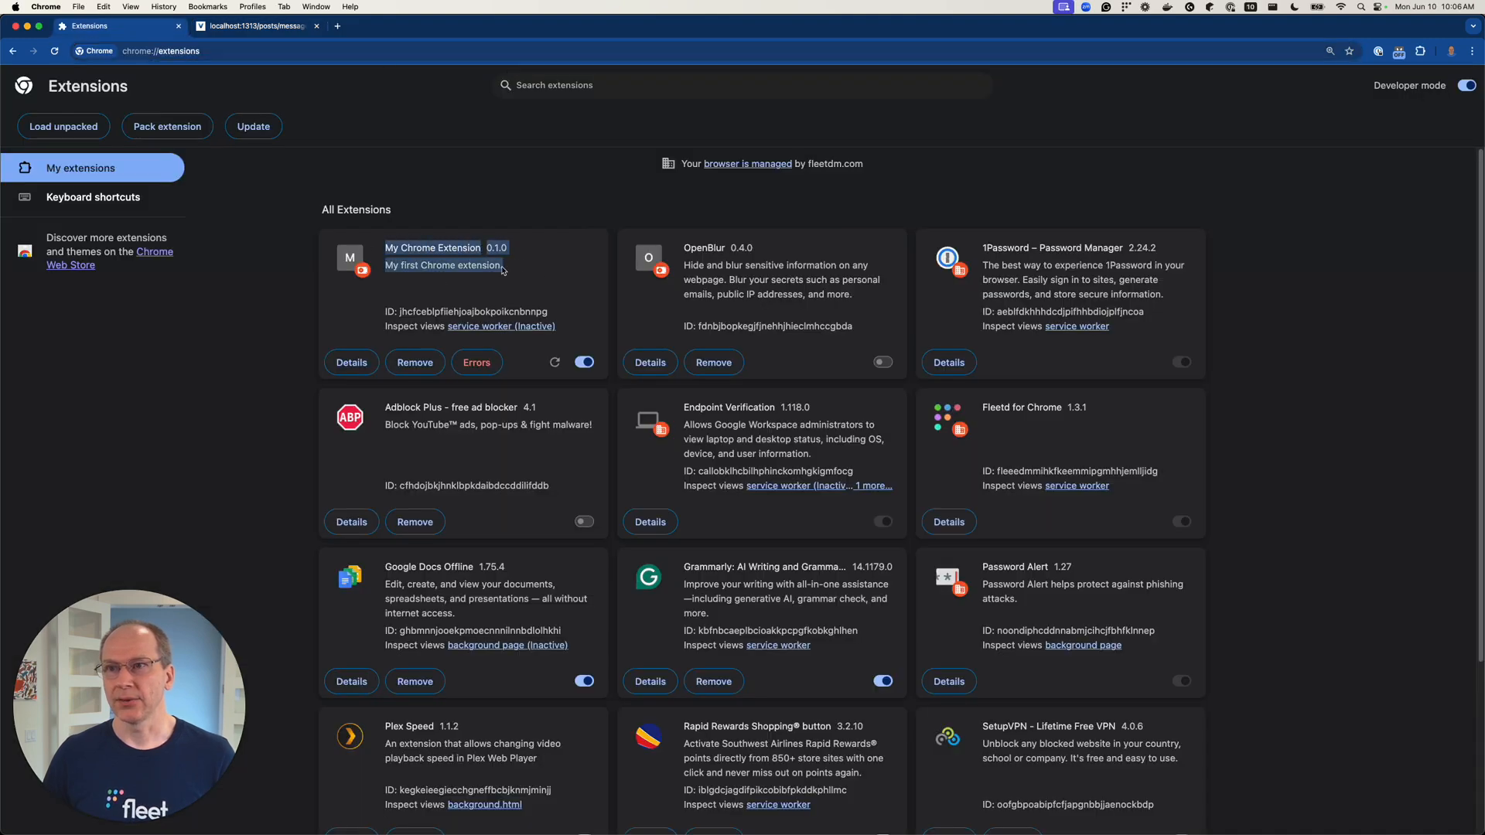
pyautogui.click(403, 248)
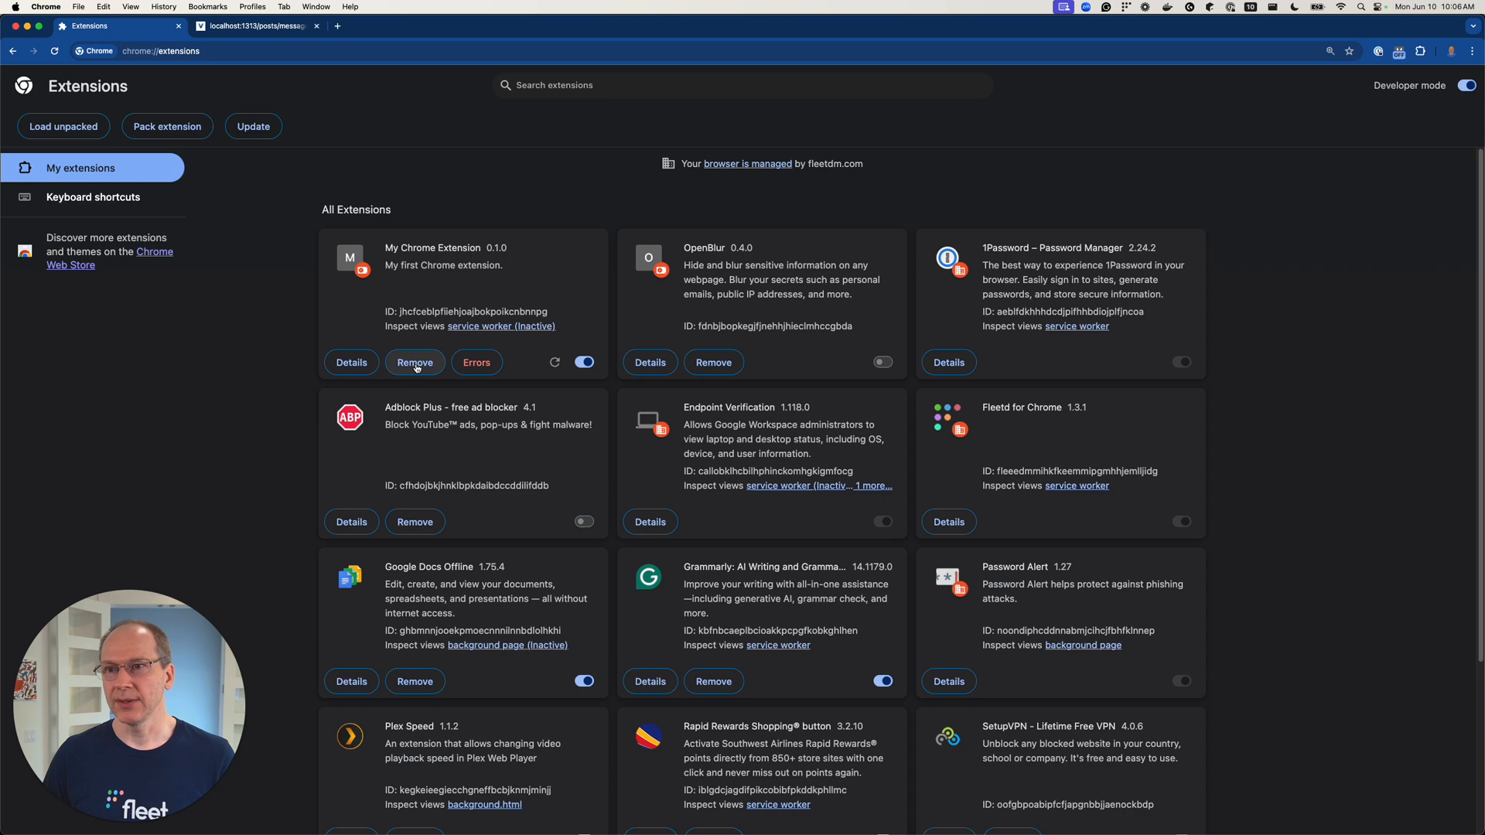
pyautogui.click(414, 362)
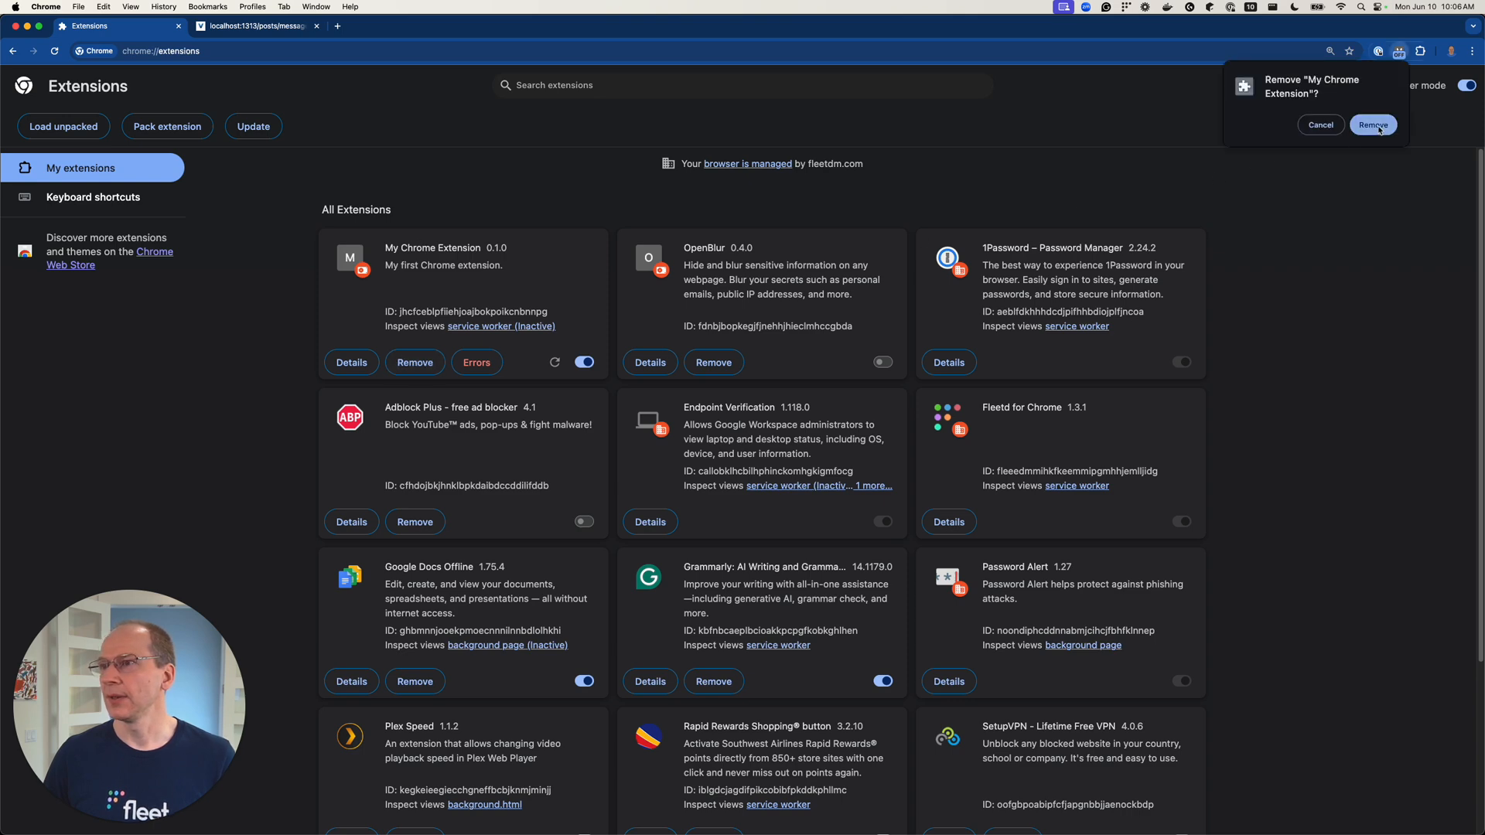
pyautogui.click(1374, 125)
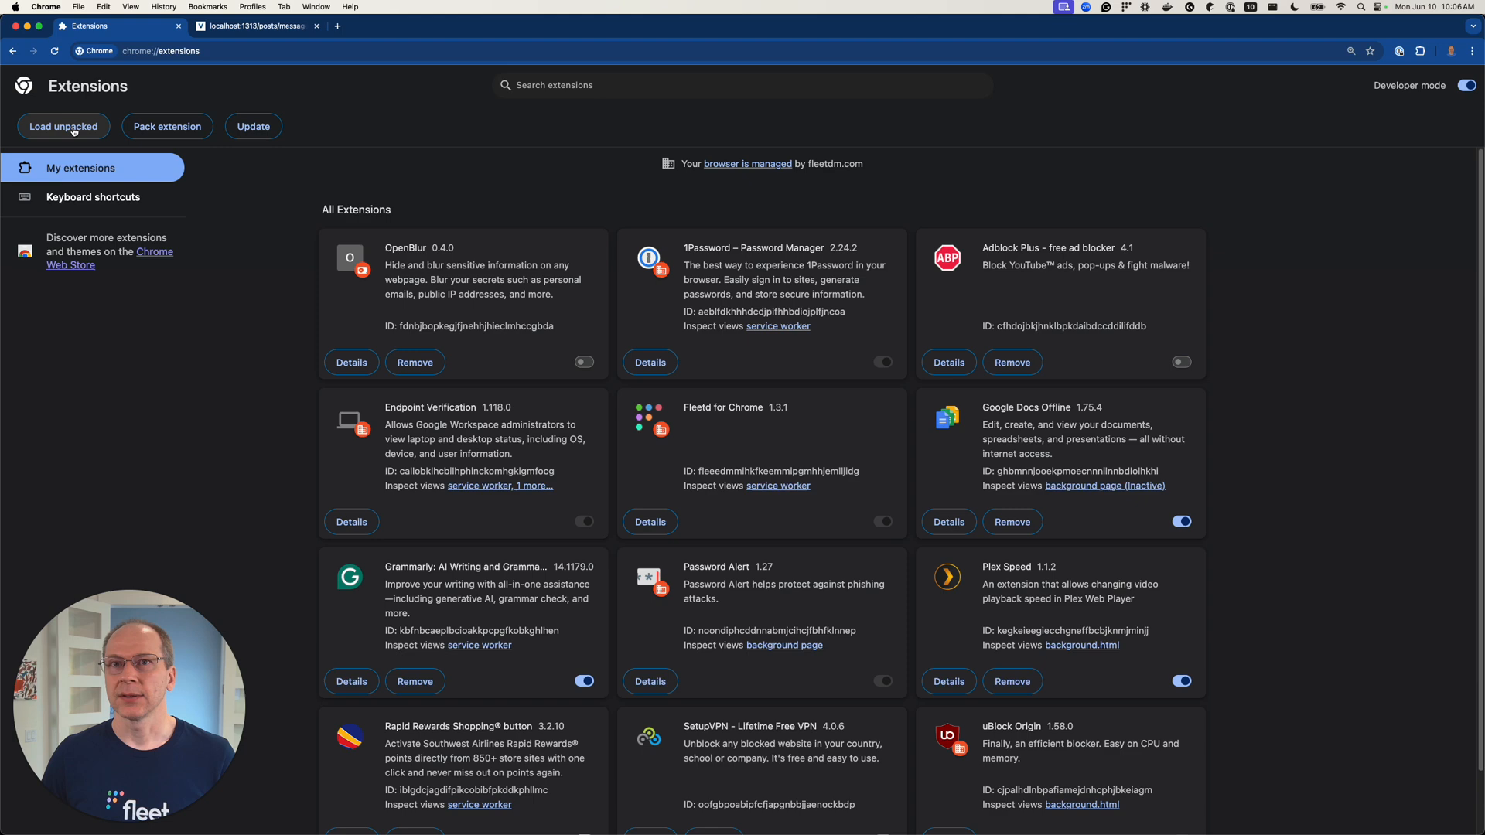
pyautogui.moveTo(355, 129)
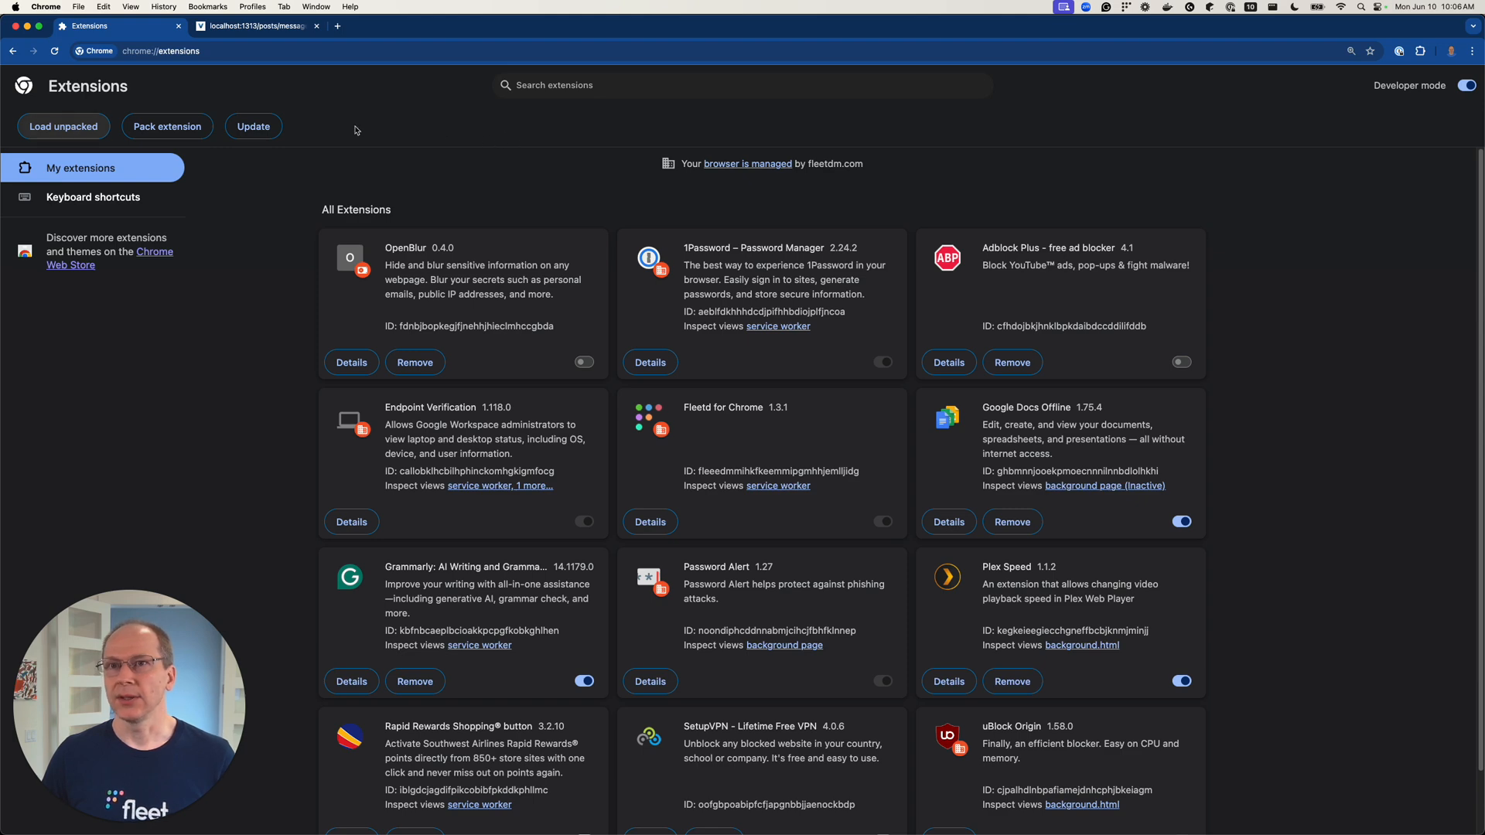
# Load unpacked, browsing into create-chrome-extension/2-webpack-typescript and choosing its build folder
pyautogui.click(64, 126)
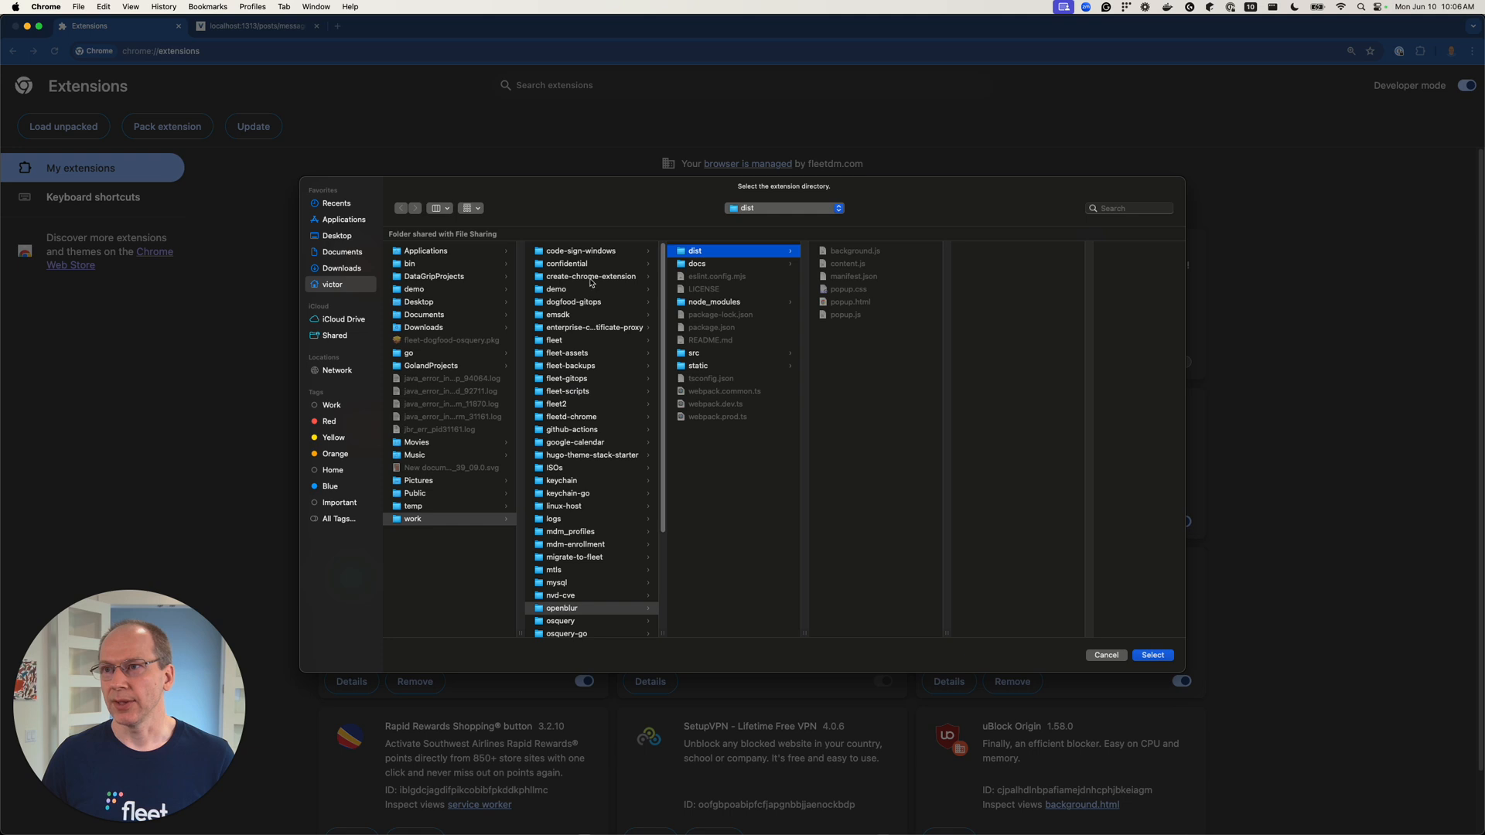
pyautogui.click(591, 276)
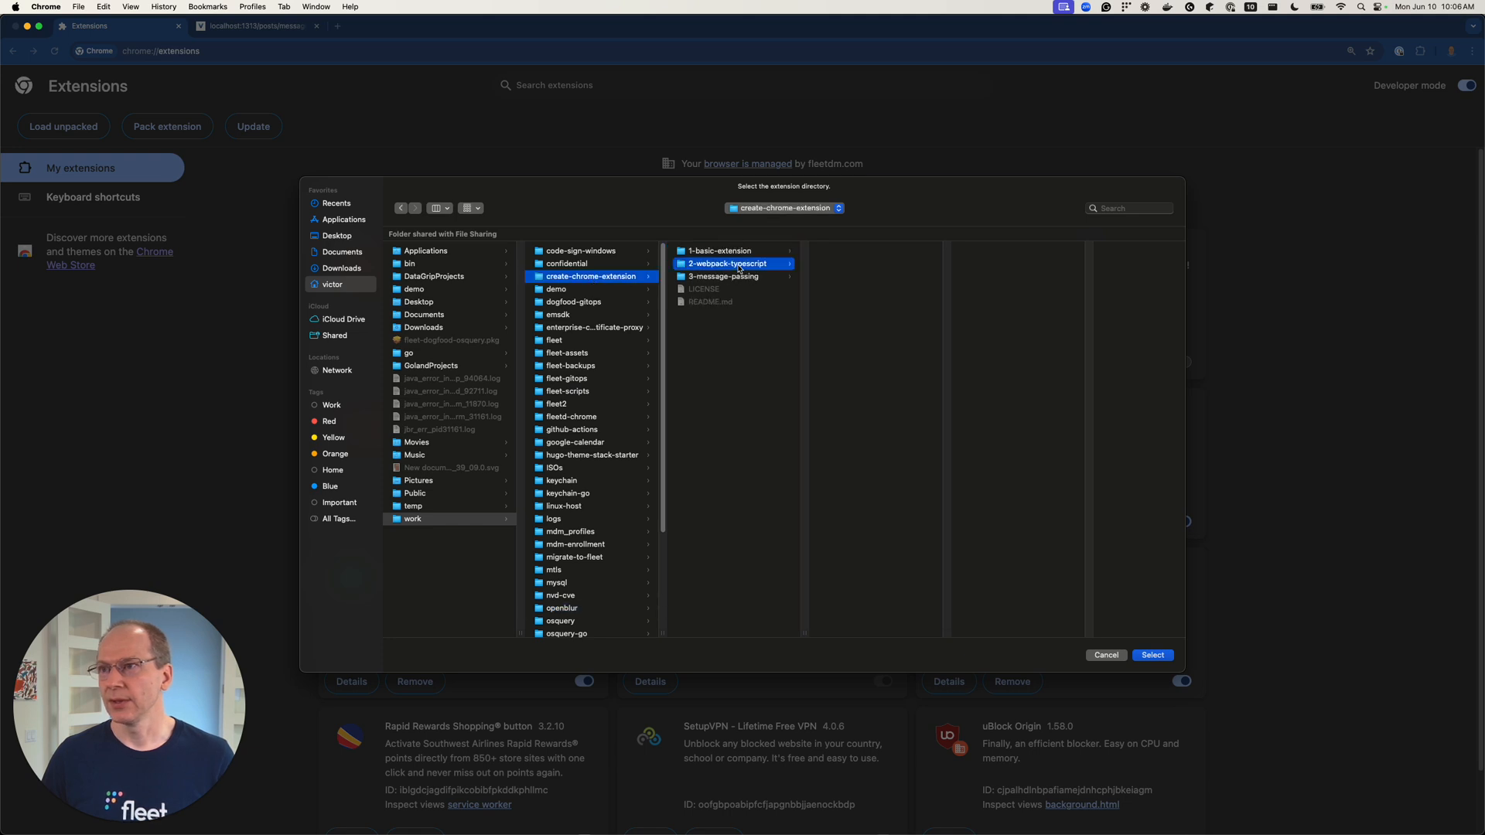
pyautogui.click(728, 263)
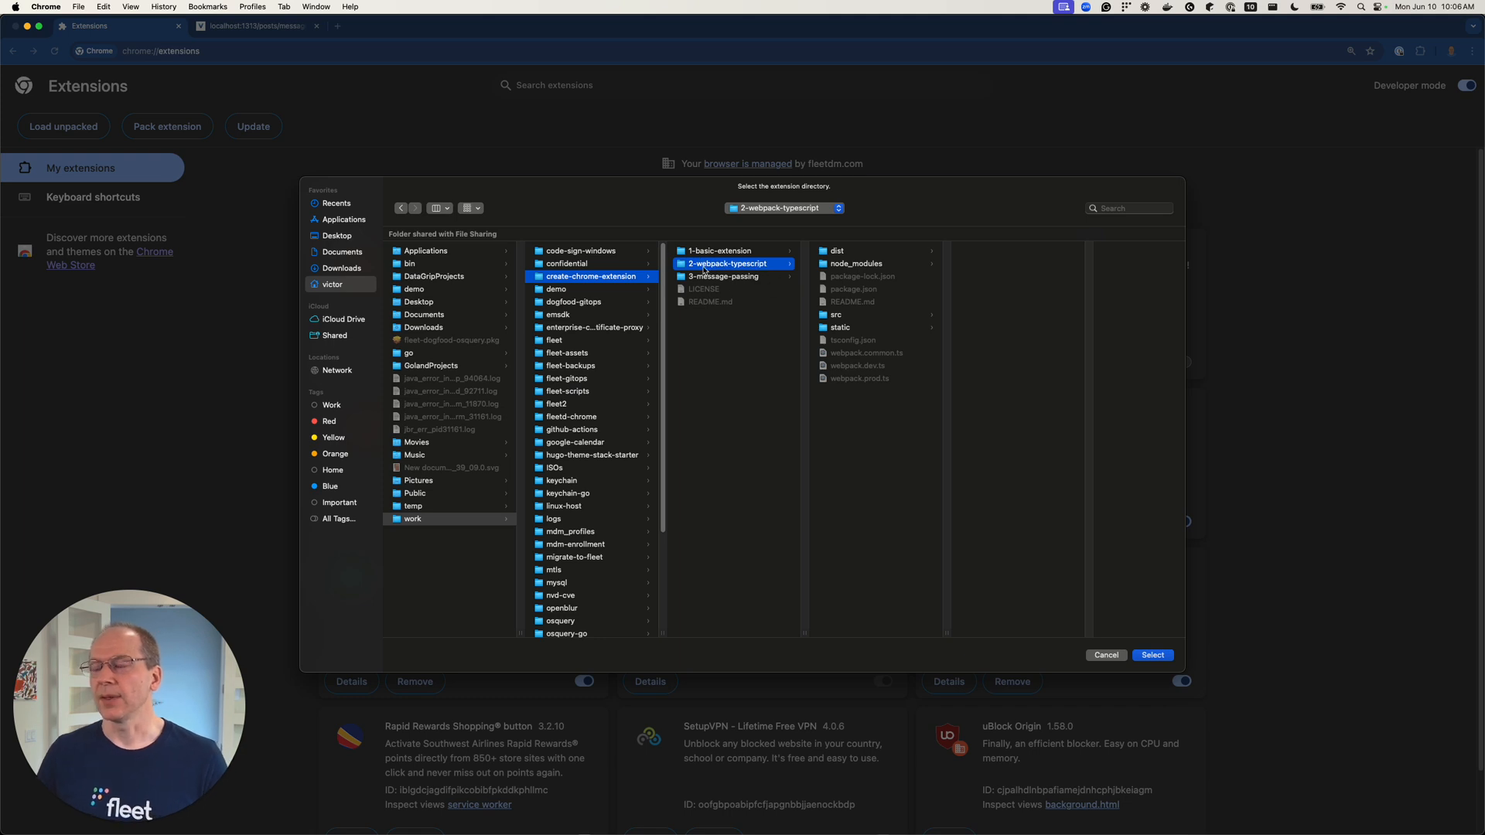
pyautogui.click(837, 250)
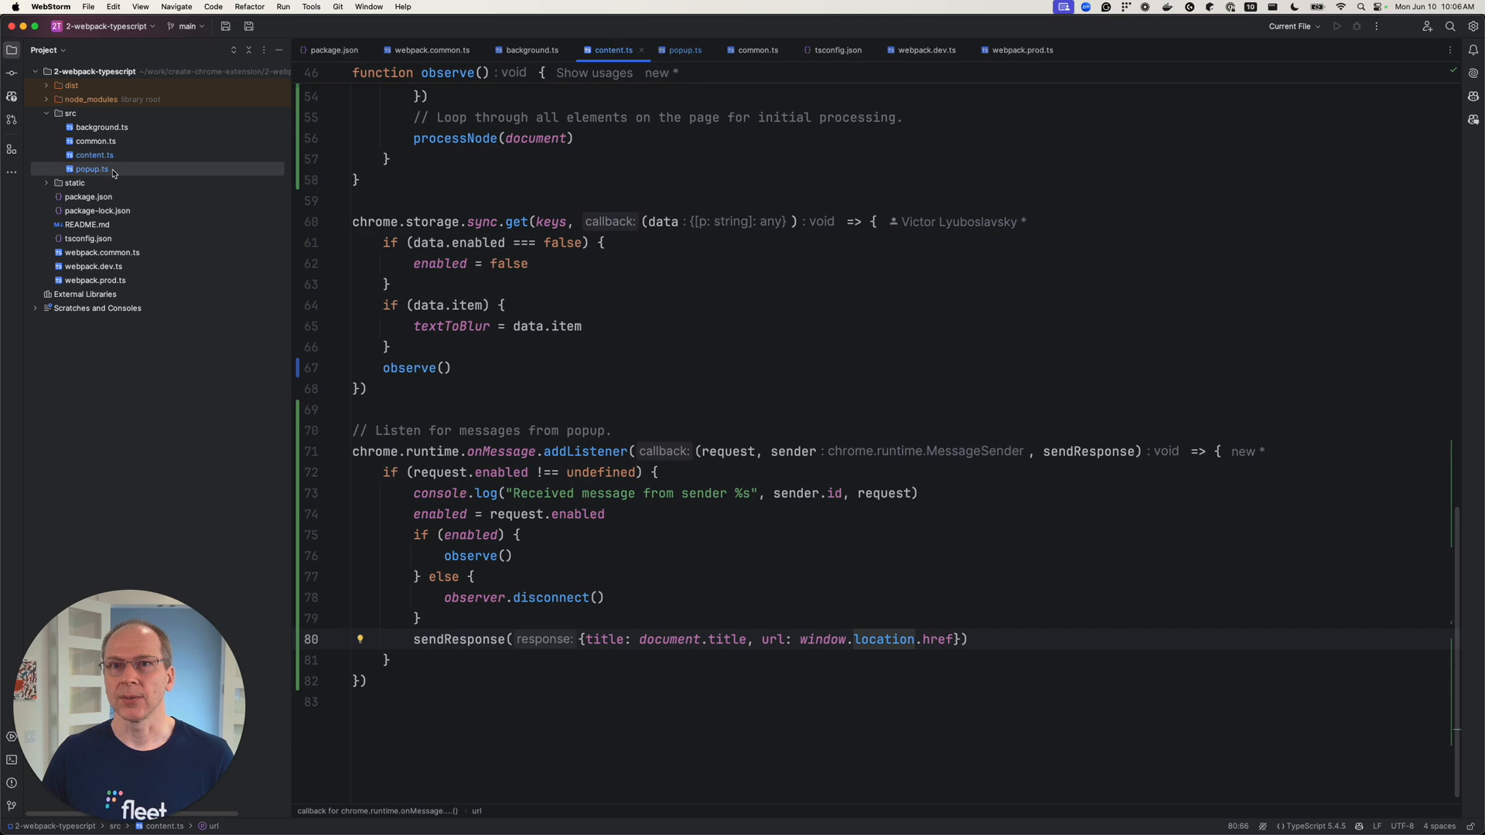
pyautogui.click(684, 49)
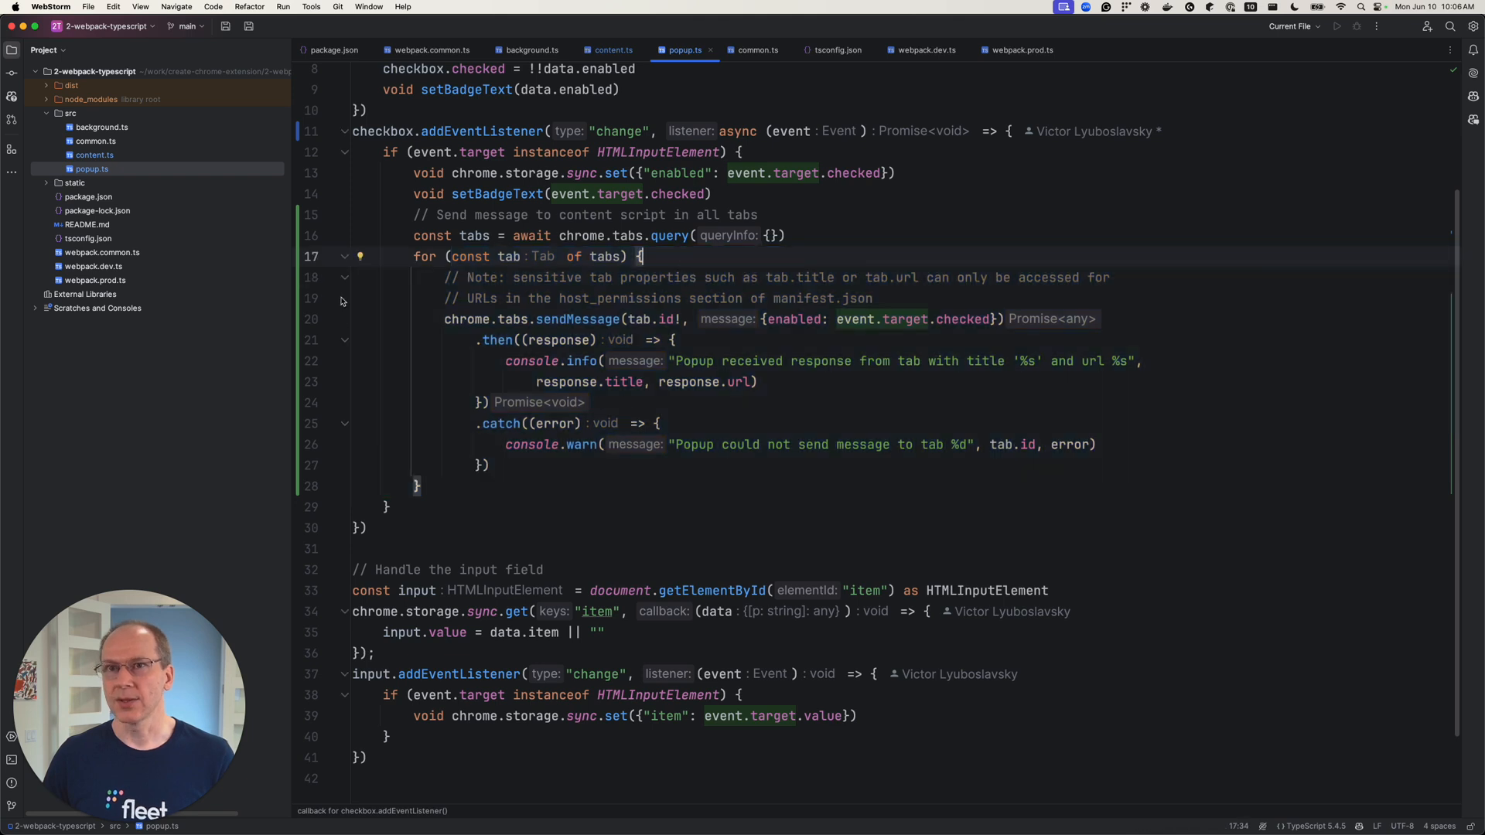
pyautogui.click(613, 49)
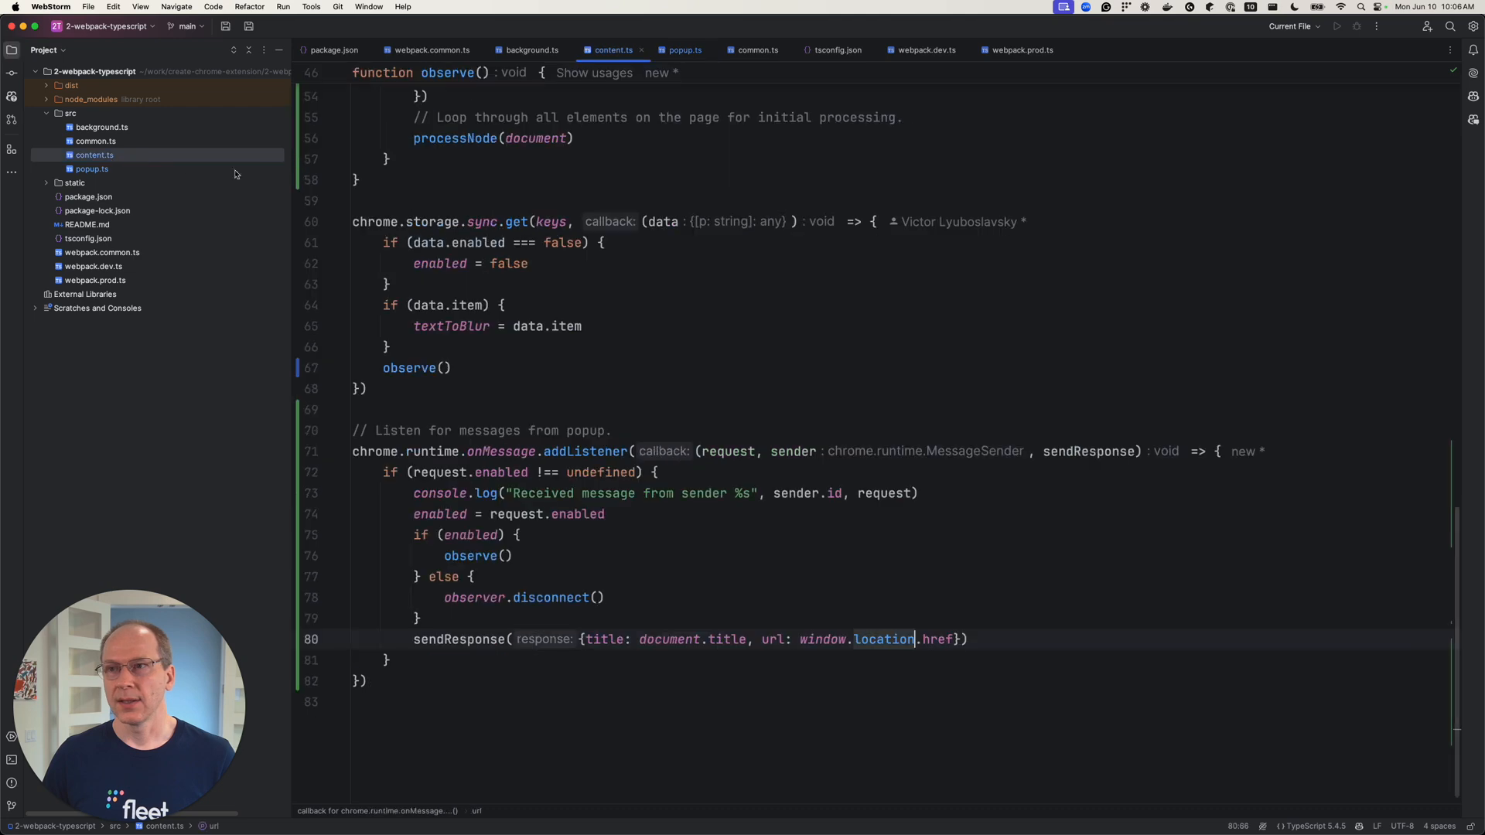
pyautogui.doubleClick(606, 493)
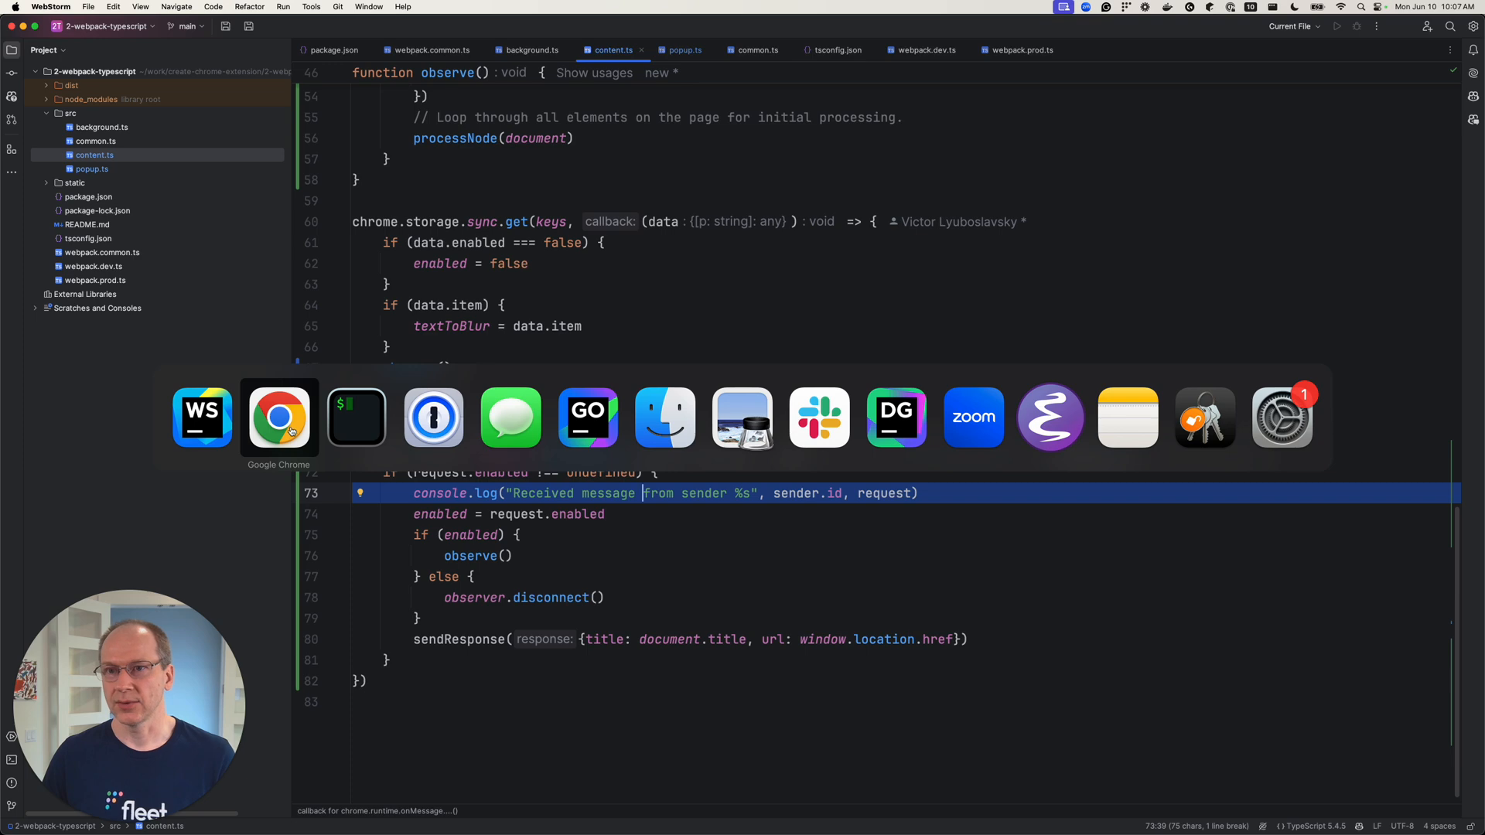
# Visit fleetdm.com in a new tab with the DevTools console ready
pyautogui.click(279, 418)
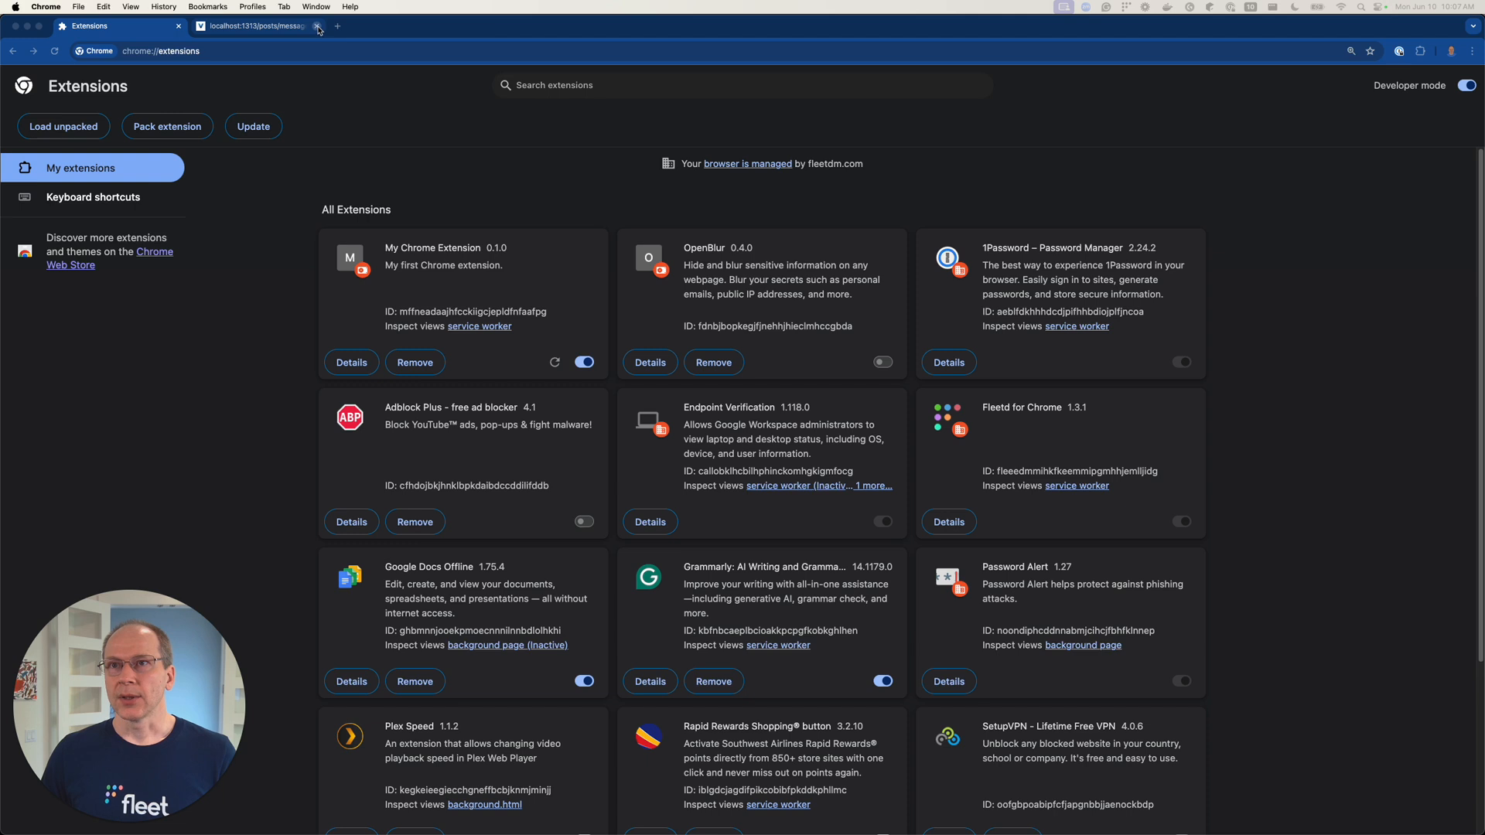
pyautogui.click(317, 27)
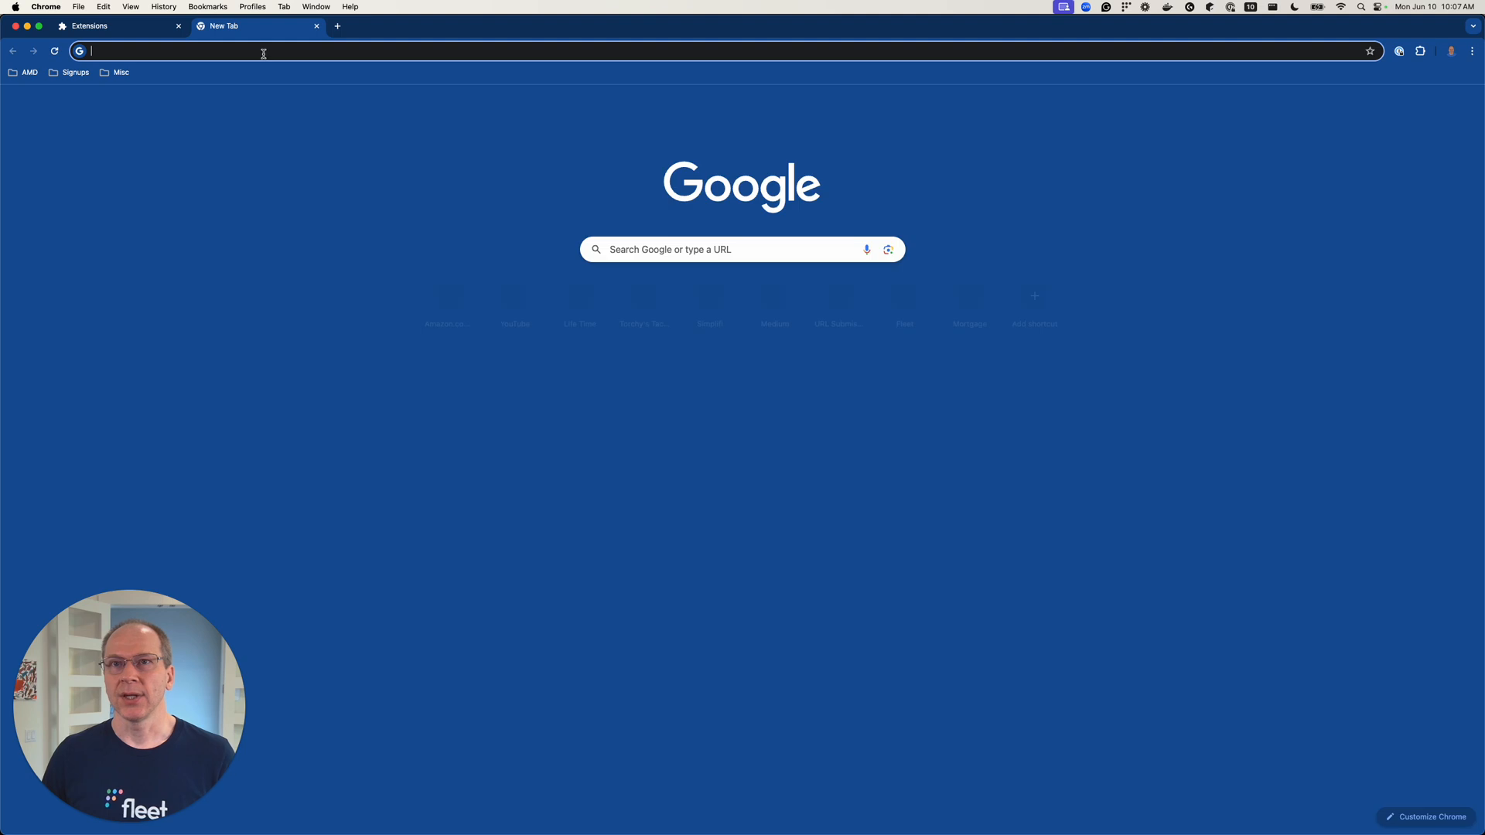
pyautogui.write('fleetdm.com')
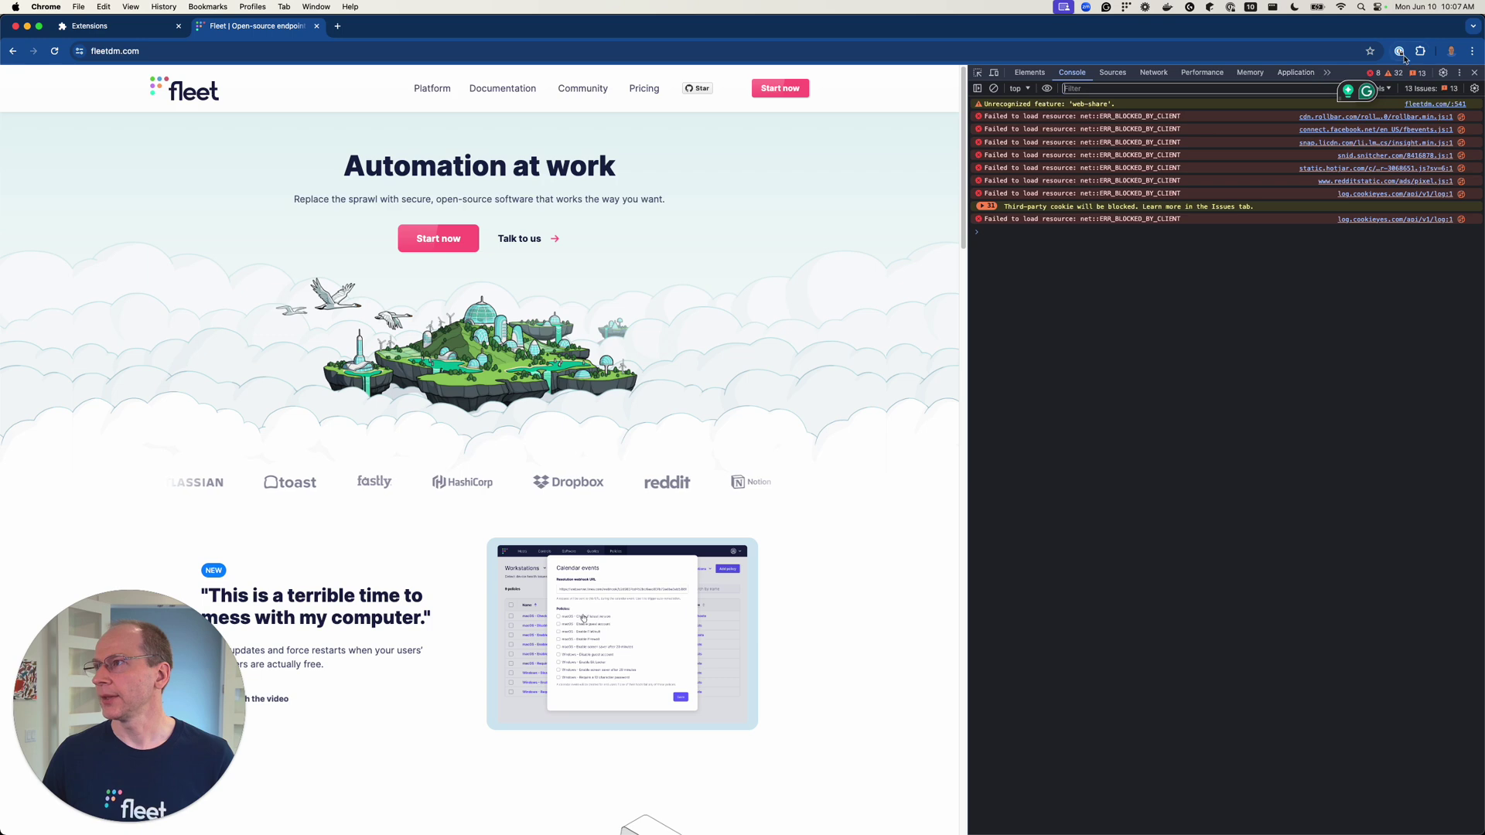
pyautogui.click(1416, 48)
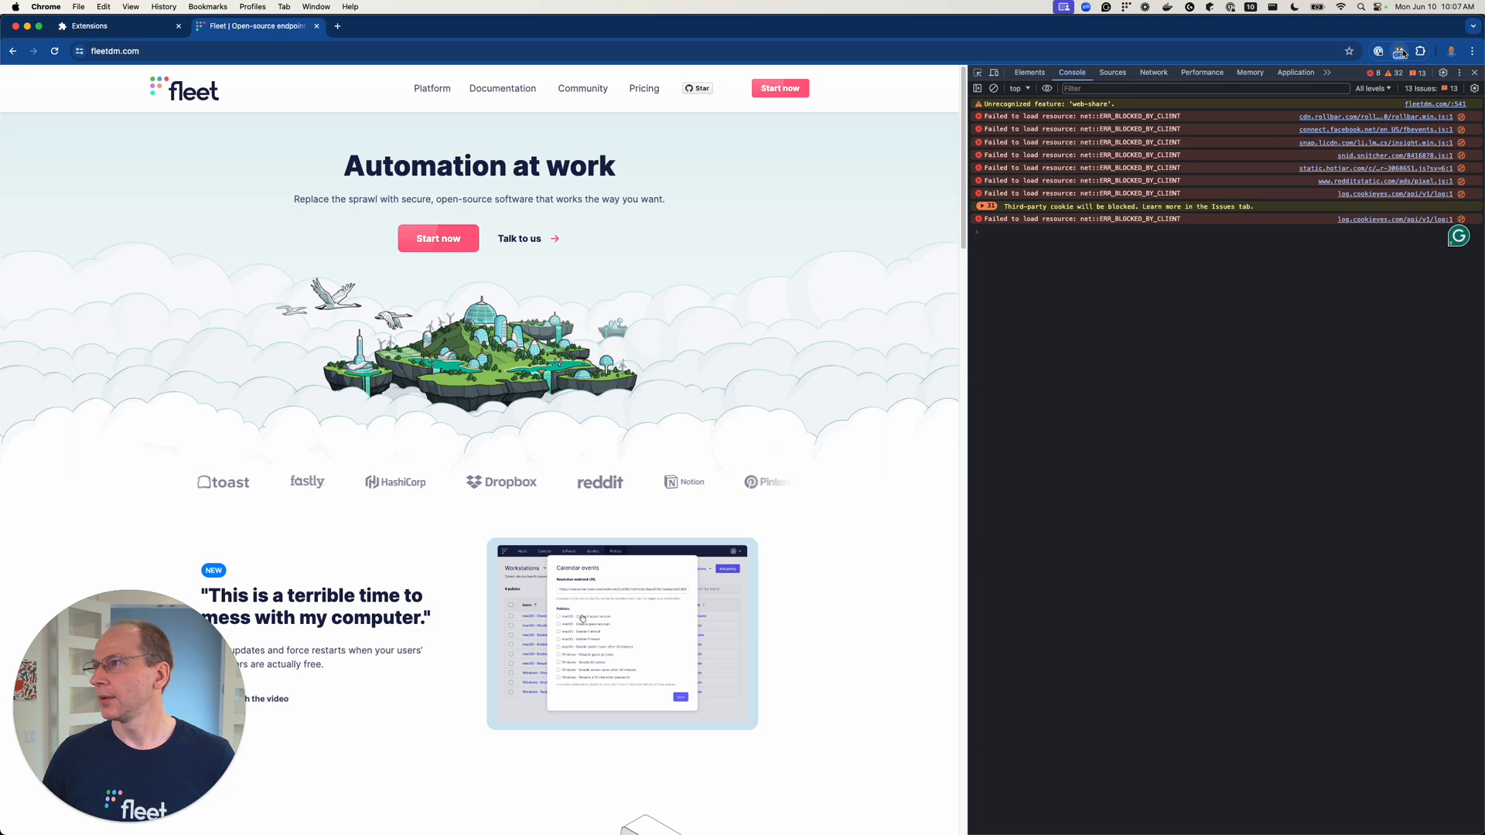
# Flip the popup switch on, then select the extension ID on chrome://extensions to compare with the sender
pyautogui.click(1403, 50)
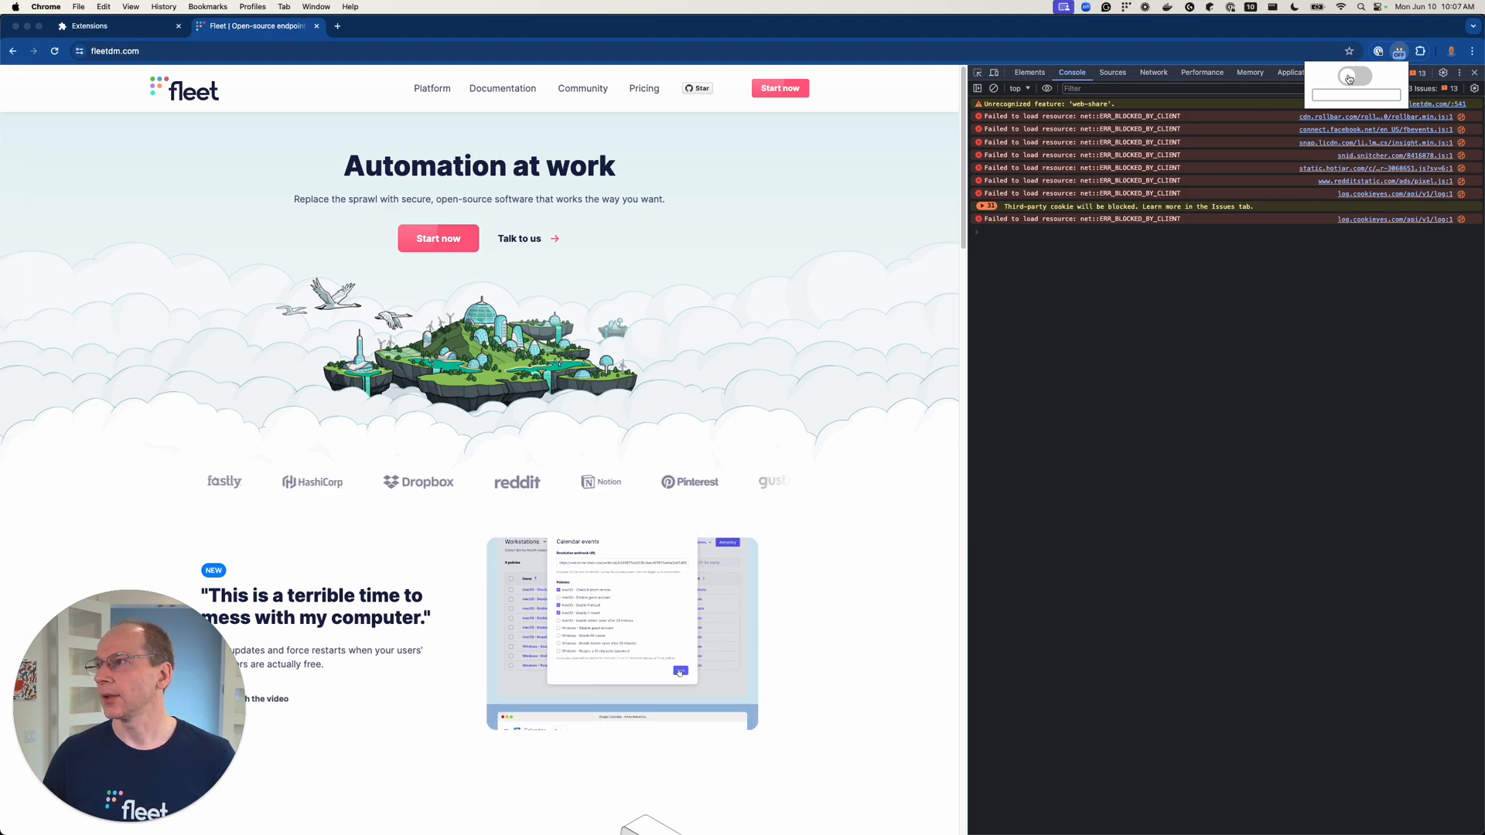
pyautogui.click(1355, 74)
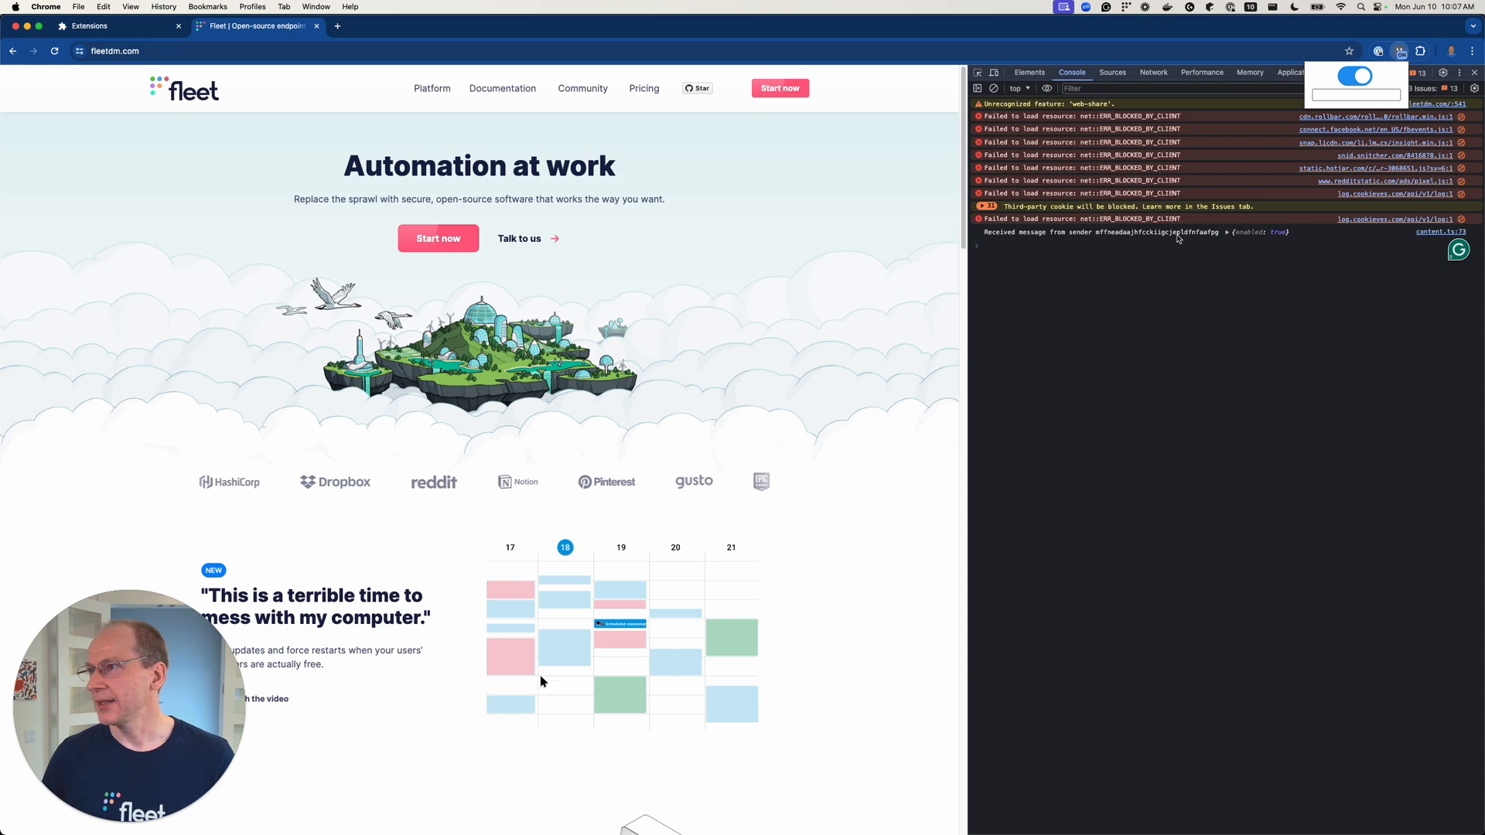
pyautogui.click(101, 26)
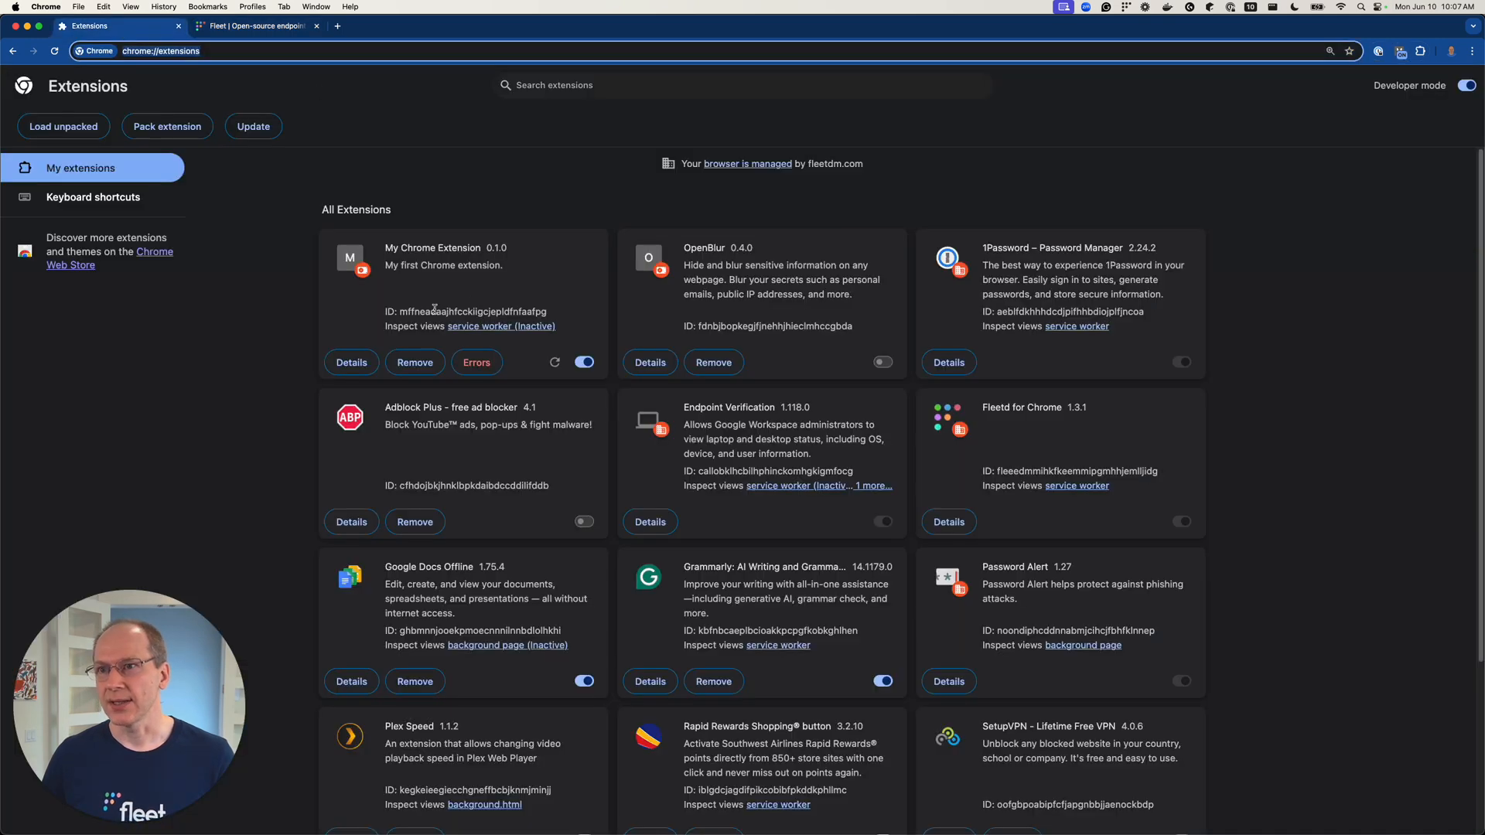
pyautogui.doubleClick(473, 312)
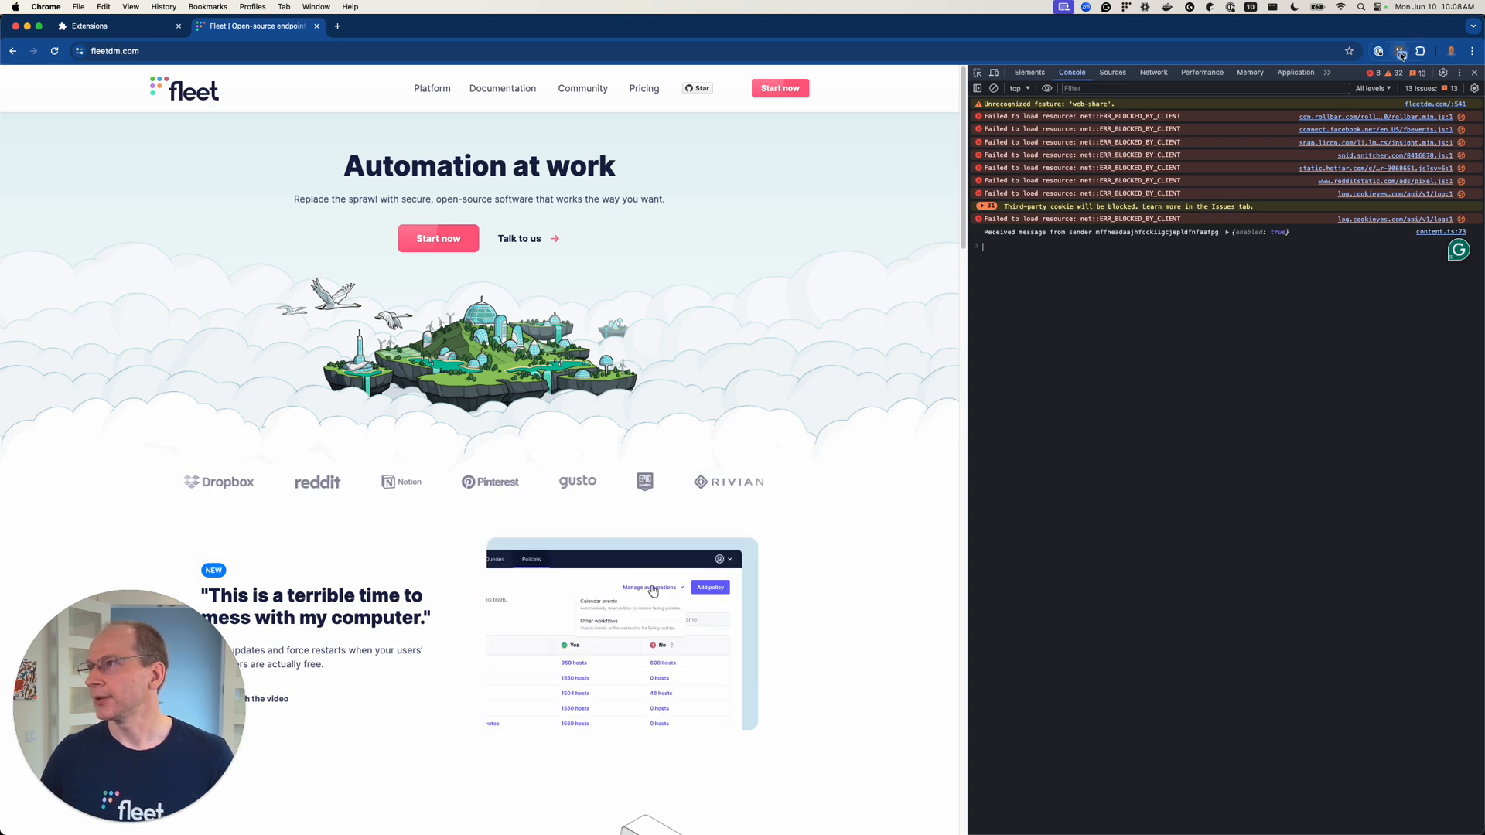
# Turn the extension off from its popup so the console logs enabled false
pyautogui.click(1399, 48)
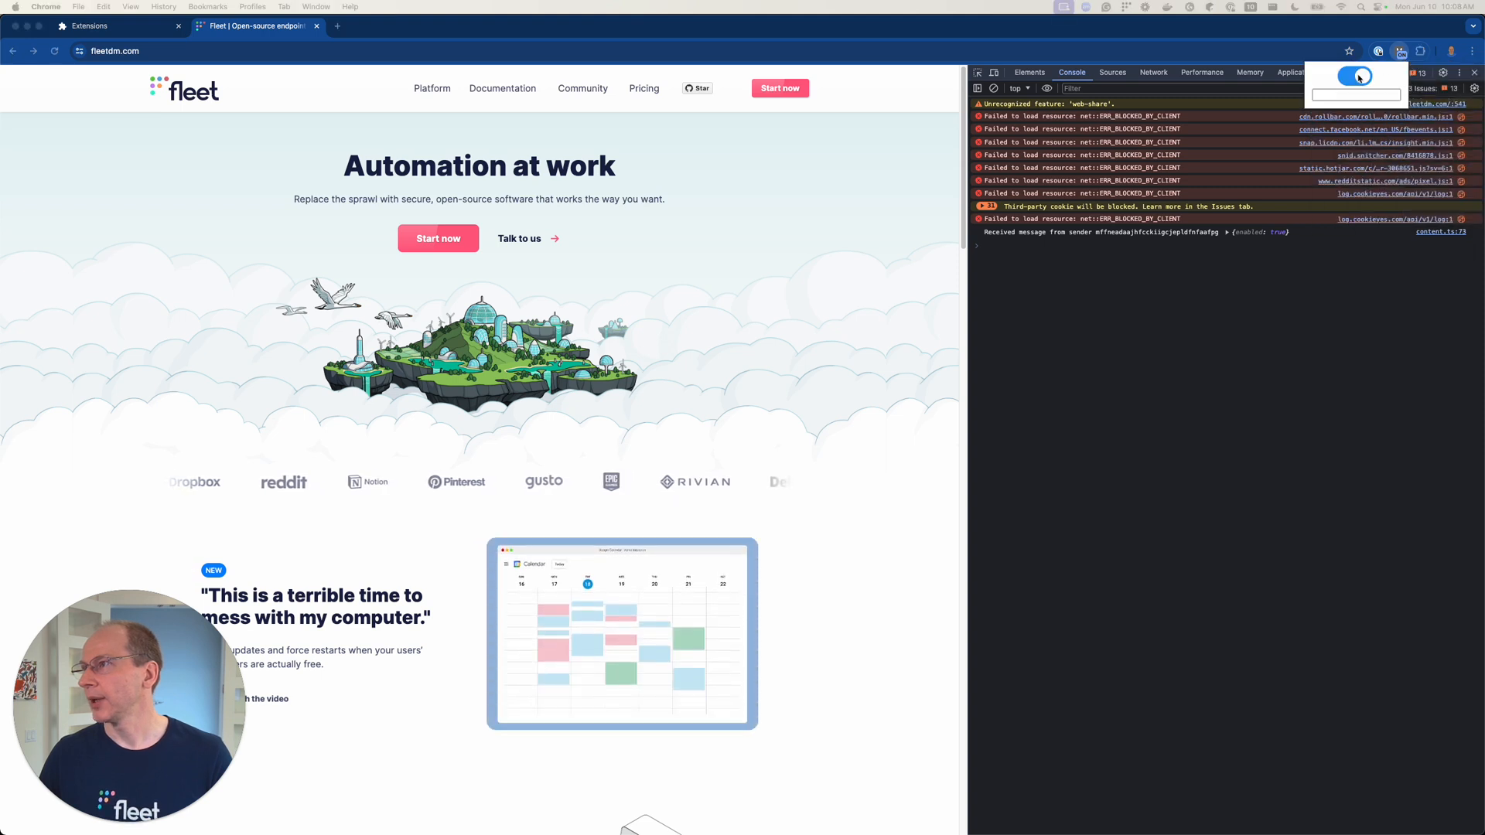
pyautogui.click(1354, 77)
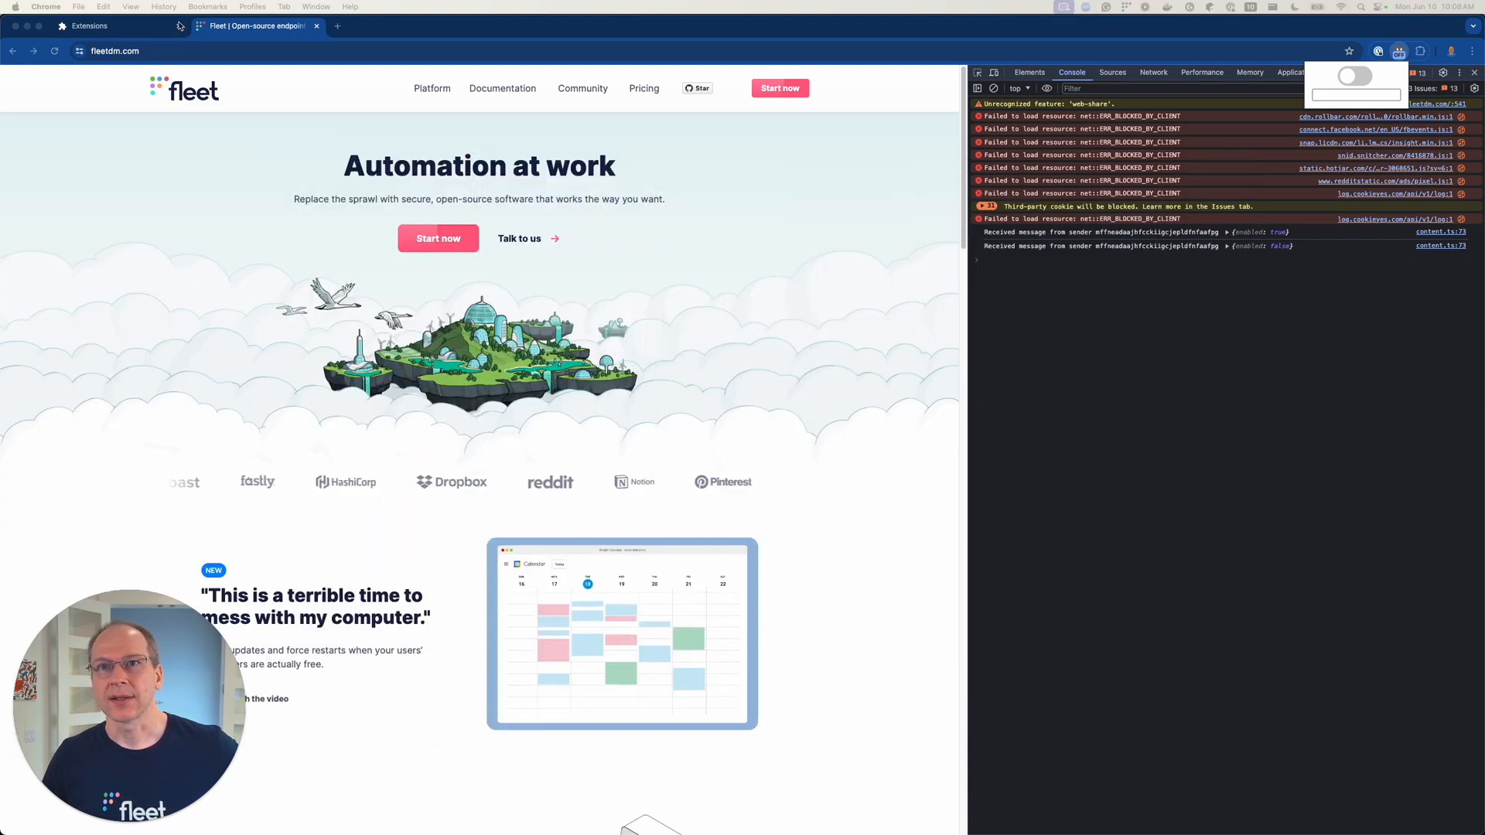
pyautogui.click(89, 26)
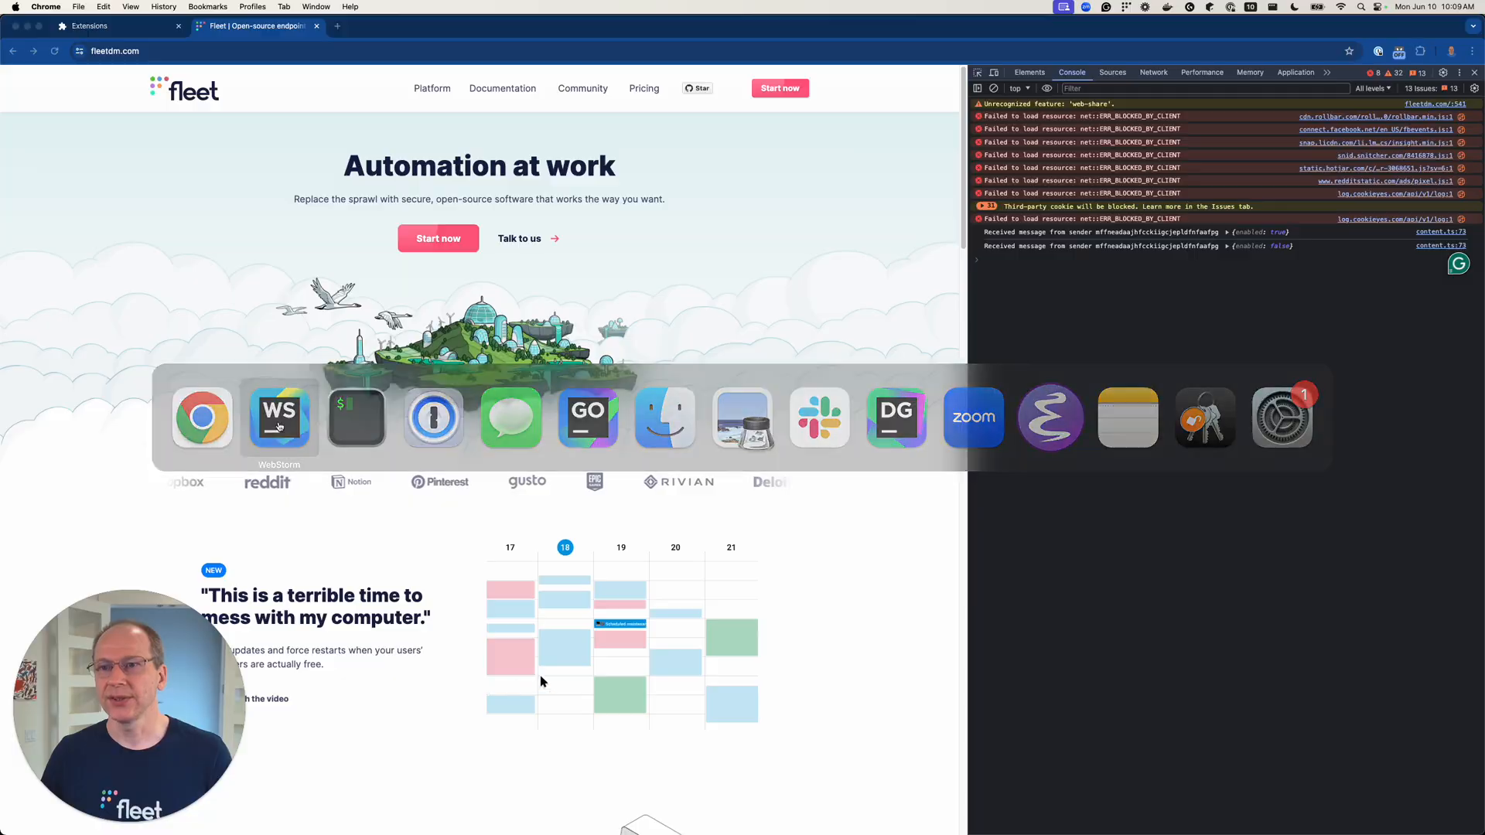
# Review the tabs.sendMessage and runtime.sendMessage blocks in popup.ts
pyautogui.click(280, 417)
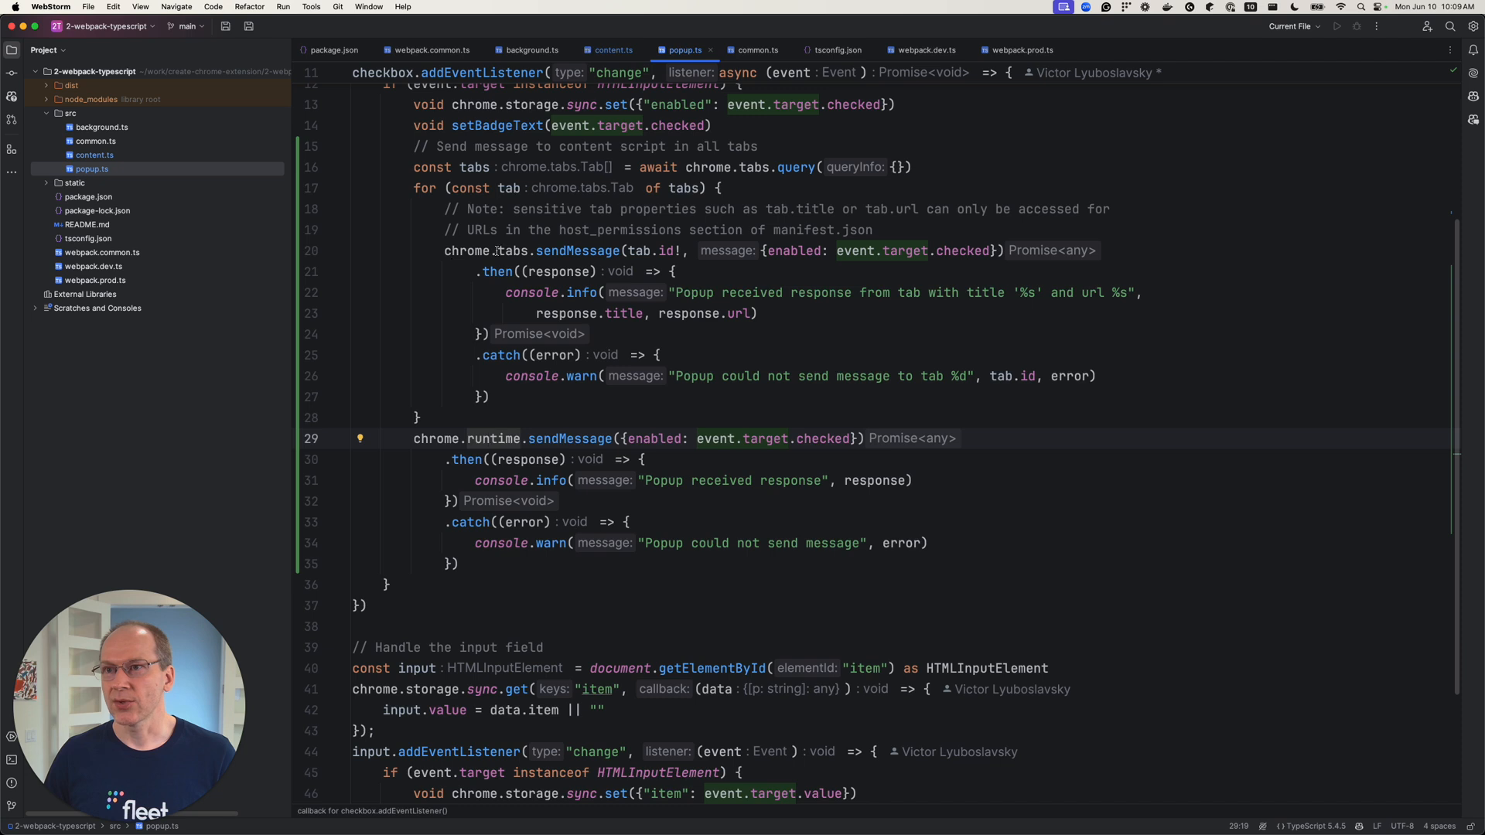
pyautogui.doubleClick(512, 251)
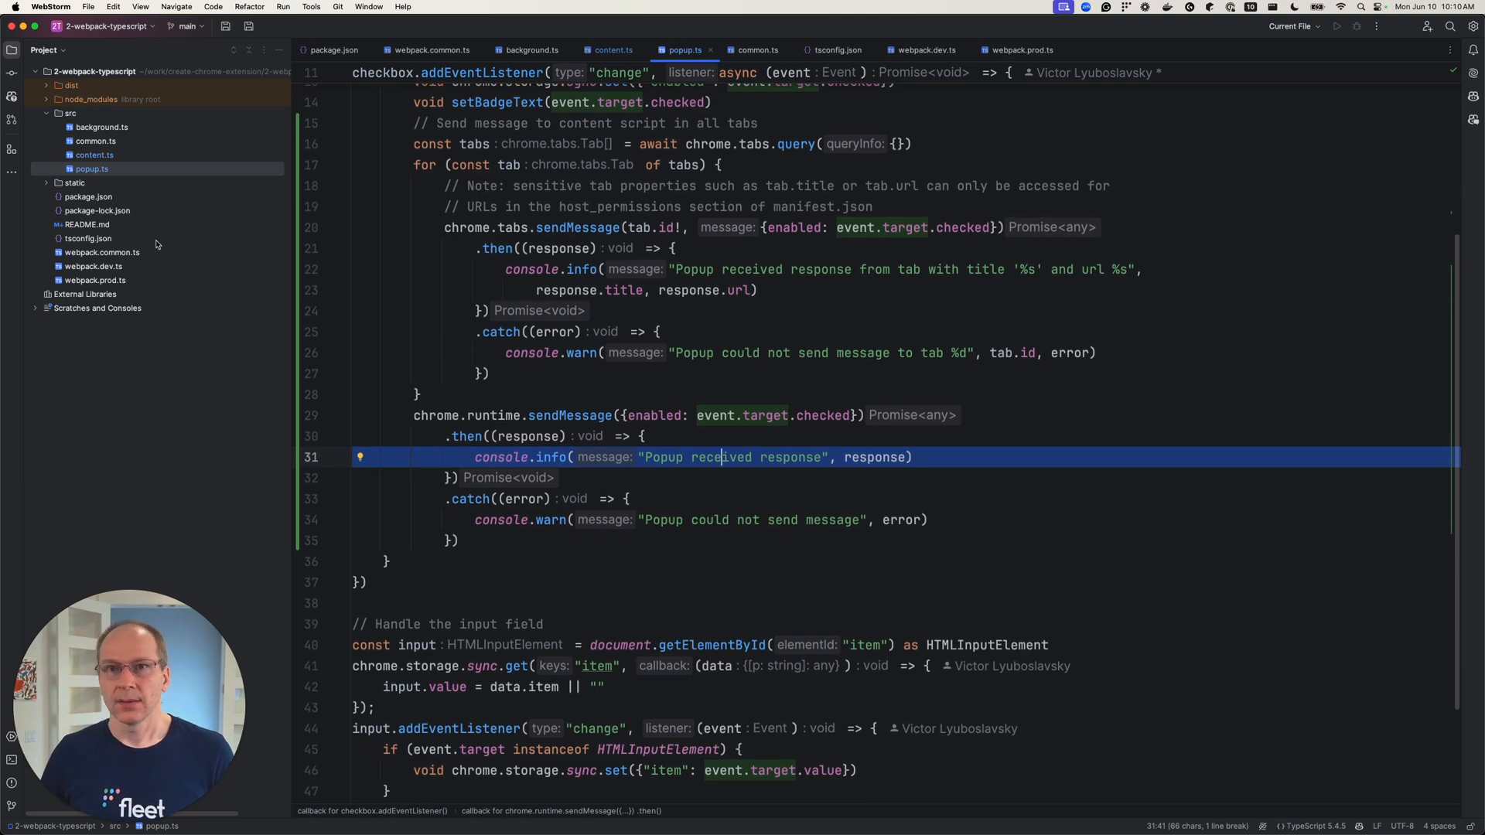
# Add a chrome.runtime.onMessage listener in background.ts taking request, sender and sendResponse
pyautogui.click(100, 126)
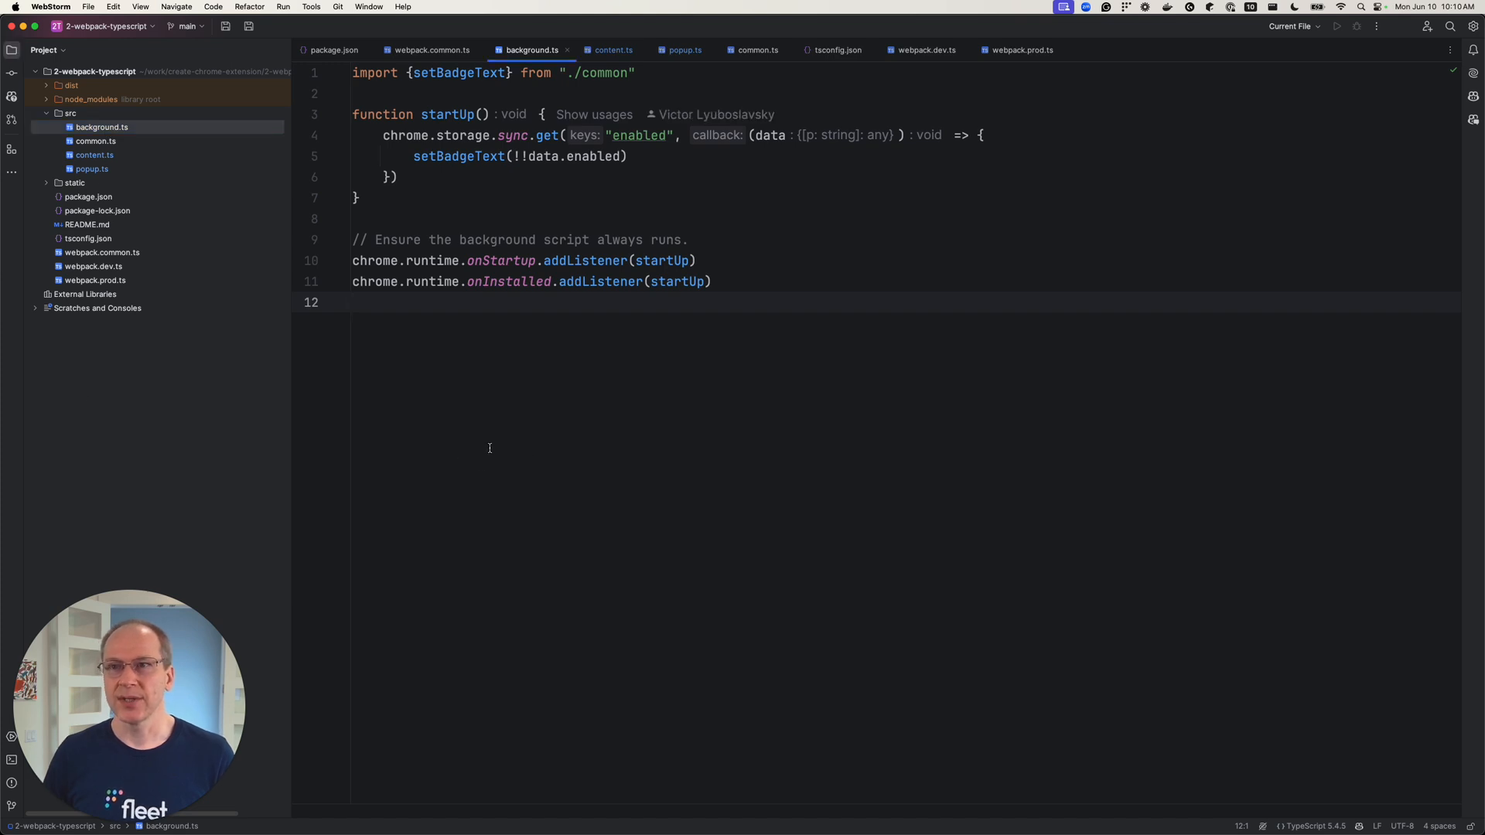
pyautogui.write('chrome.runtime.onMessage.addListener((request, sender, sendResponse) => {')
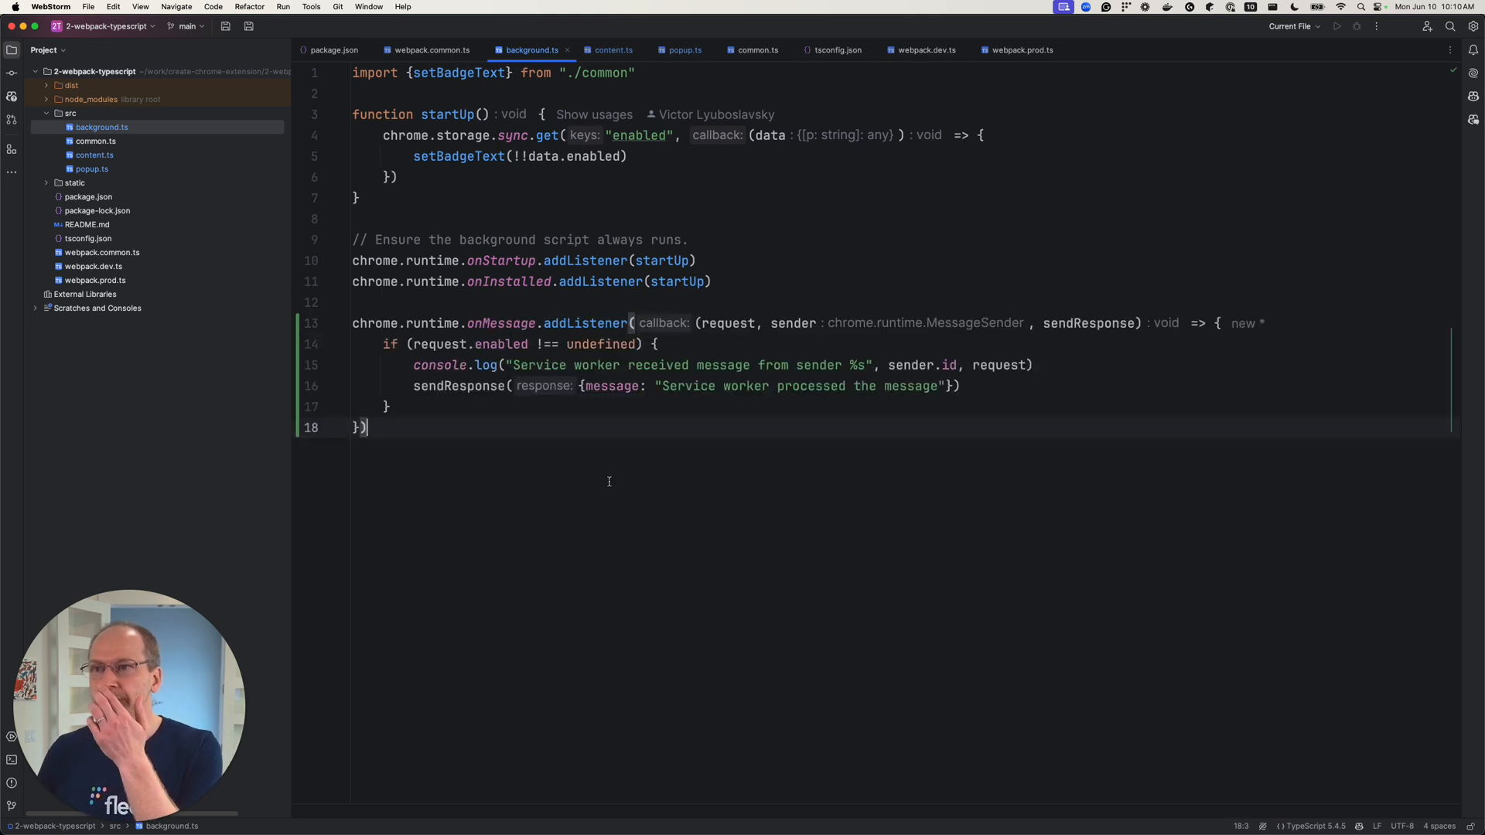
pyautogui.press('Enter')
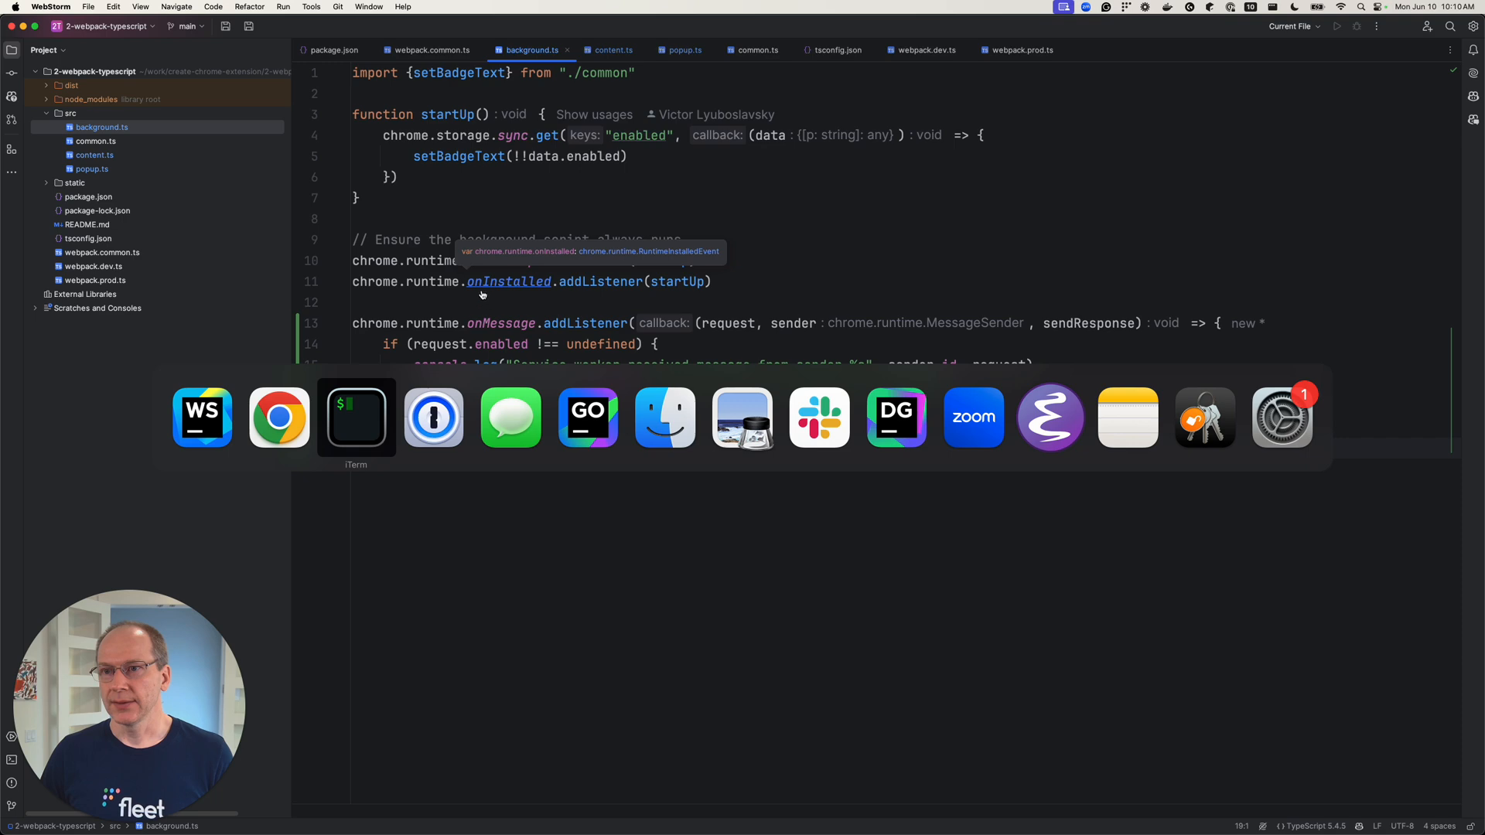
# Check the build, inspect the popup, toggle the extension on and read the service worker's reply in the console
pyautogui.click(356, 418)
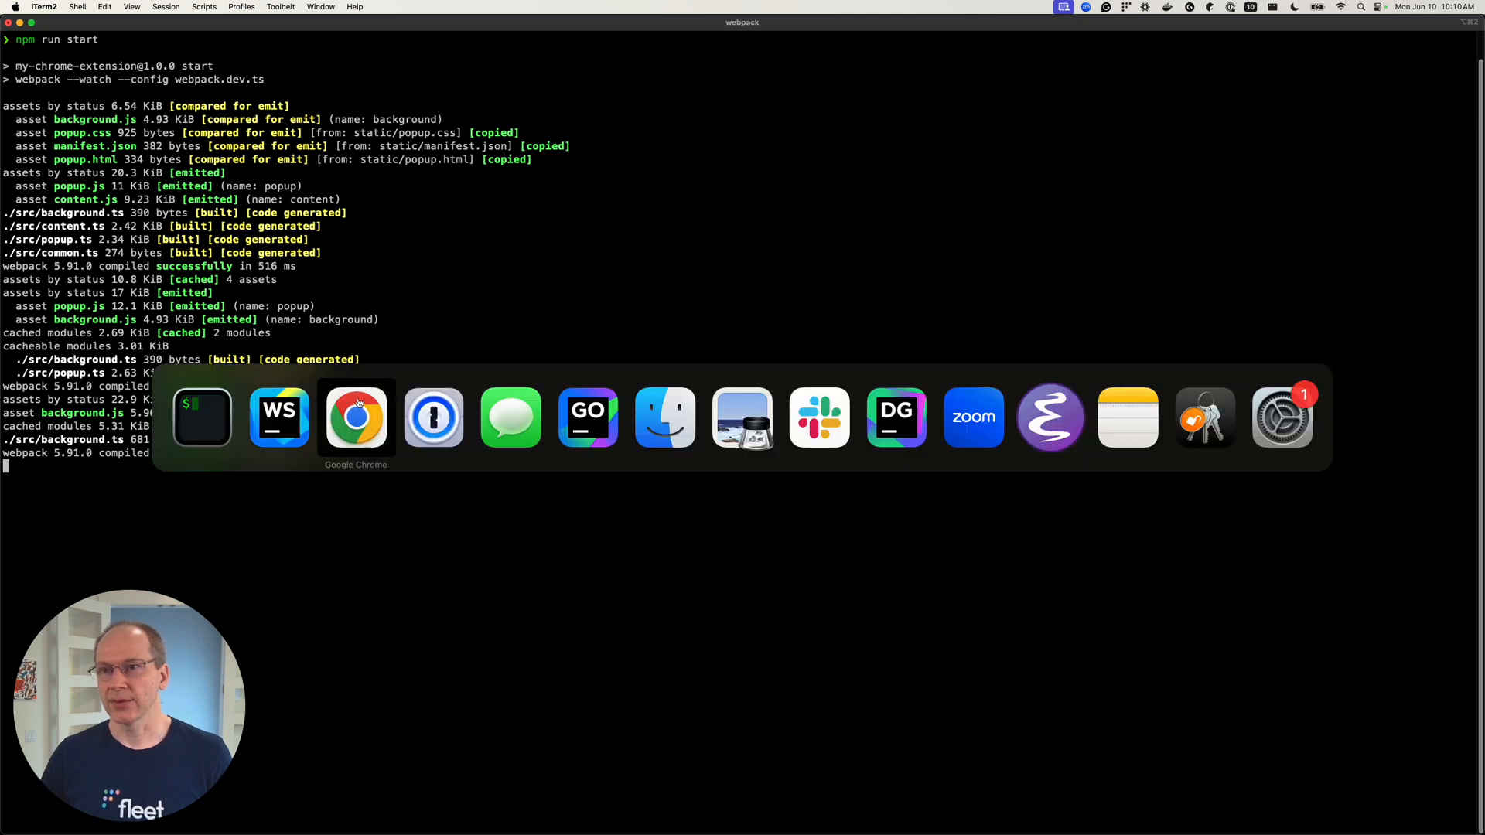
pyautogui.click(355, 418)
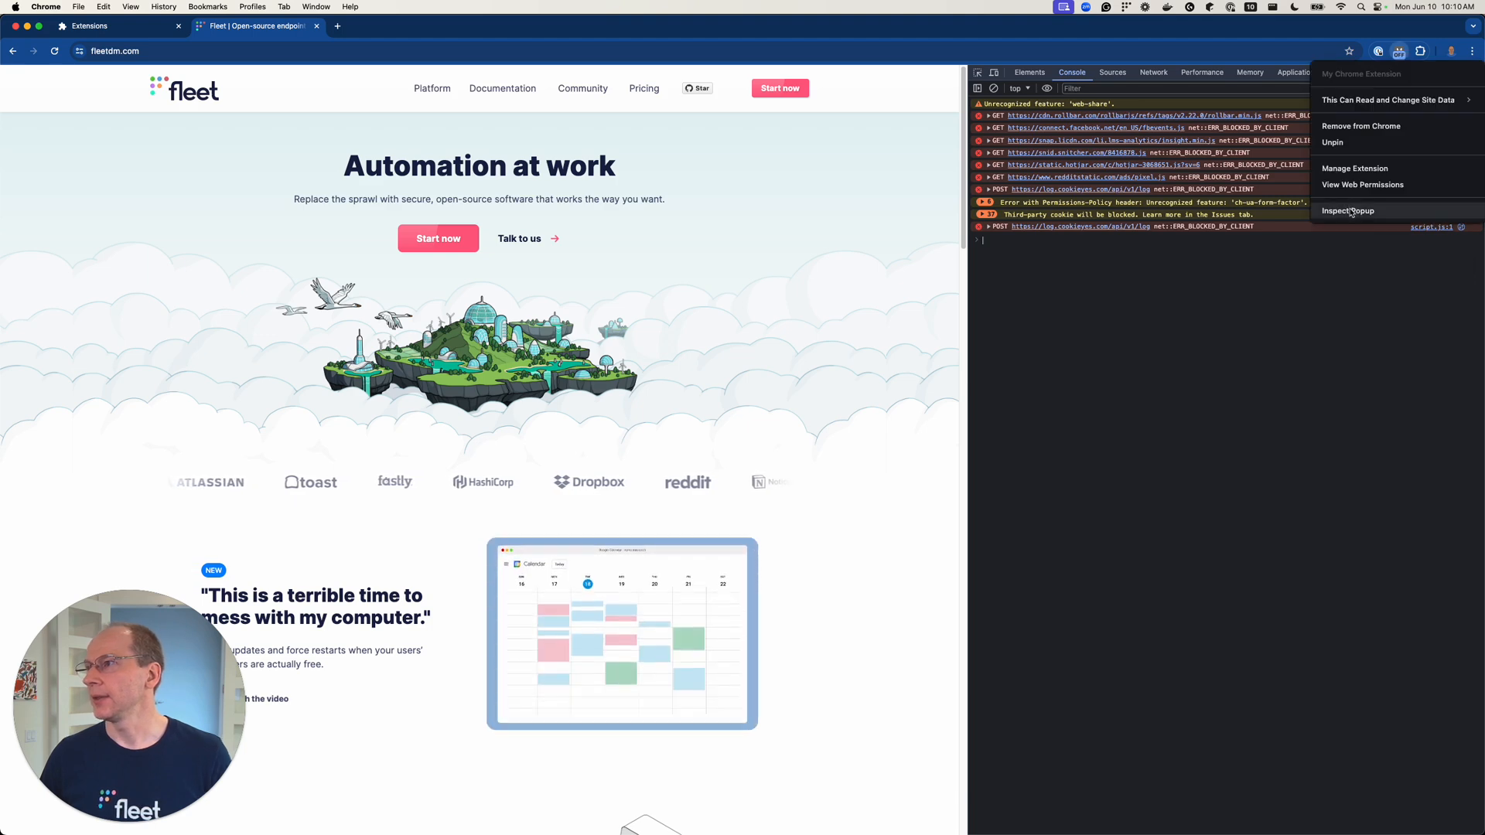
pyautogui.click(1347, 210)
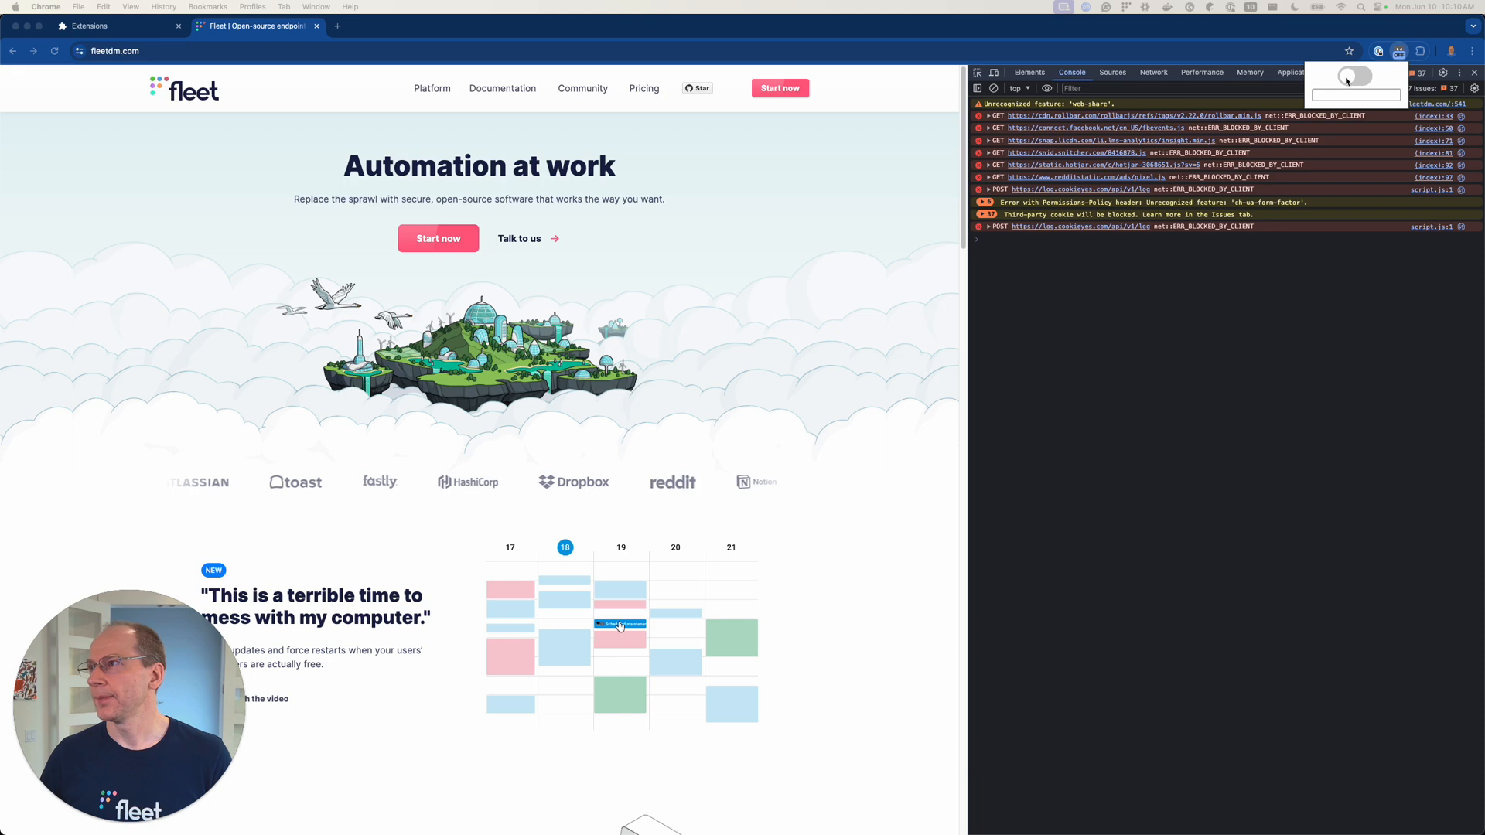
pyautogui.click(1357, 72)
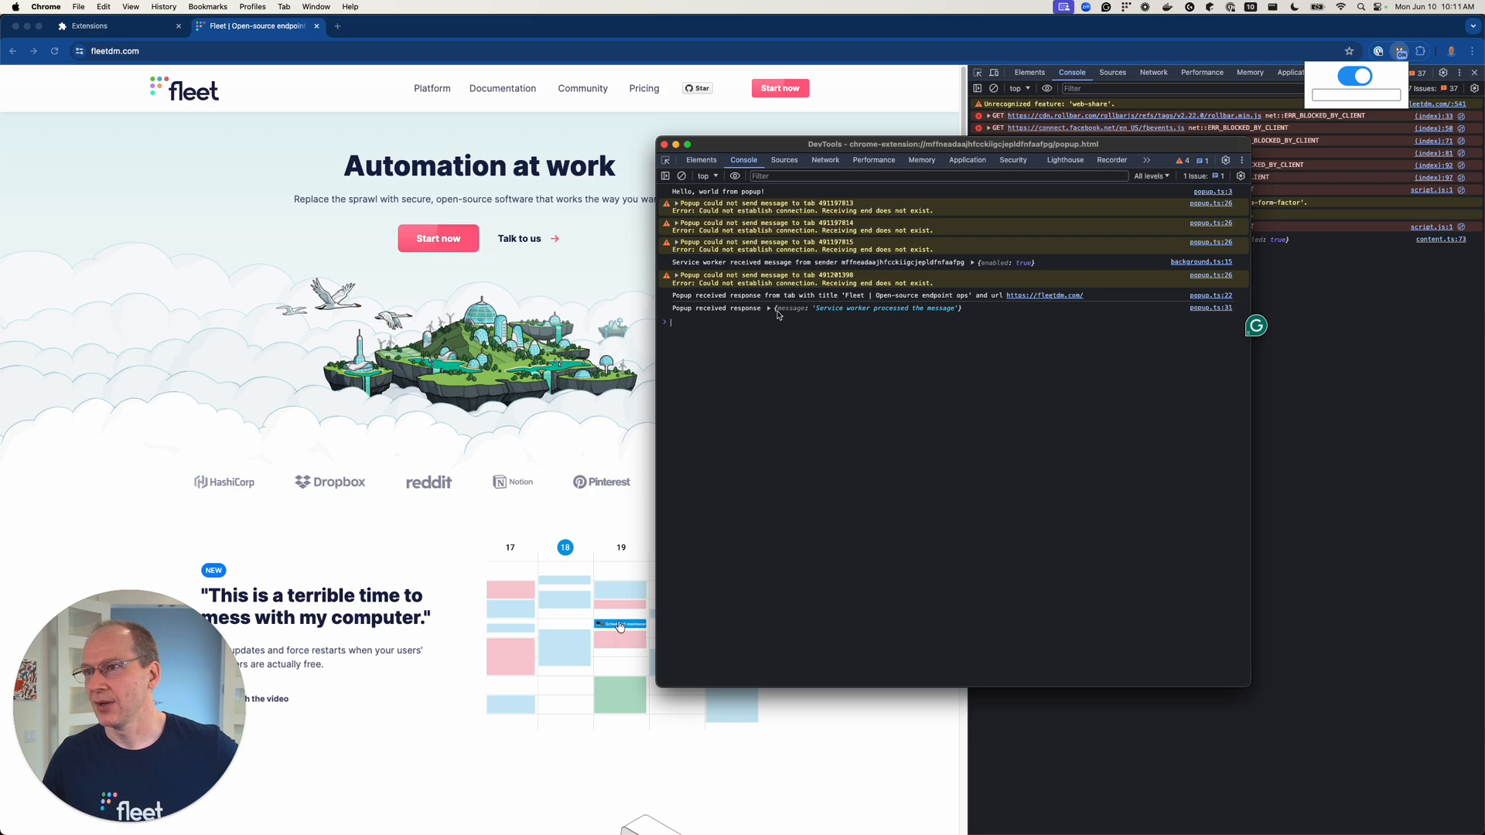
pyautogui.click(769, 308)
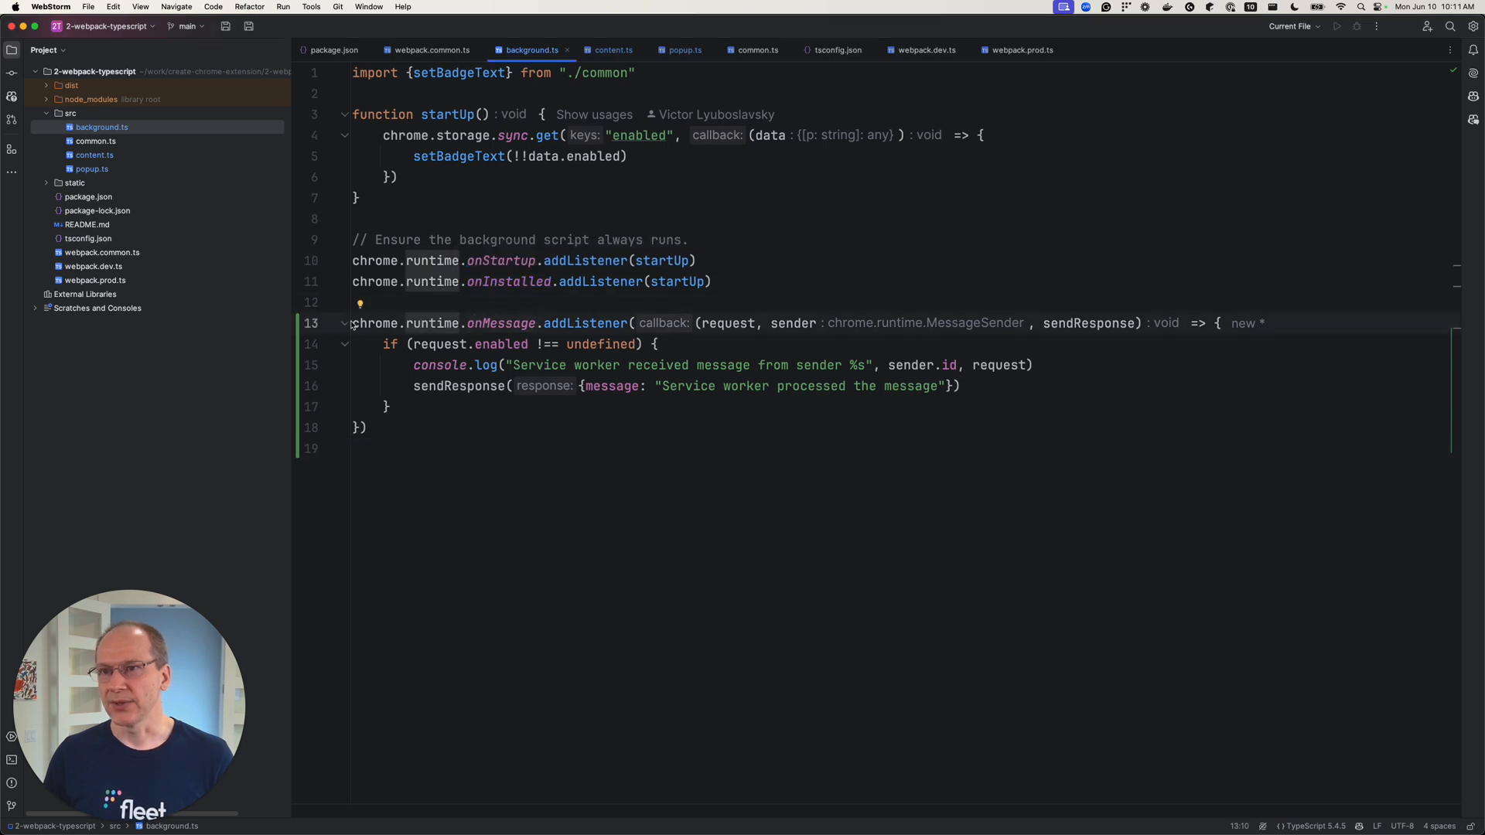
# Review the new listener and the popup script's messaging code, then go to content.ts
pyautogui.moveTo(353, 323); pyautogui.dragTo(530, 324)
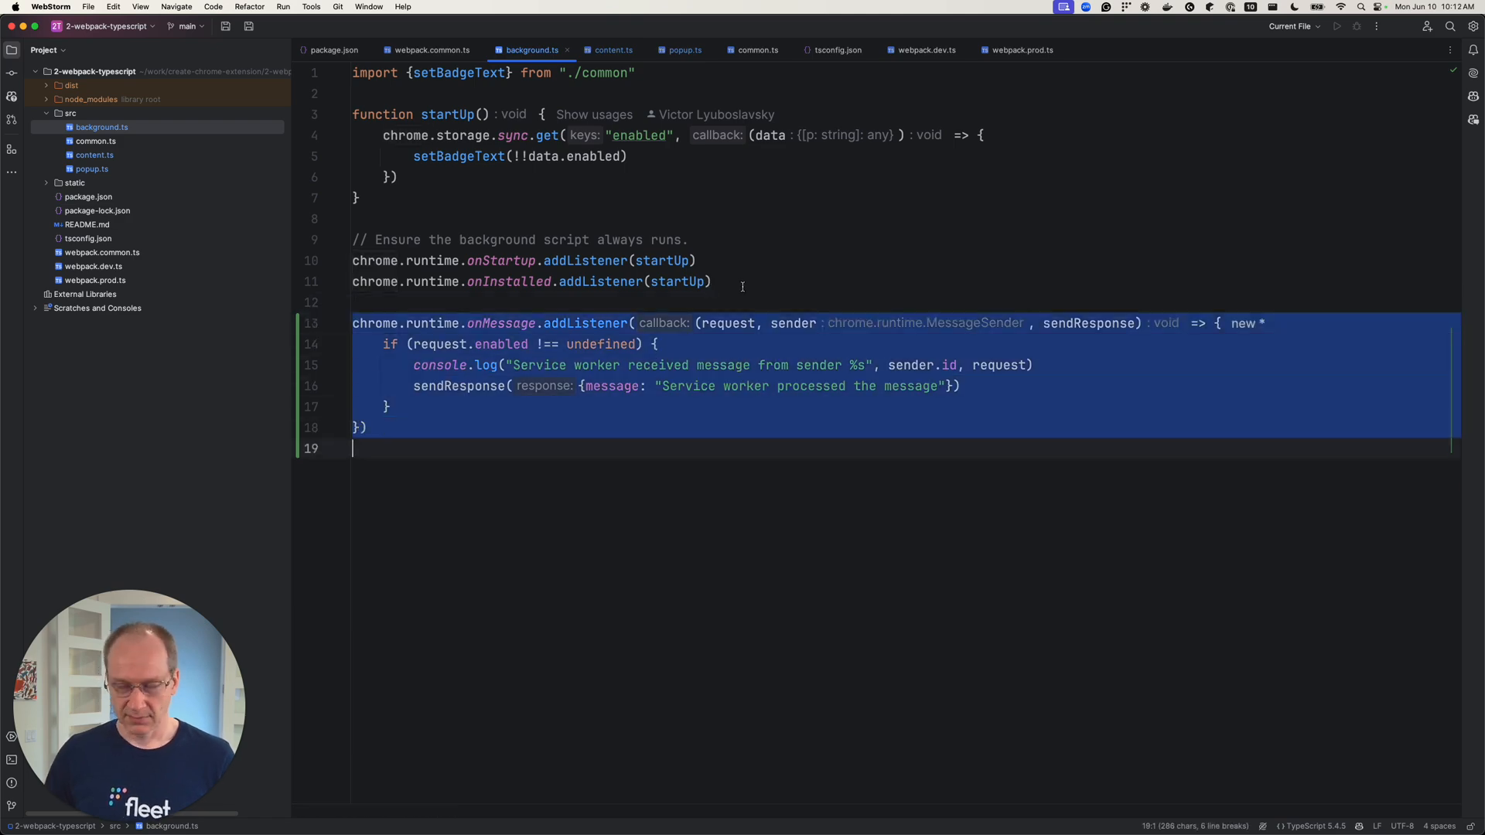
pyautogui.click(685, 49)
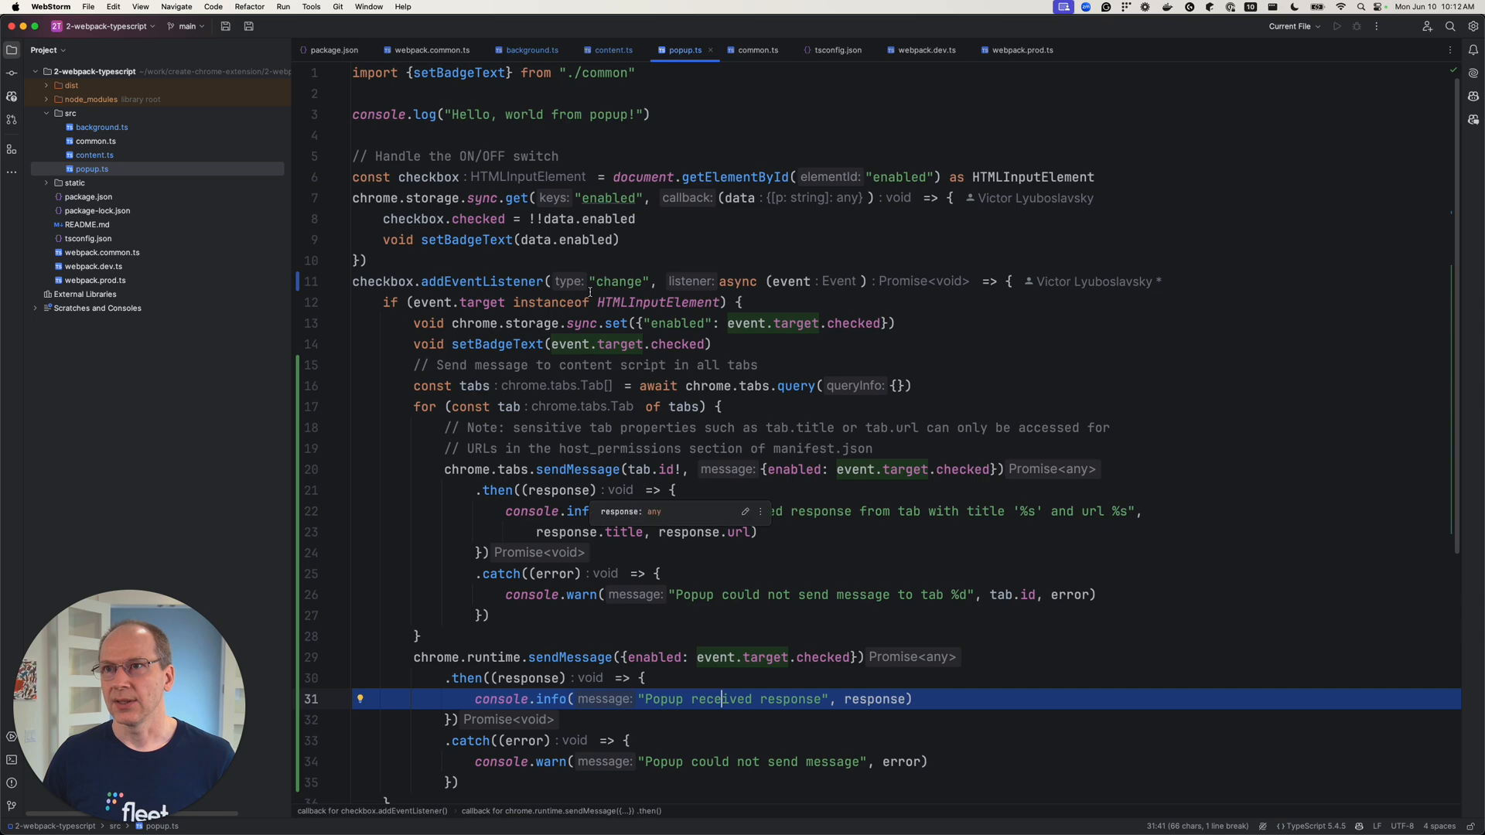
pyautogui.scroll(-3)
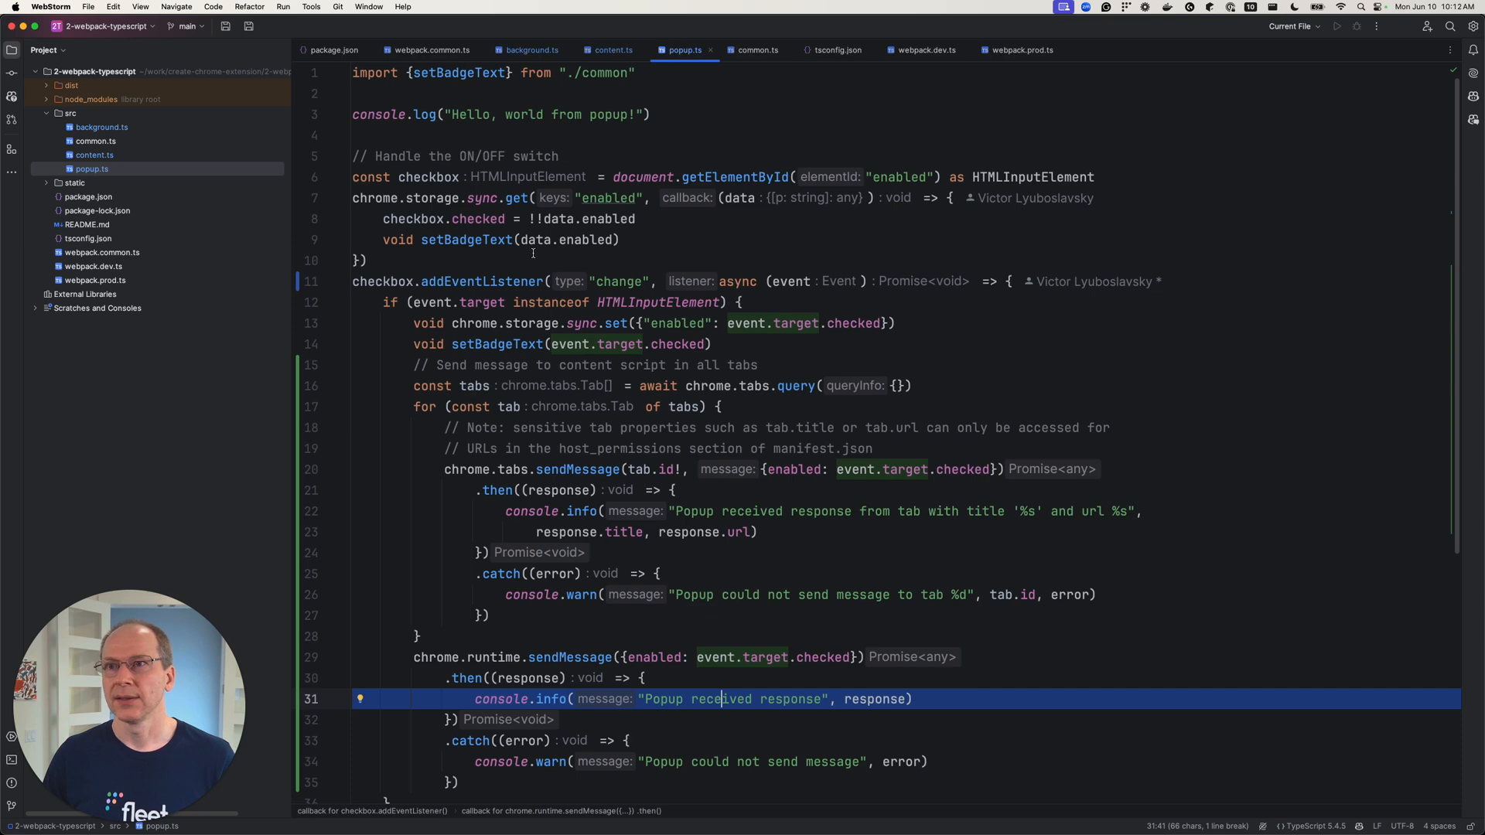
pyautogui.click(613, 49)
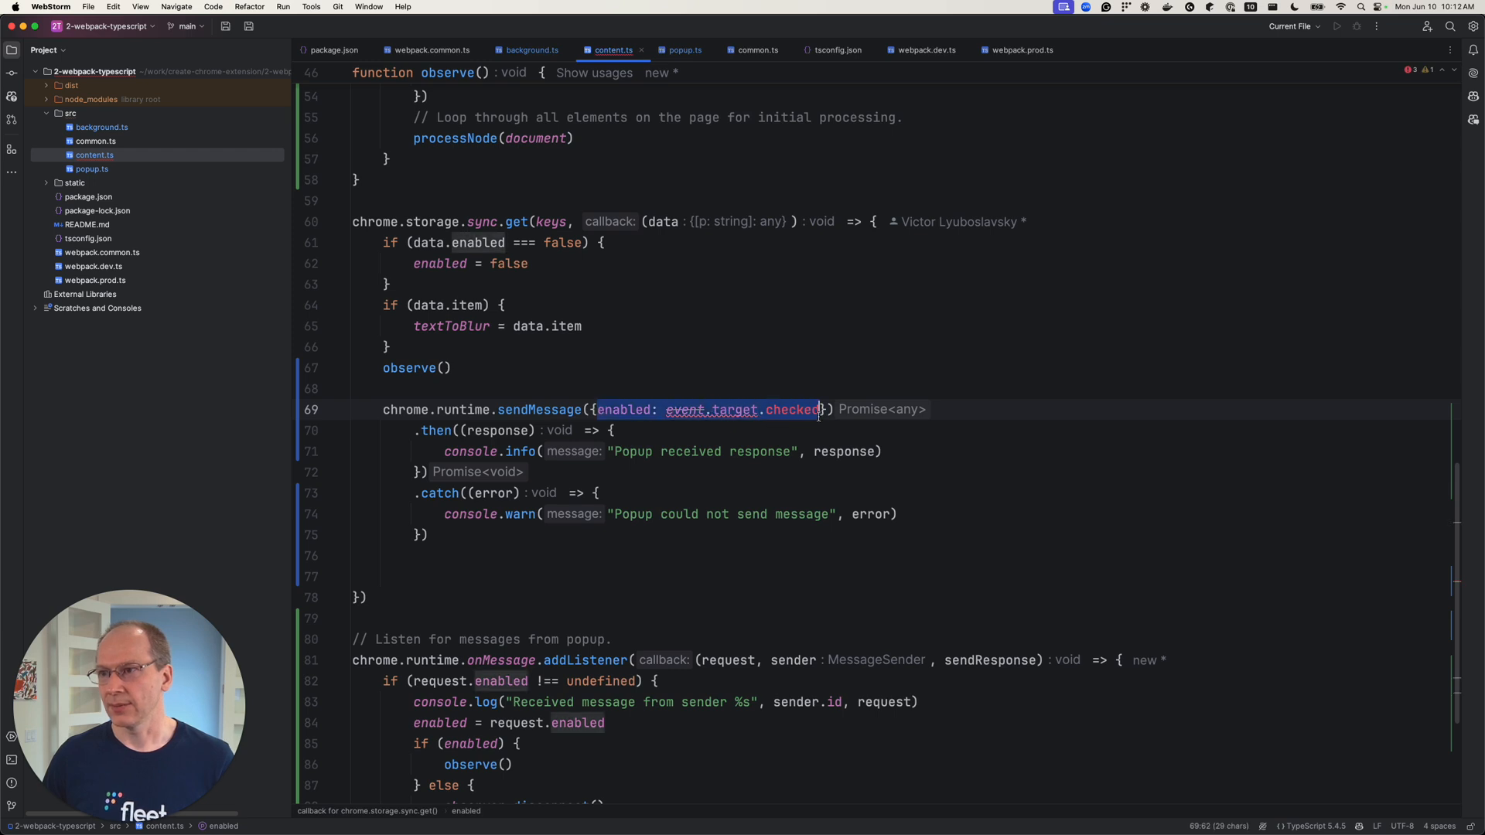
# After observe(), send a runtime message {message: "I'm done with observe"} from the content script
pyautogui.write('message')
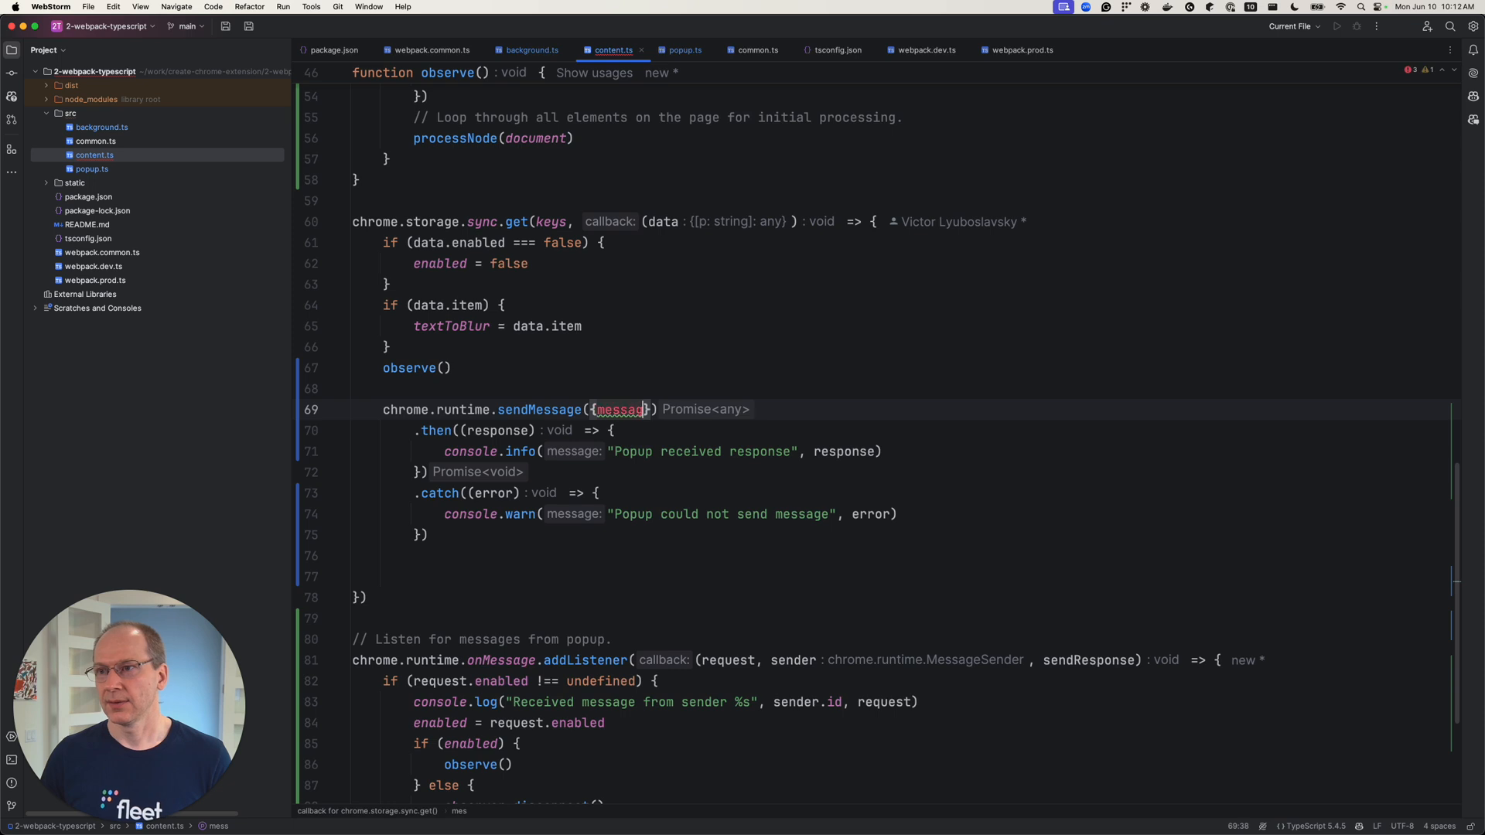
pyautogui.write(': "I\'m d"')
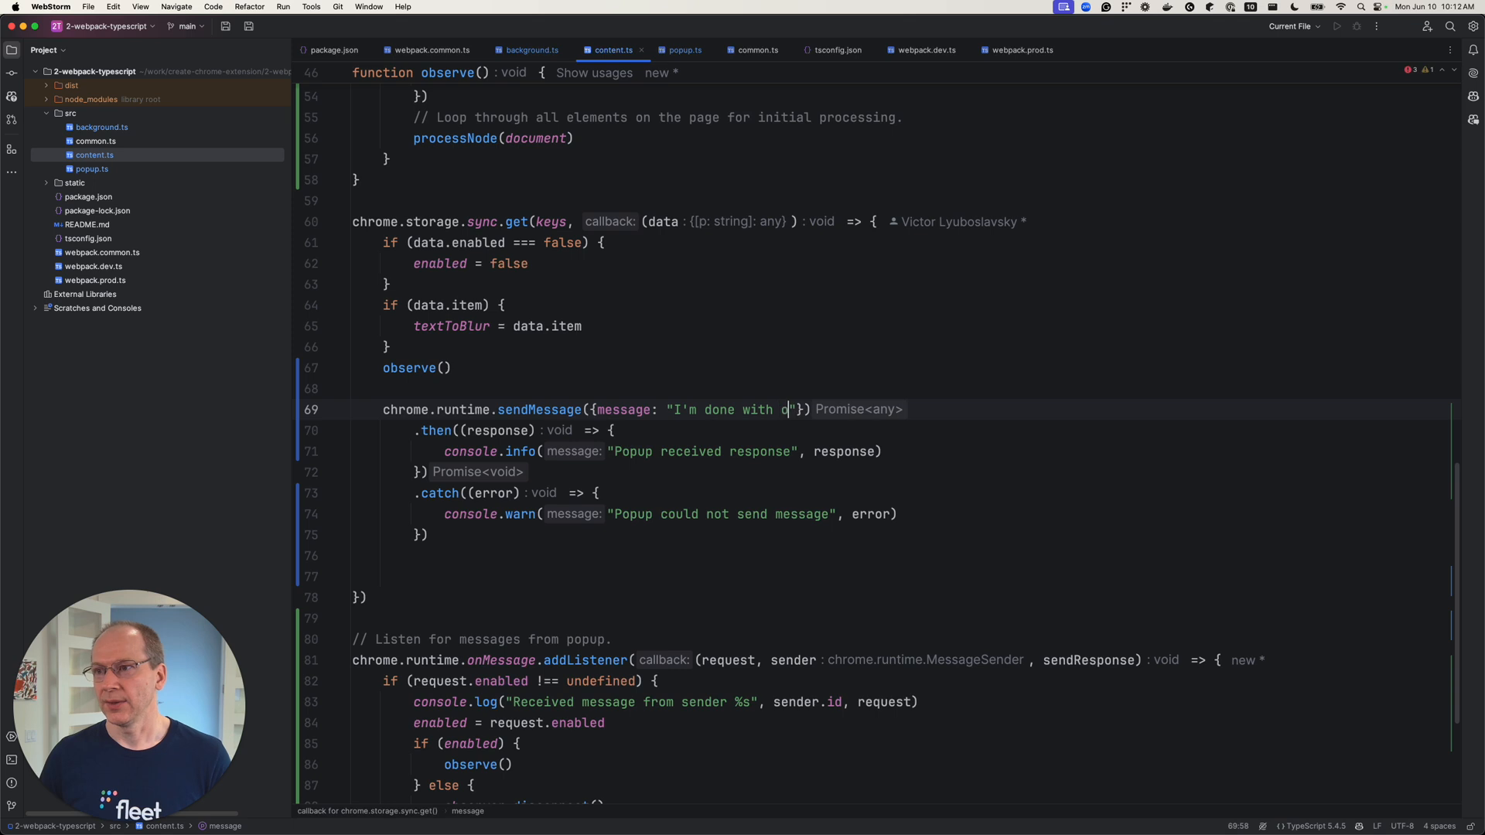
pyautogui.write('bserve')
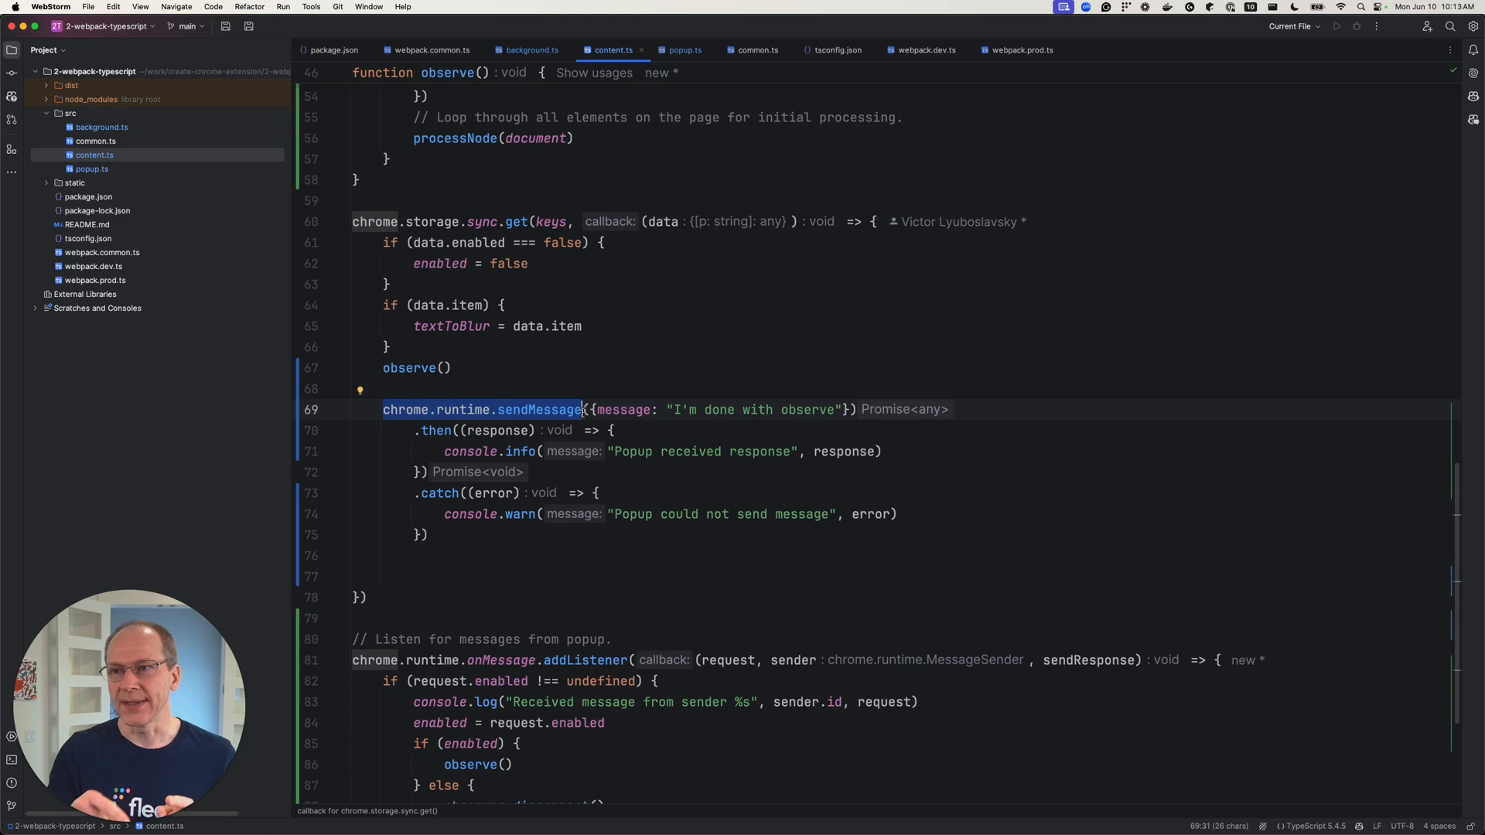
pyautogui.click(685, 51)
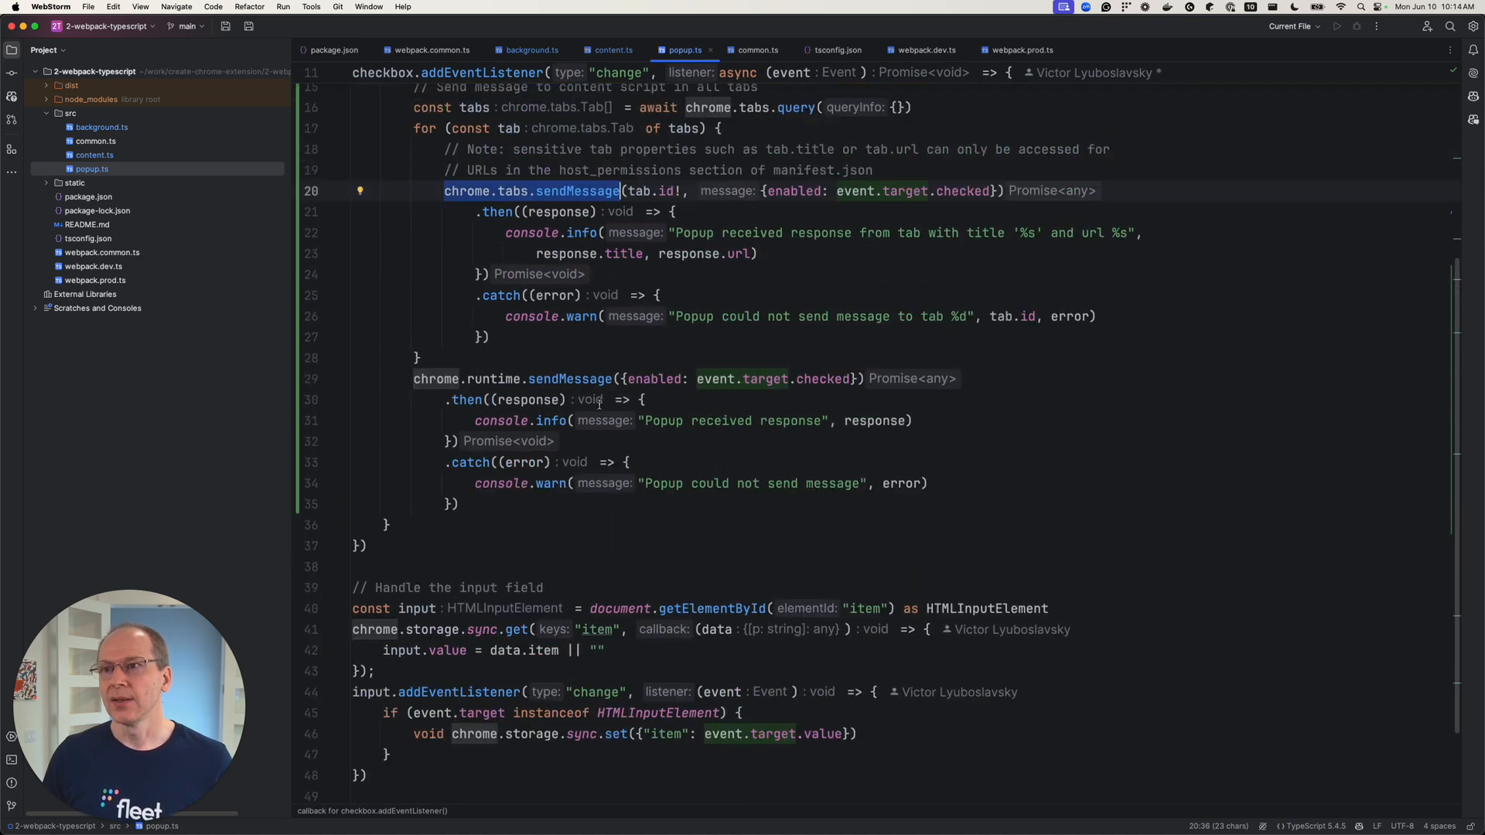
pyautogui.click(93, 155)
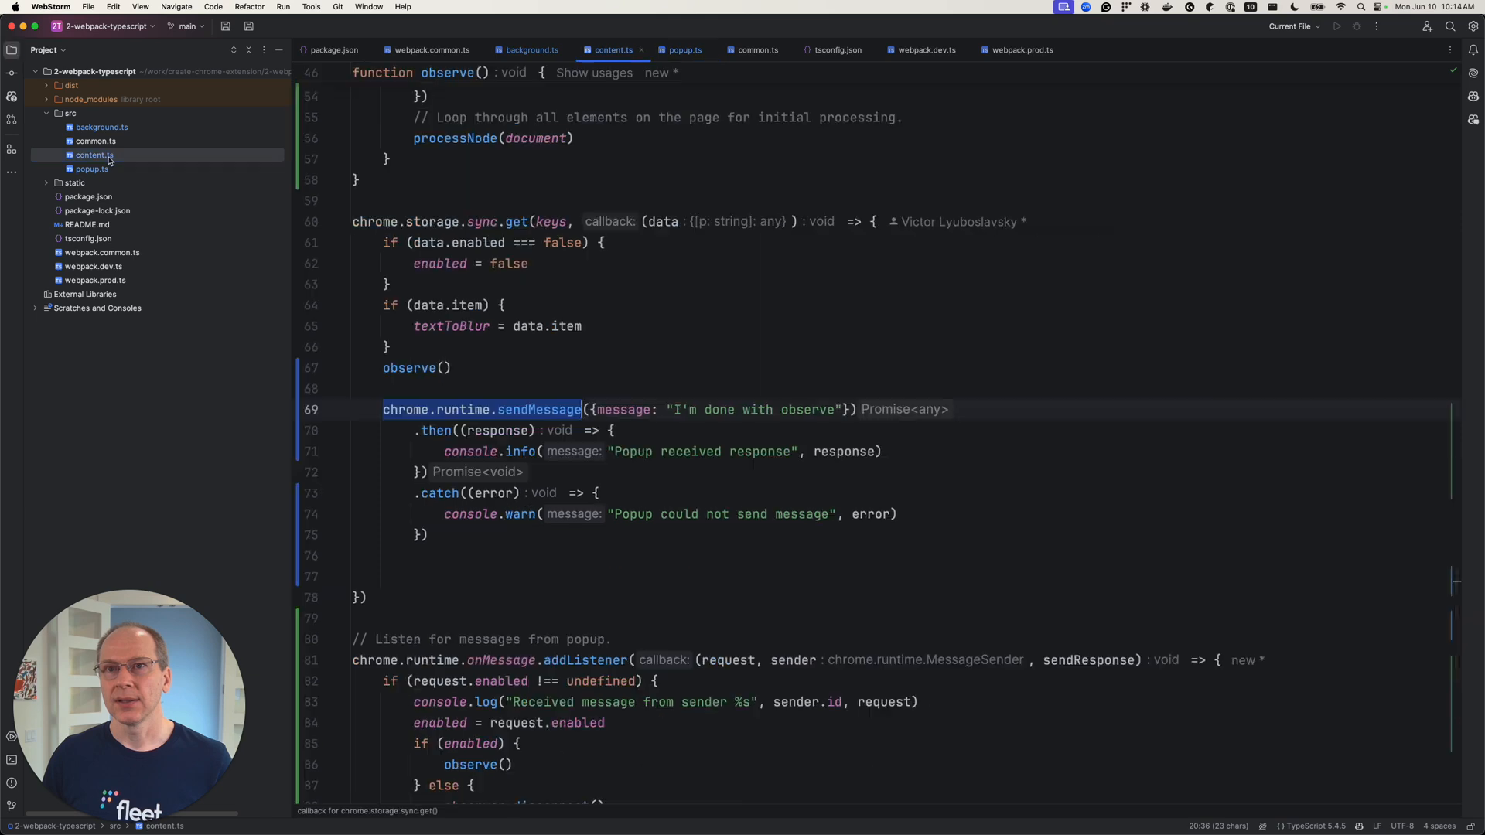
pyautogui.scroll(-3)
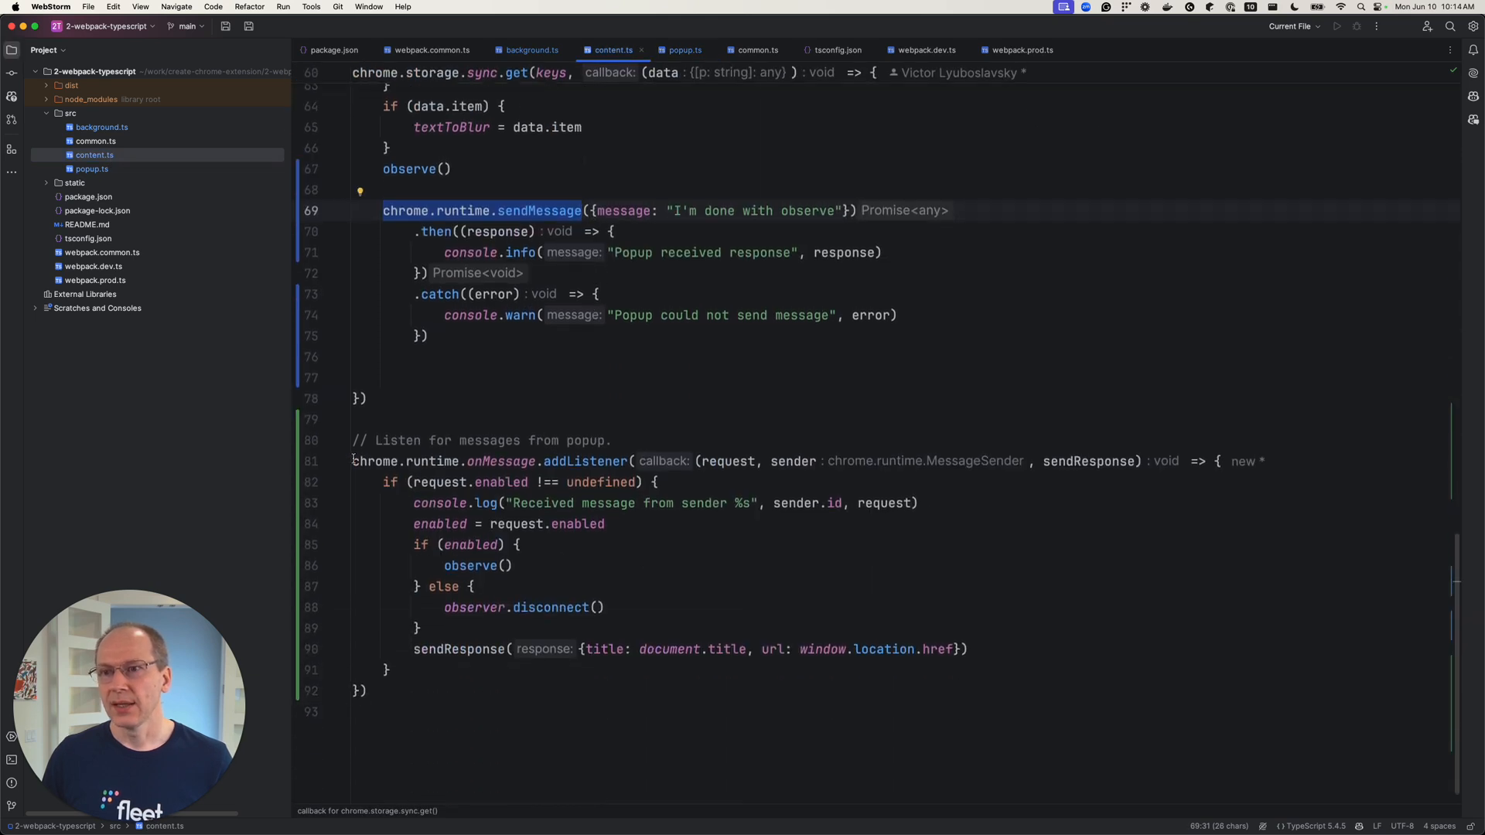